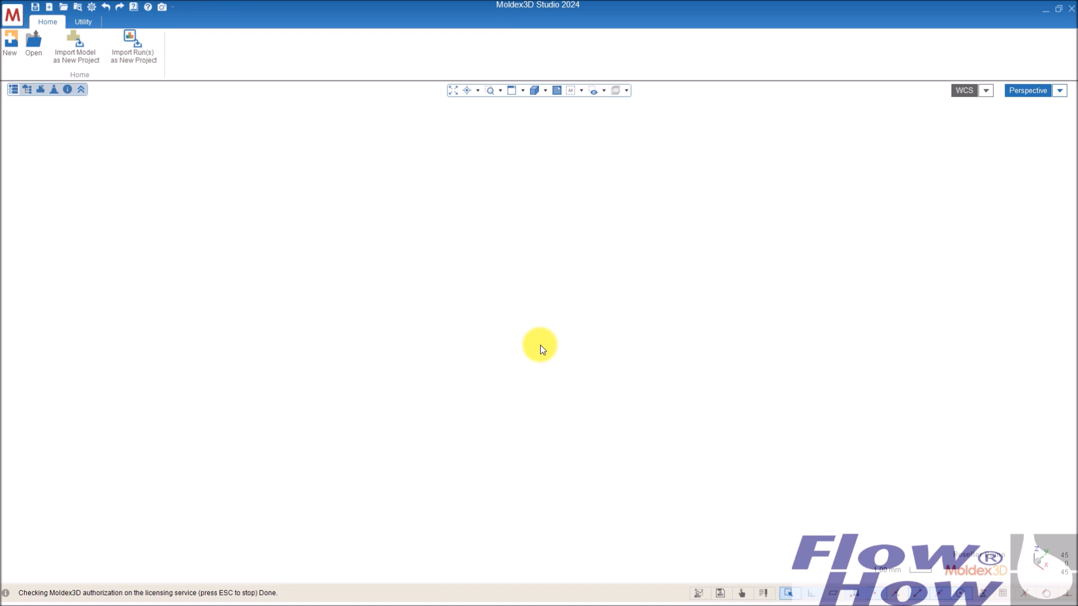
pyautogui.moveTo(515, 308)
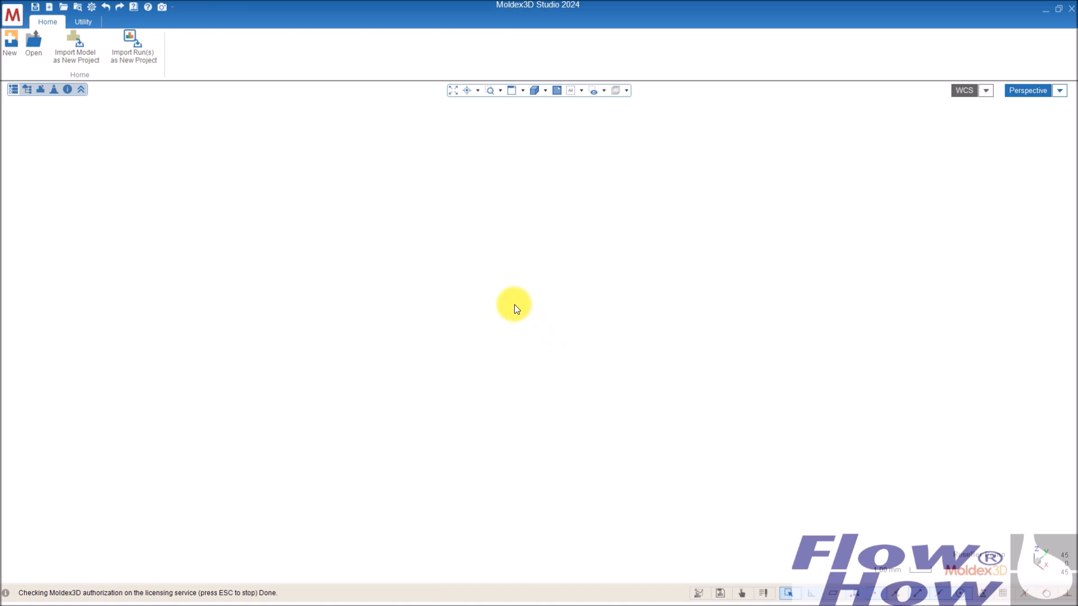
pyautogui.moveTo(475, 186)
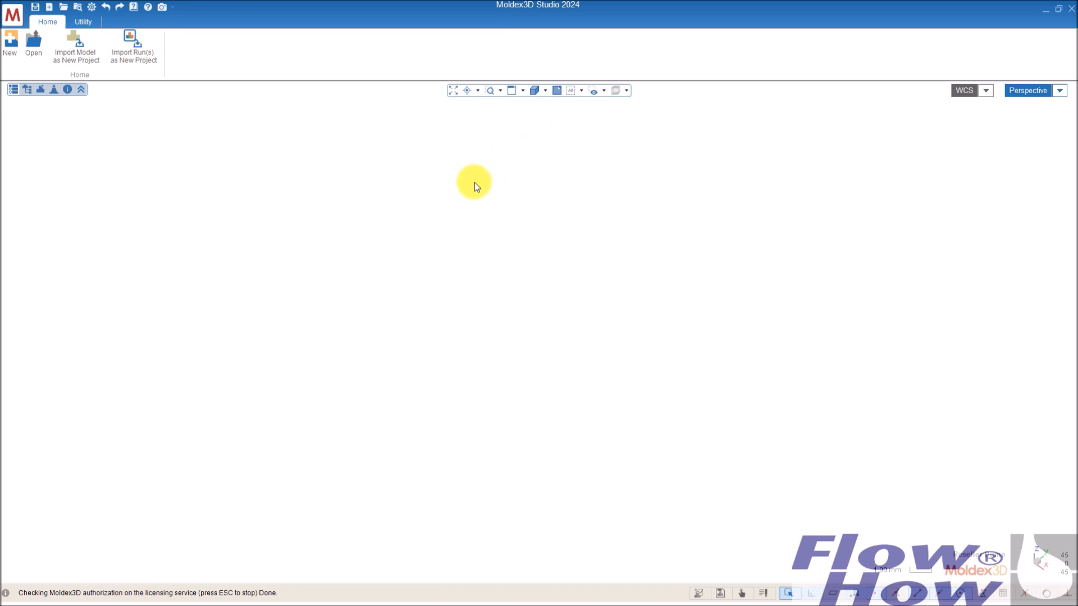
pyautogui.moveTo(361, 179)
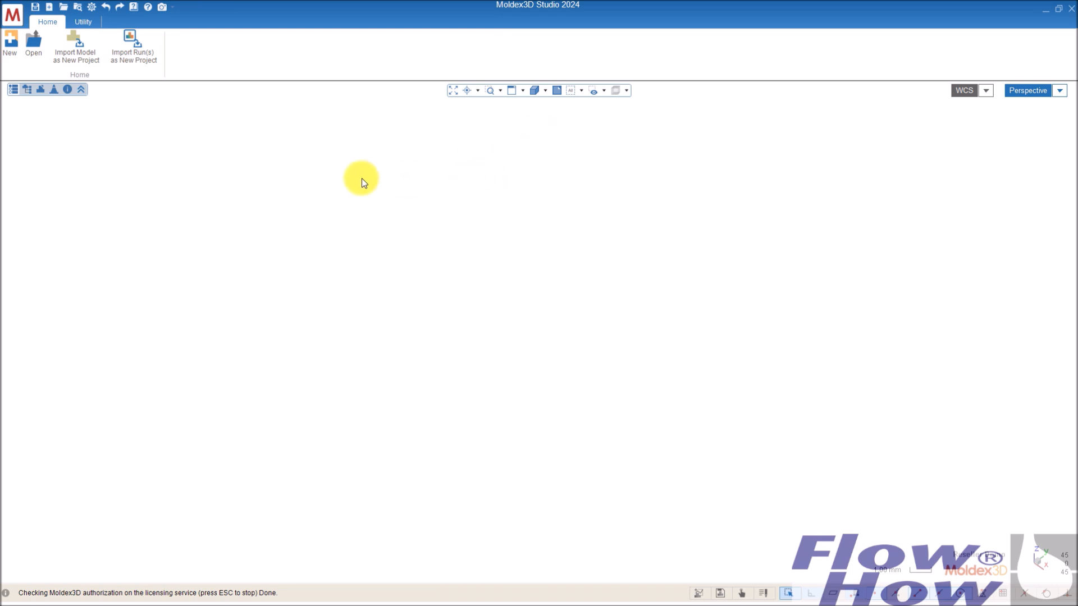
pyautogui.moveTo(273, 183)
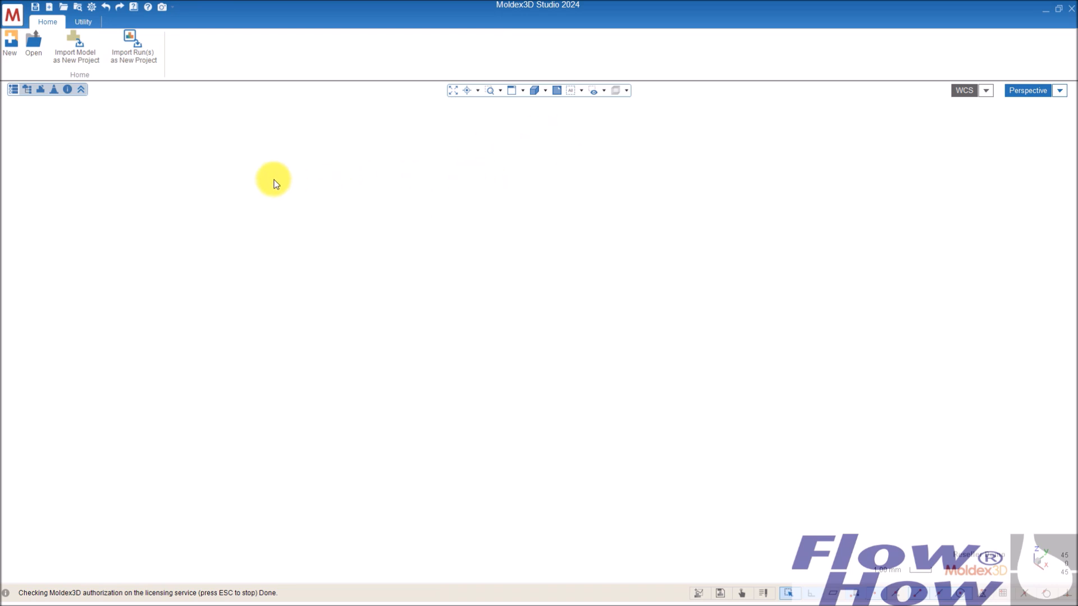
pyautogui.moveTo(10, 45)
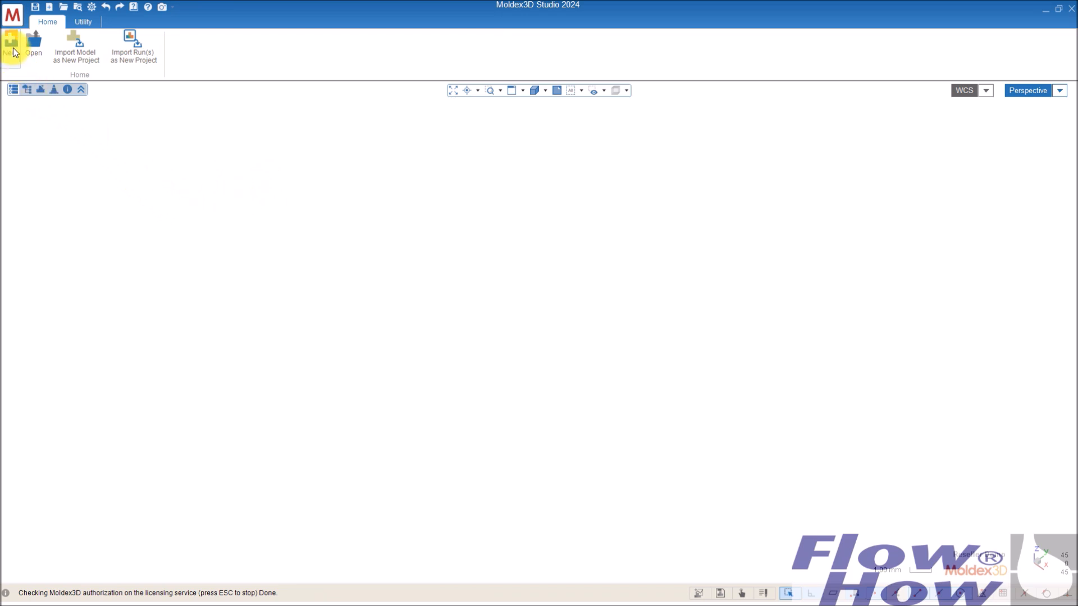
pyautogui.moveTo(74, 52)
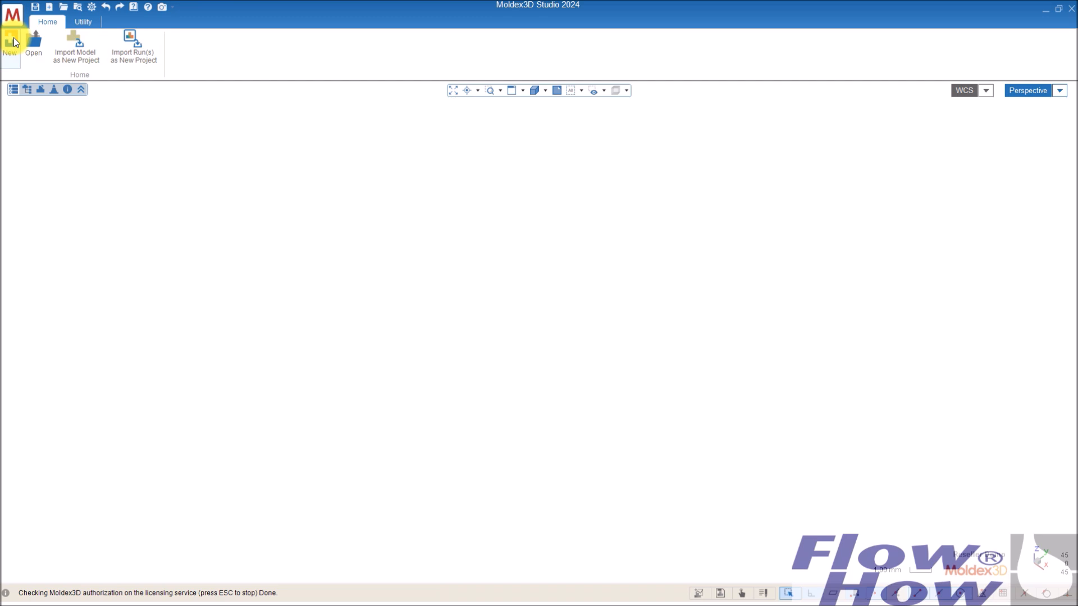
# Step: Create a new project named Test_First_Simulation-June2024 in D:\MDX_WorkingFolder
pyautogui.click(9, 44)
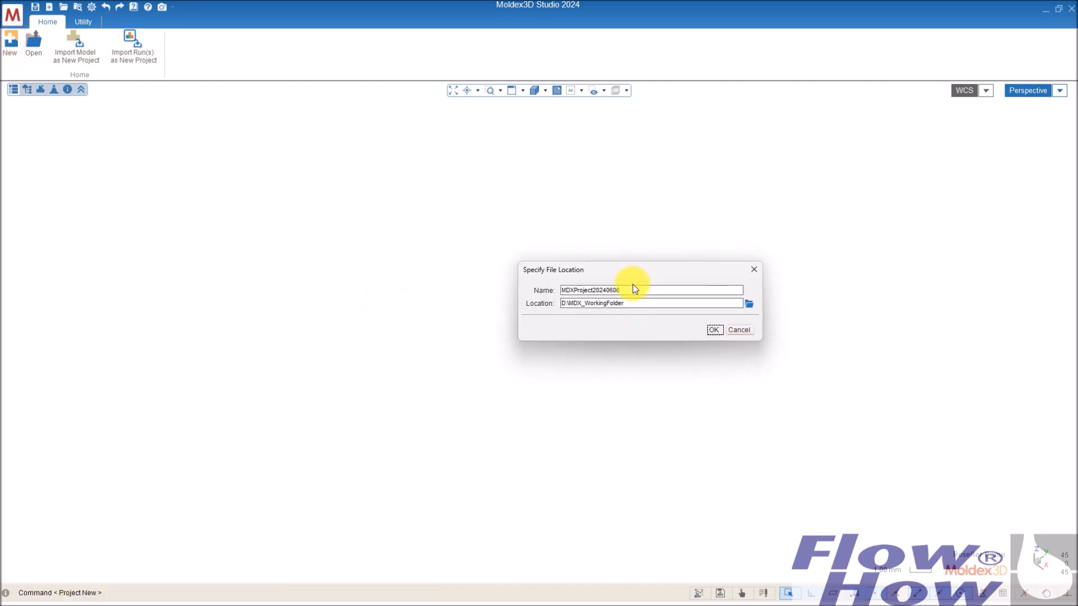
pyautogui.tripleClick(649, 290)
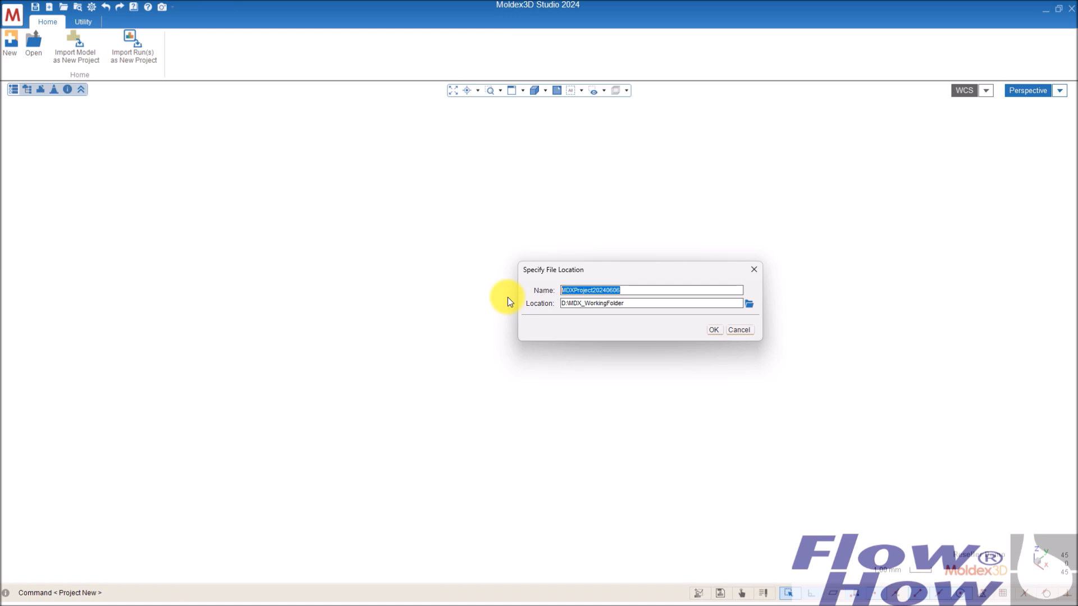
pyautogui.write('D')
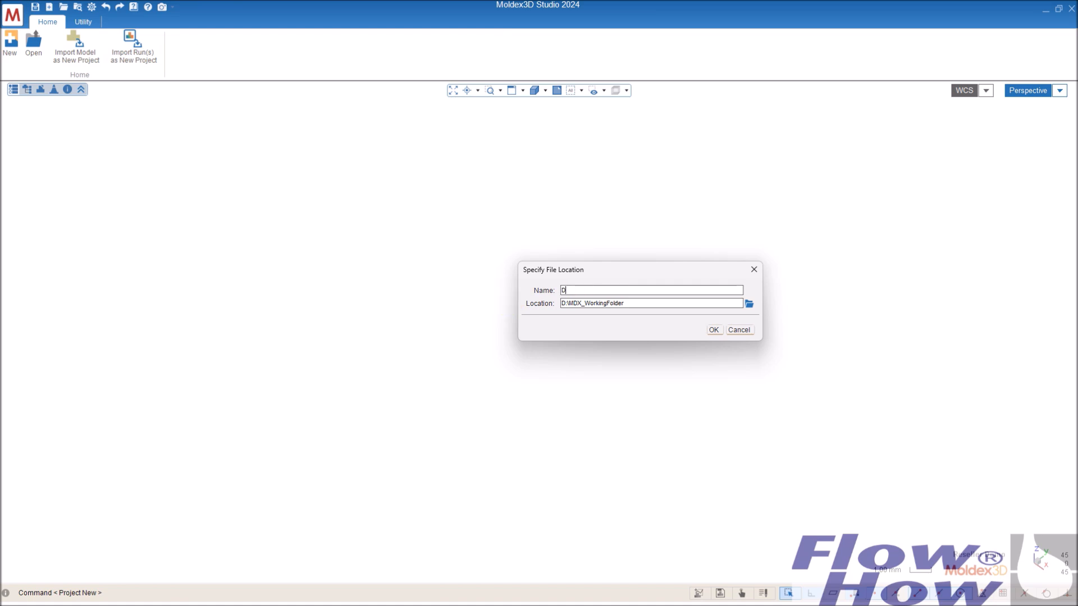
pyautogui.write('Test')
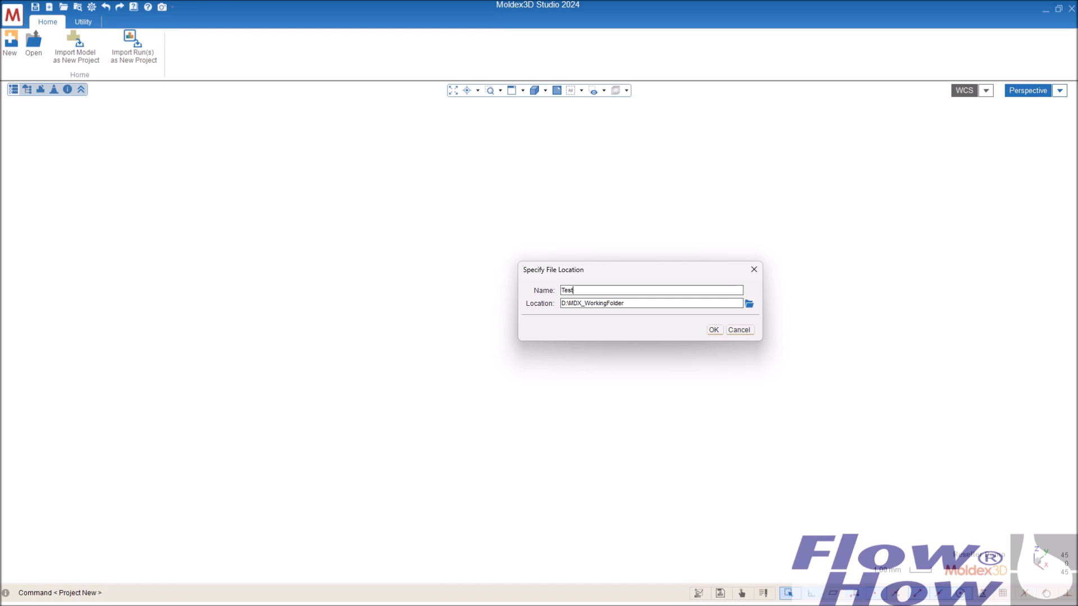
pyautogui.write('_First')
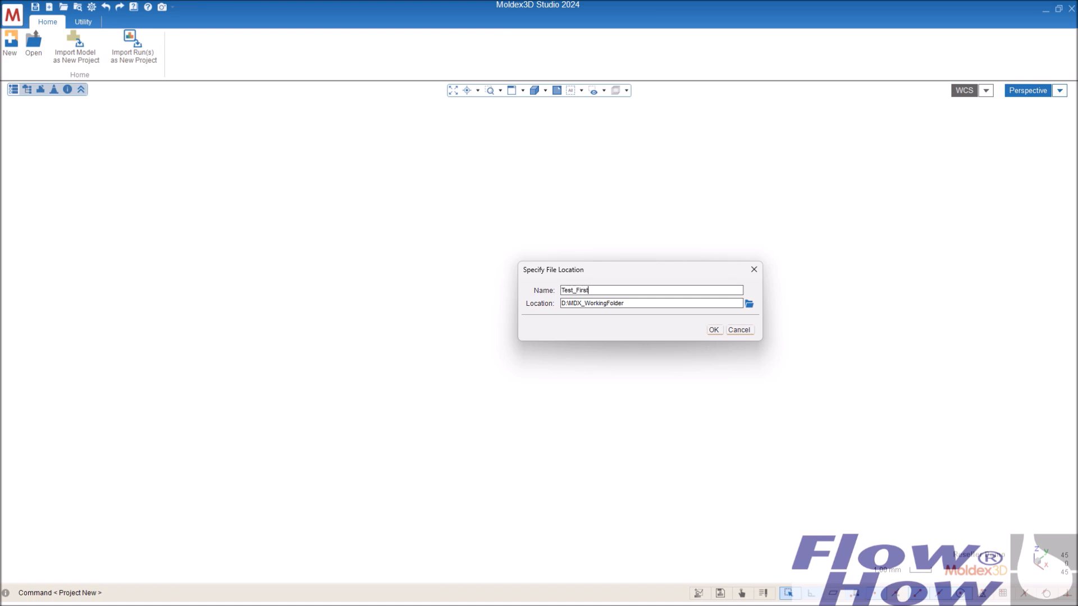
pyautogui.write('_Simu')
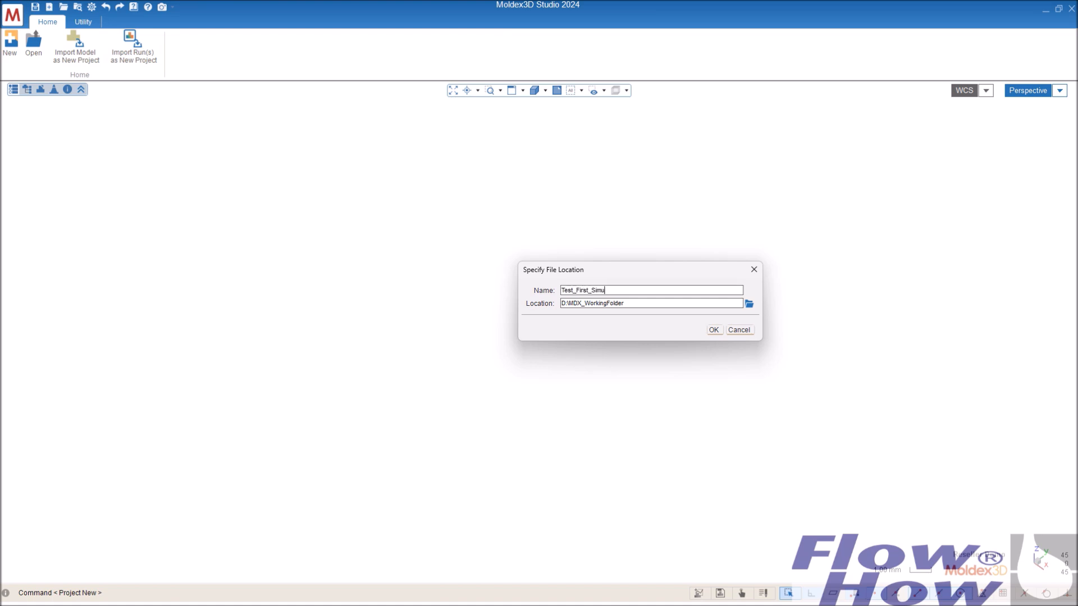
pyautogui.write('lat')
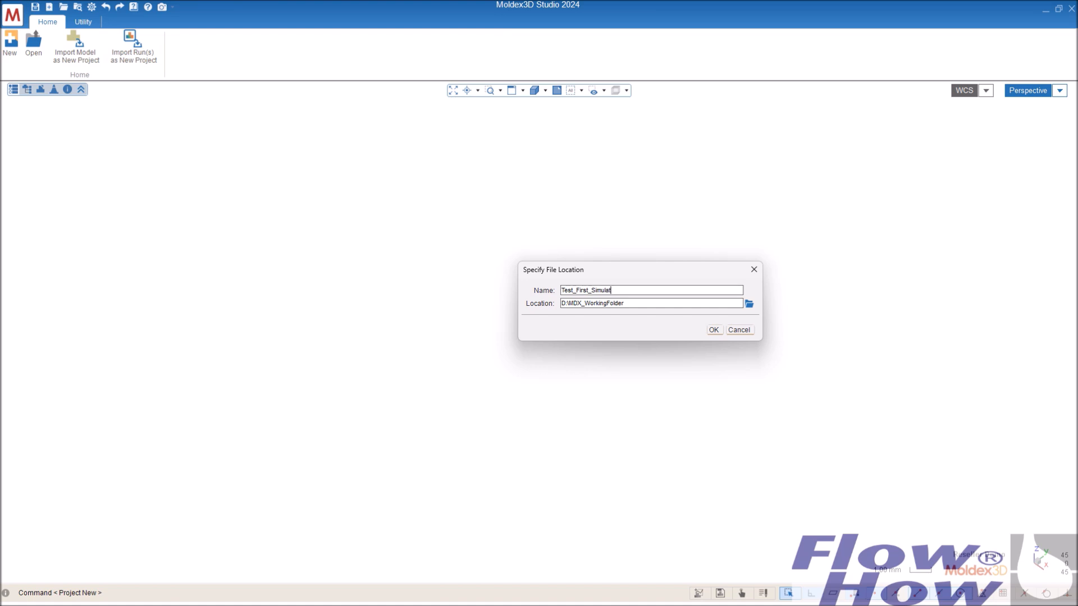
pyautogui.write('on')
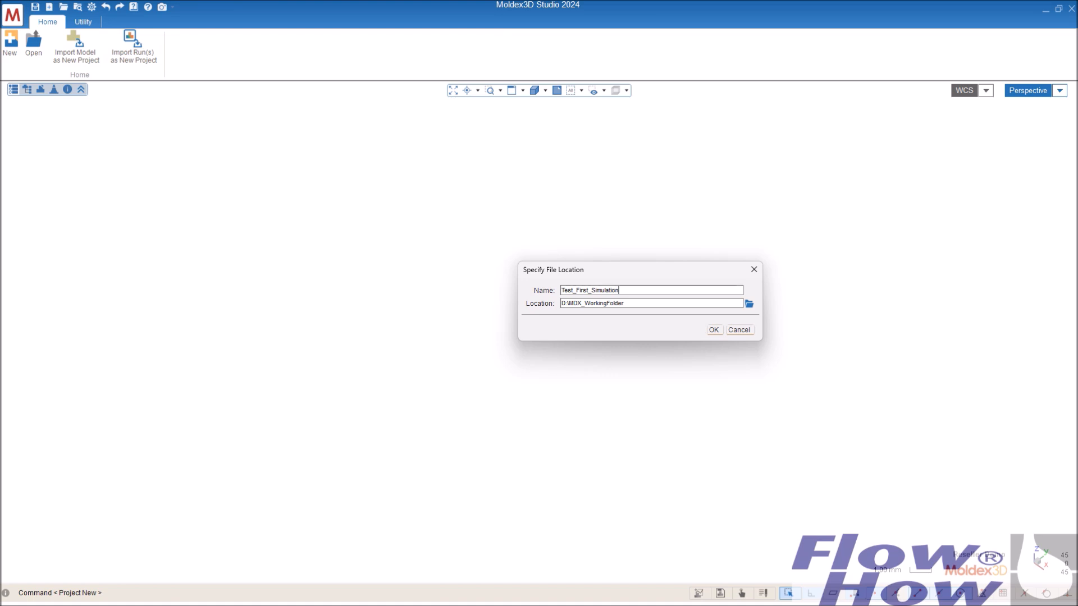
pyautogui.write('-A')
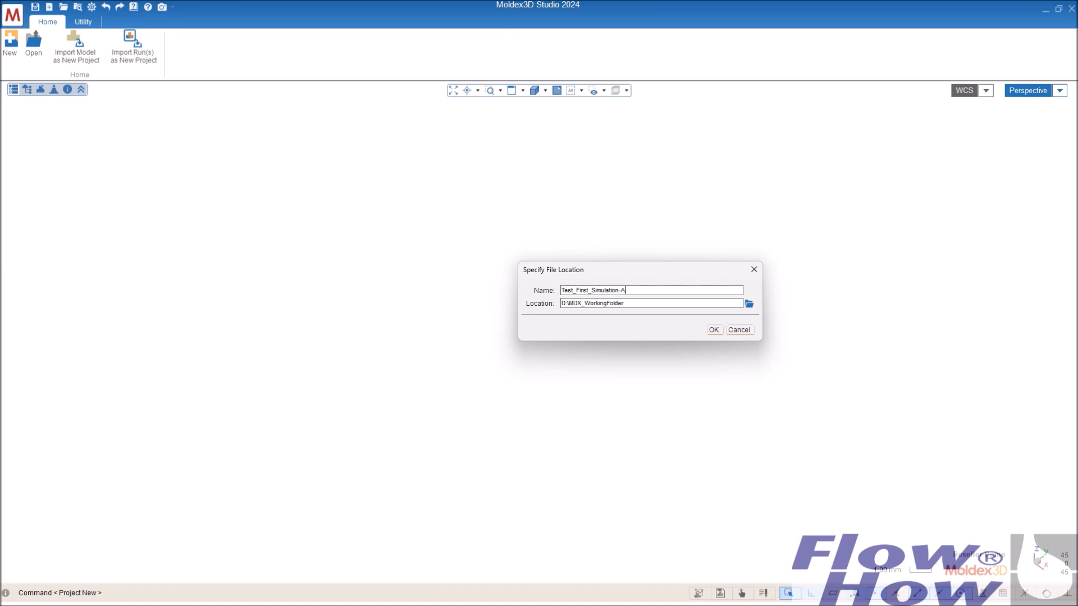
pyautogui.write('June')
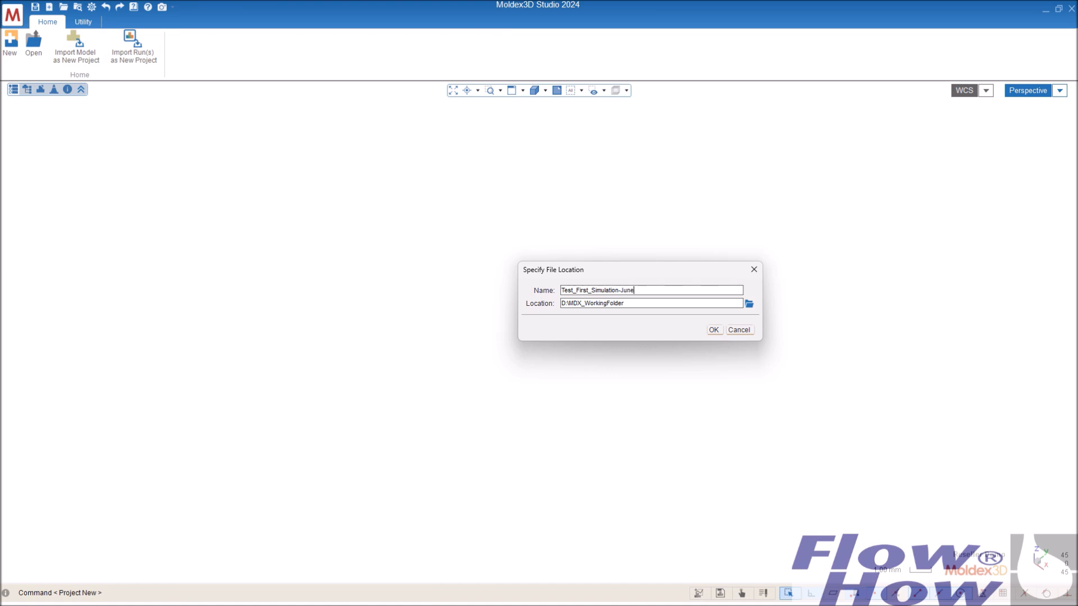
pyautogui.write('2024')
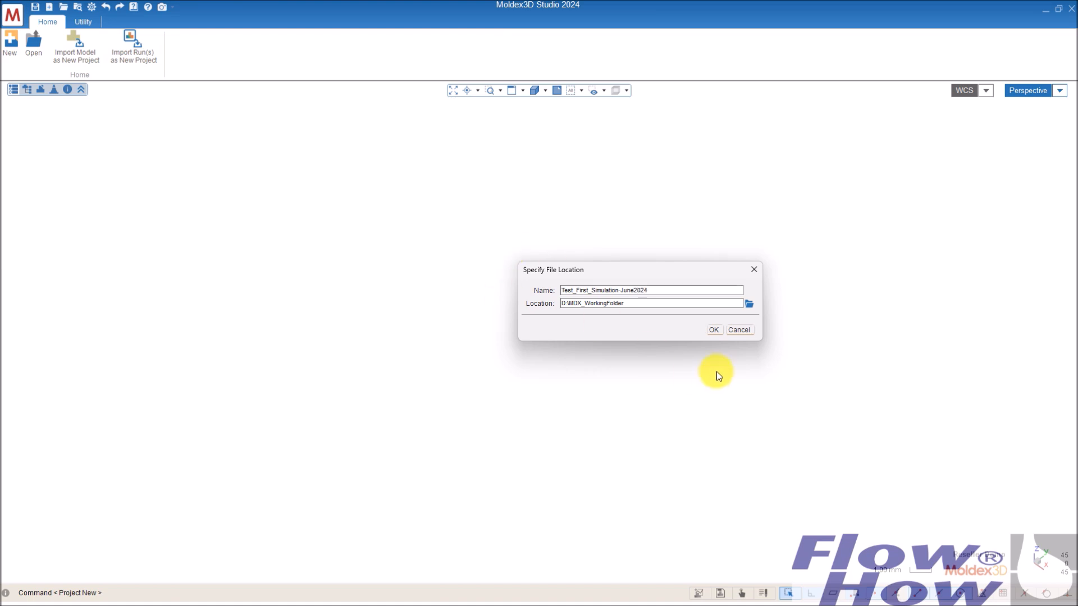
pyautogui.click(714, 330)
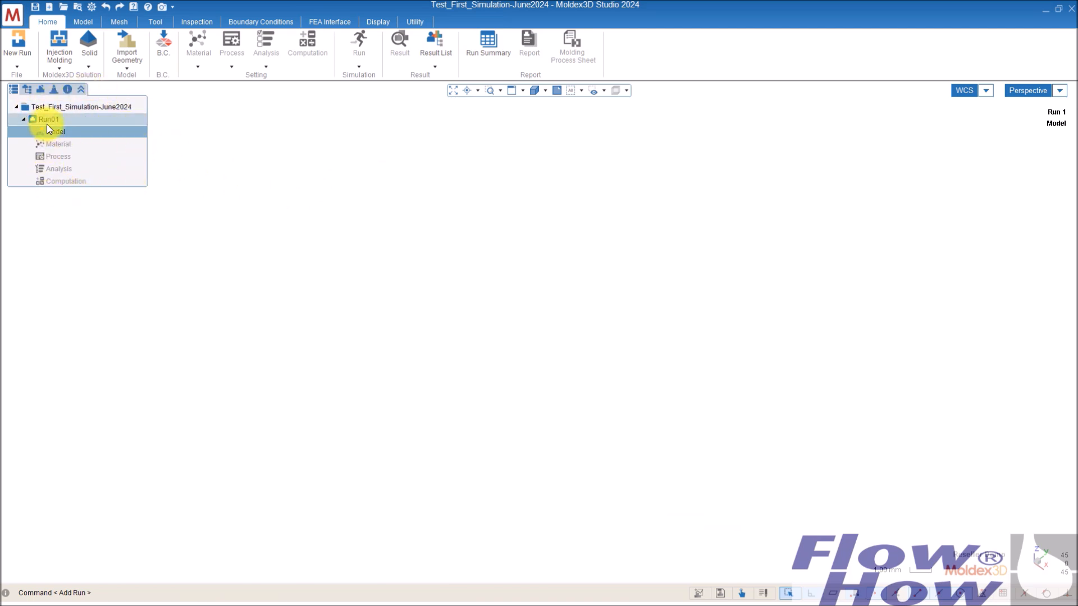
pyautogui.click(83, 106)
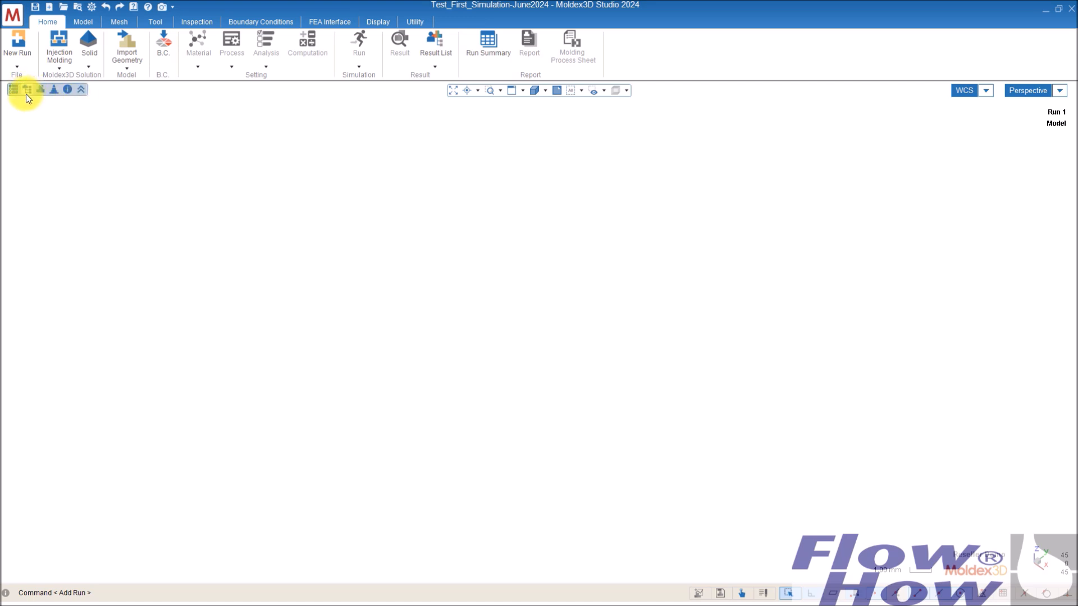
pyautogui.click(12, 90)
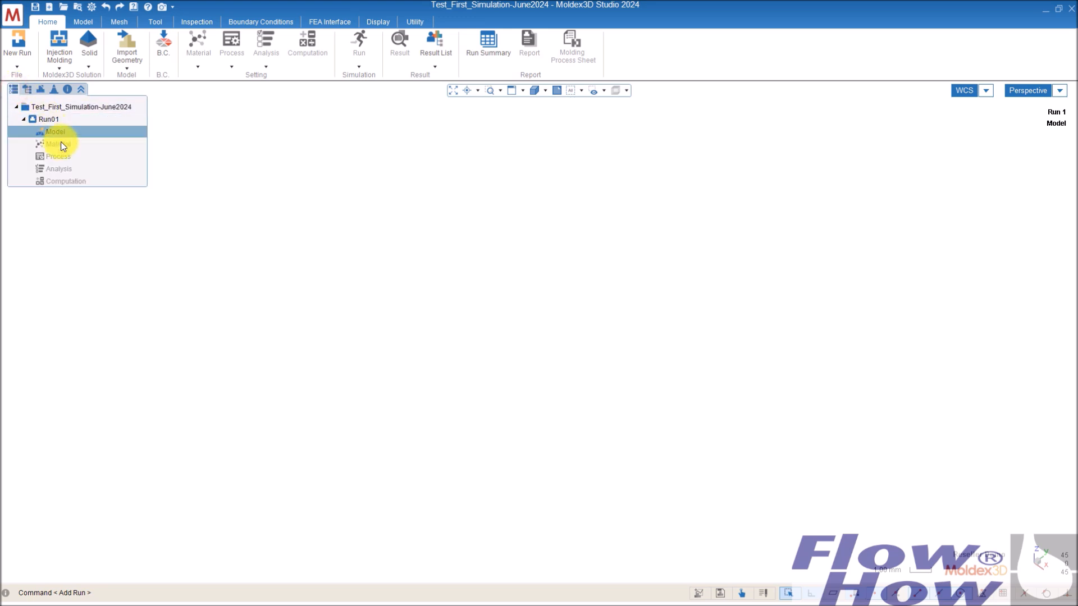
pyautogui.moveTo(264, 169)
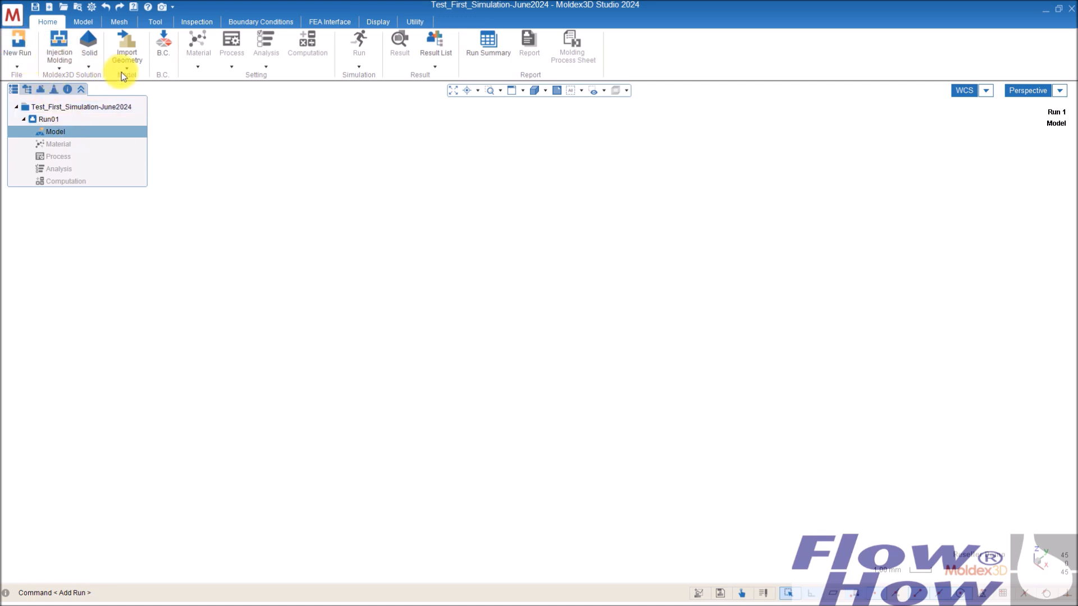
pyautogui.moveTo(126, 45)
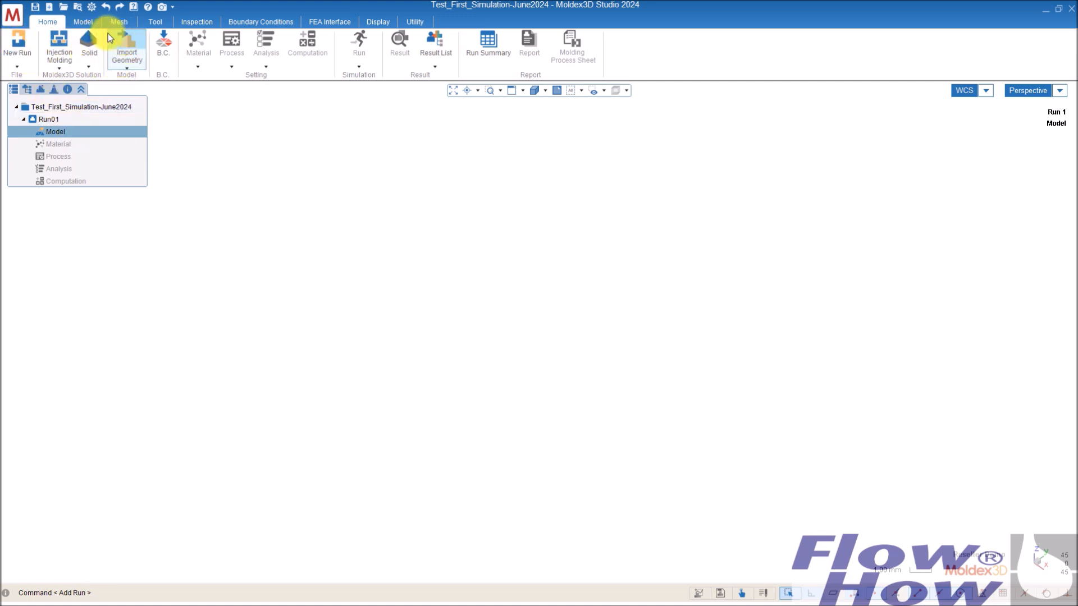
pyautogui.click(47, 21)
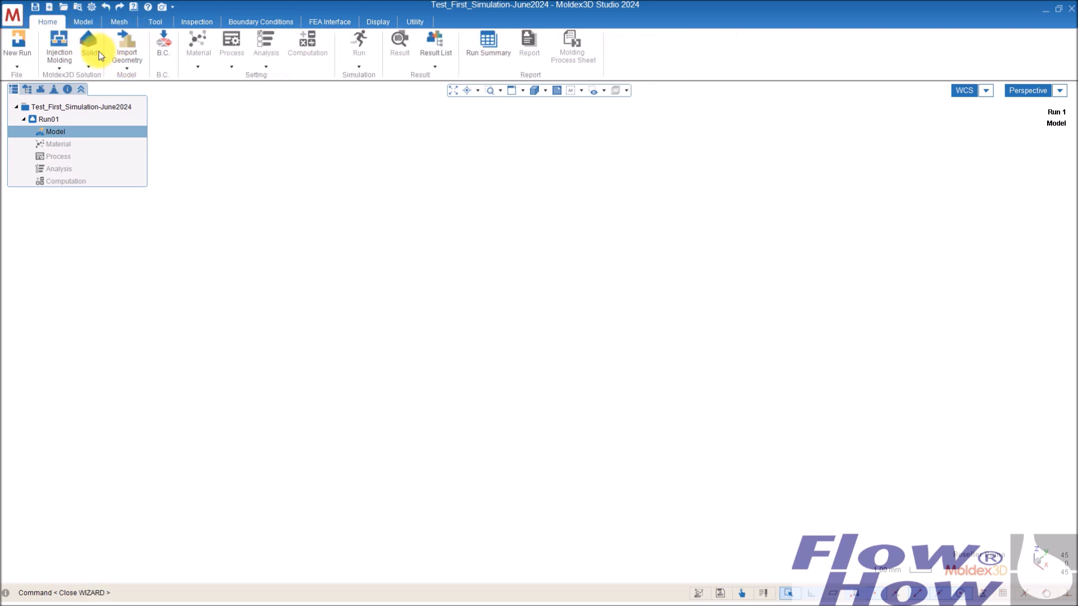
pyautogui.moveTo(59, 48)
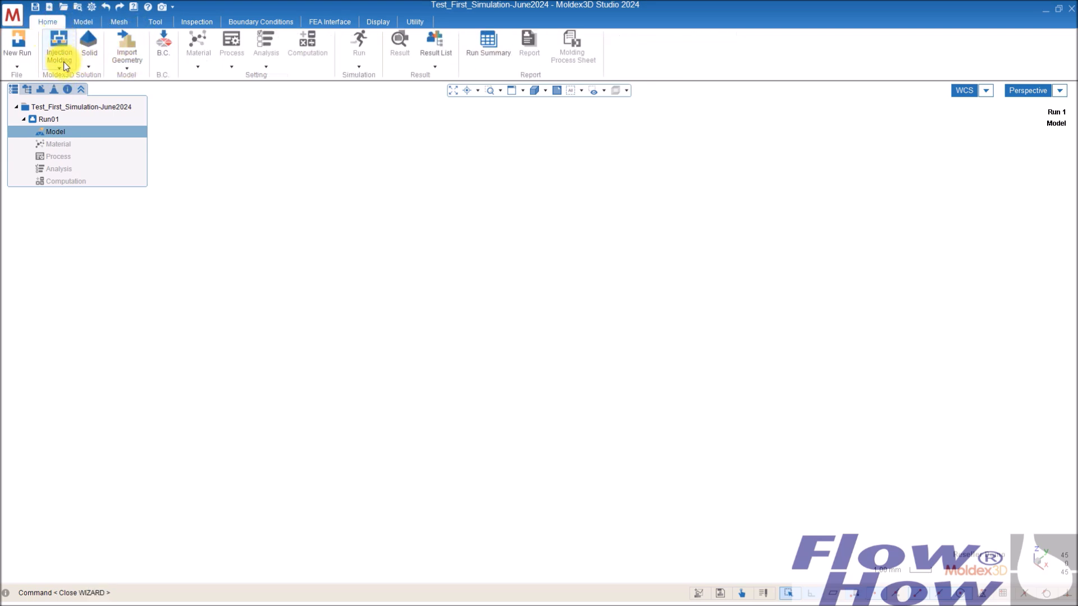
pyautogui.moveTo(88, 48)
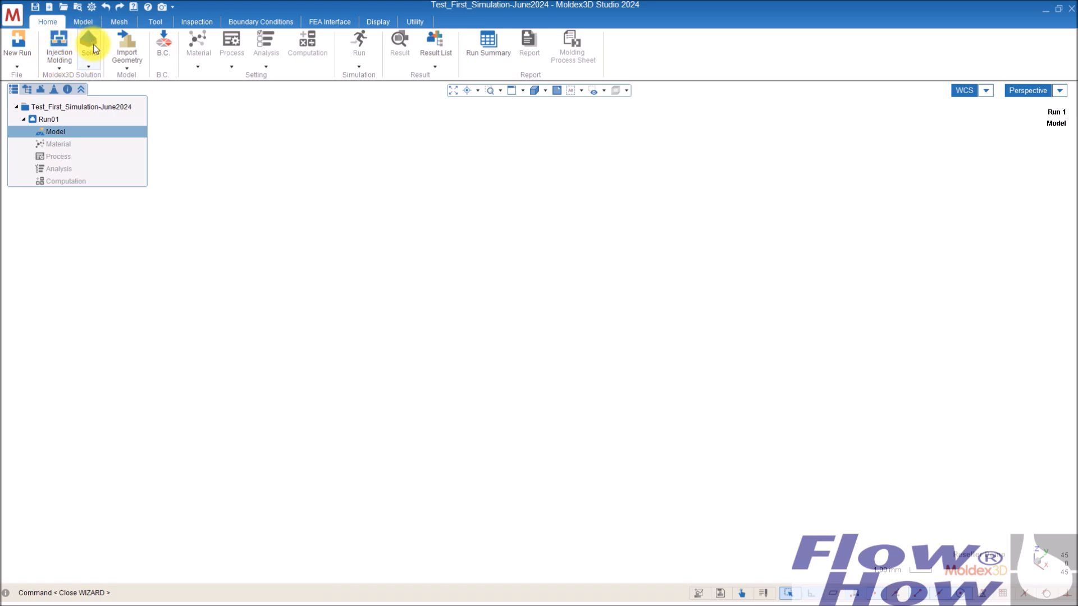
pyautogui.moveTo(273, 149)
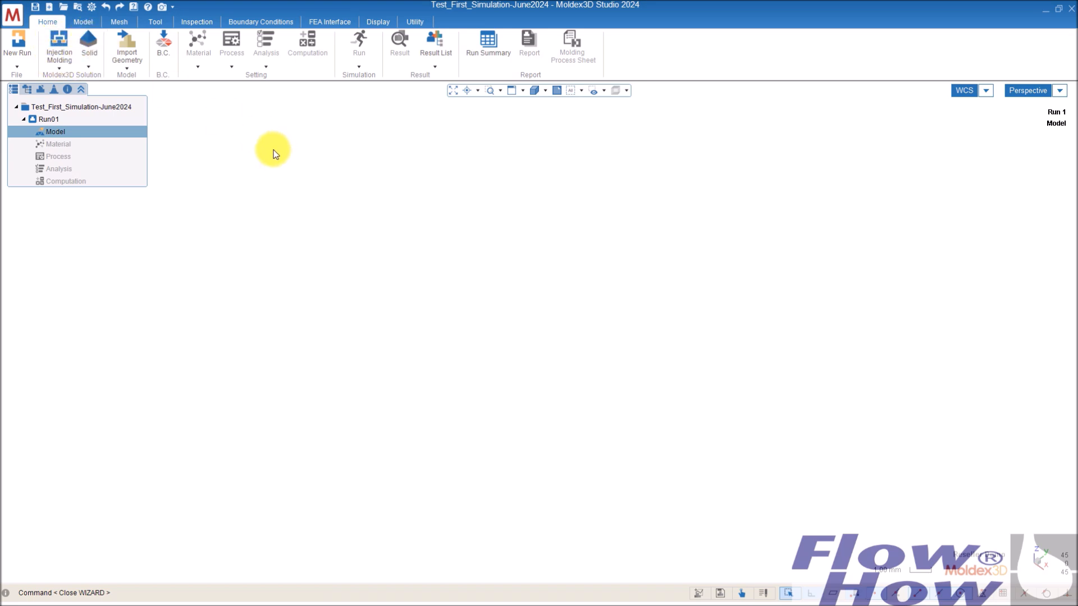
pyautogui.moveTo(151, 70)
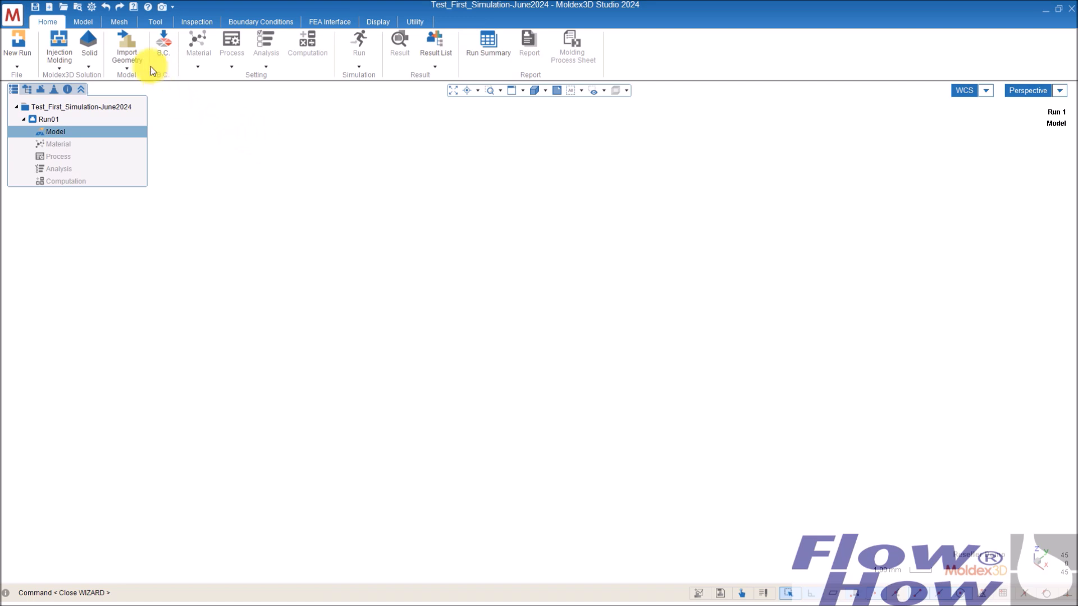
# Step: Open Part.stp to load the five-hole rectangular block into Run01
pyautogui.click(126, 46)
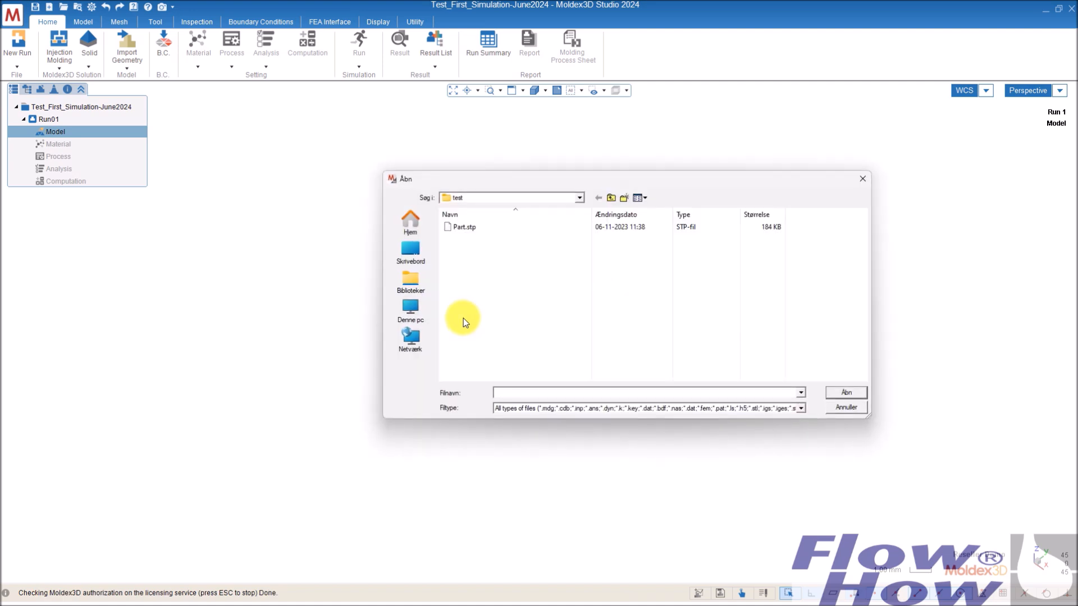
pyautogui.click(844, 392)
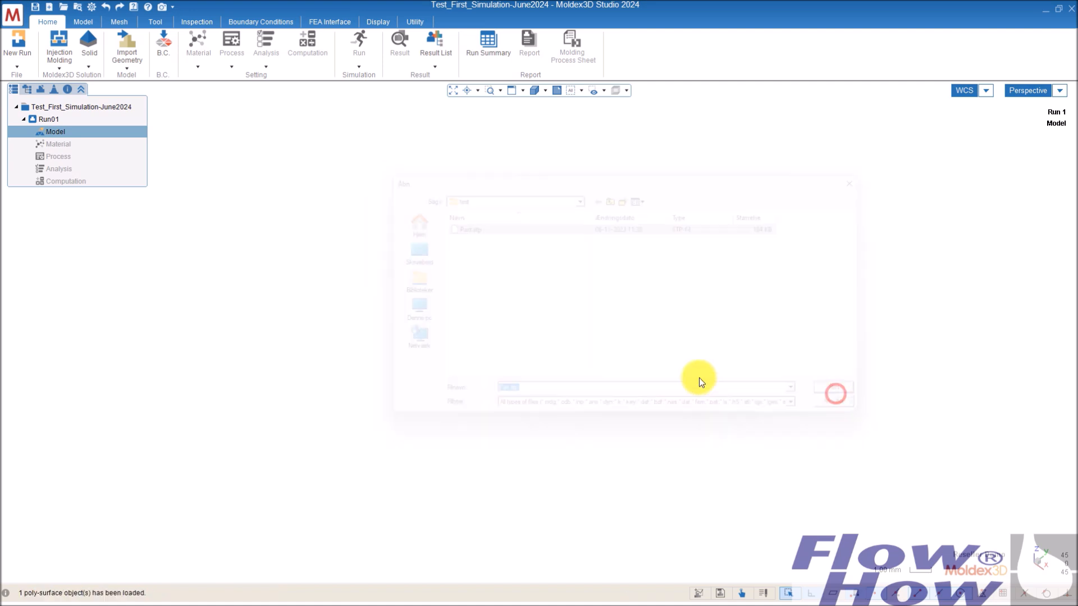
pyautogui.click(82, 21)
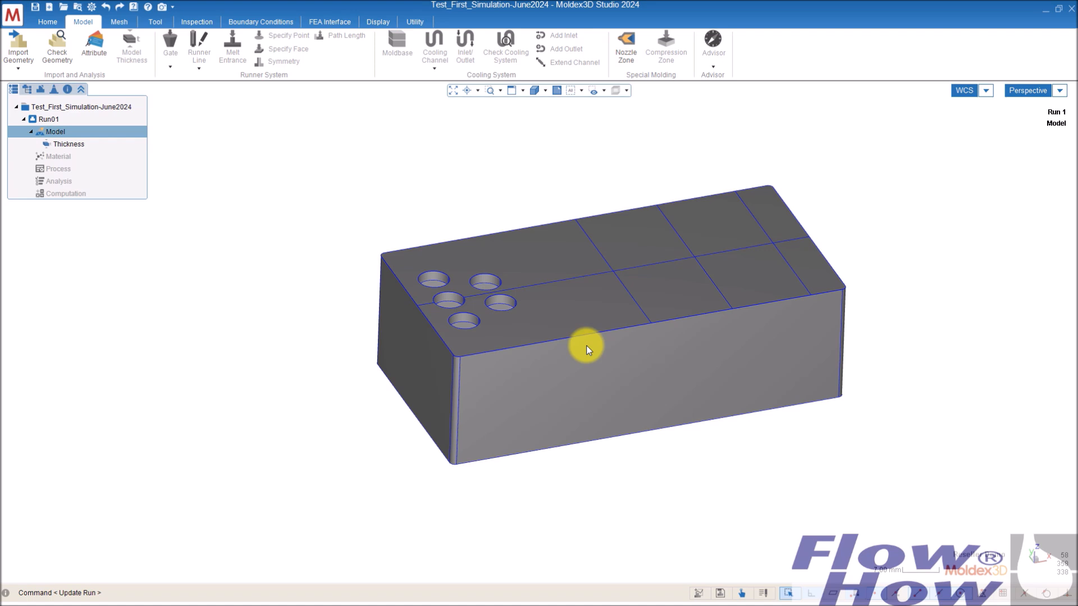
pyautogui.moveTo(570, 277)
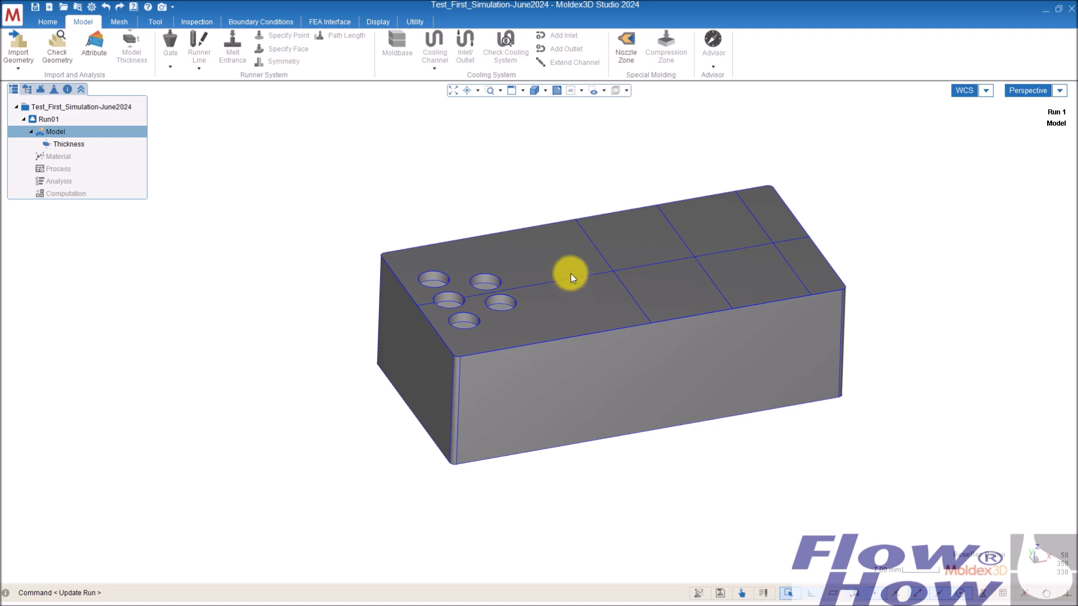
pyautogui.moveTo(240, 78)
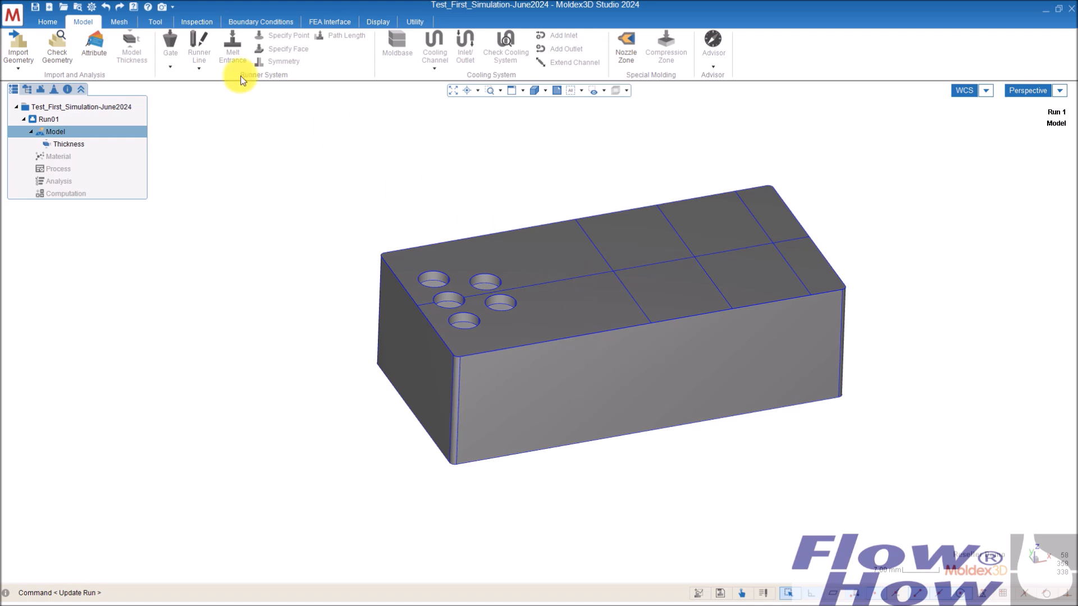
pyautogui.moveTo(94, 48)
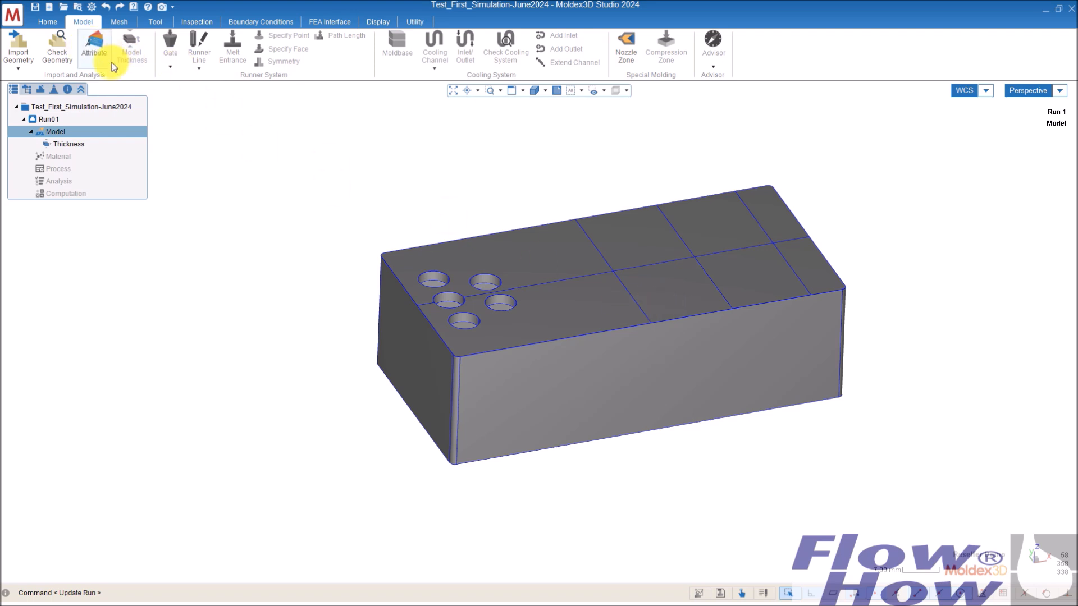
# Step: Select the solid block and set its attribute to Part
pyautogui.click(93, 48)
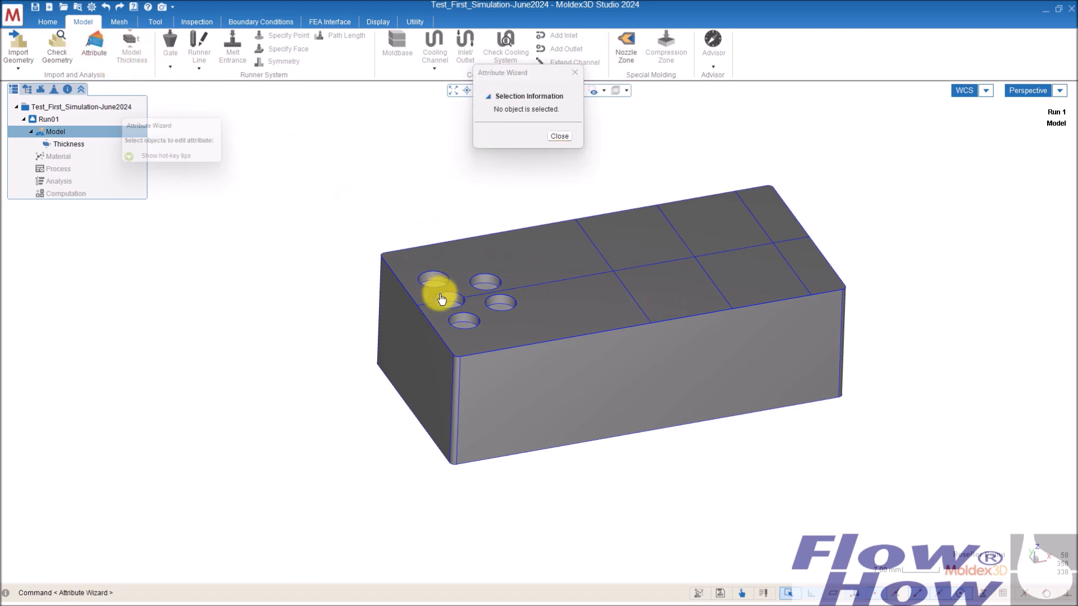
pyautogui.click(441, 299)
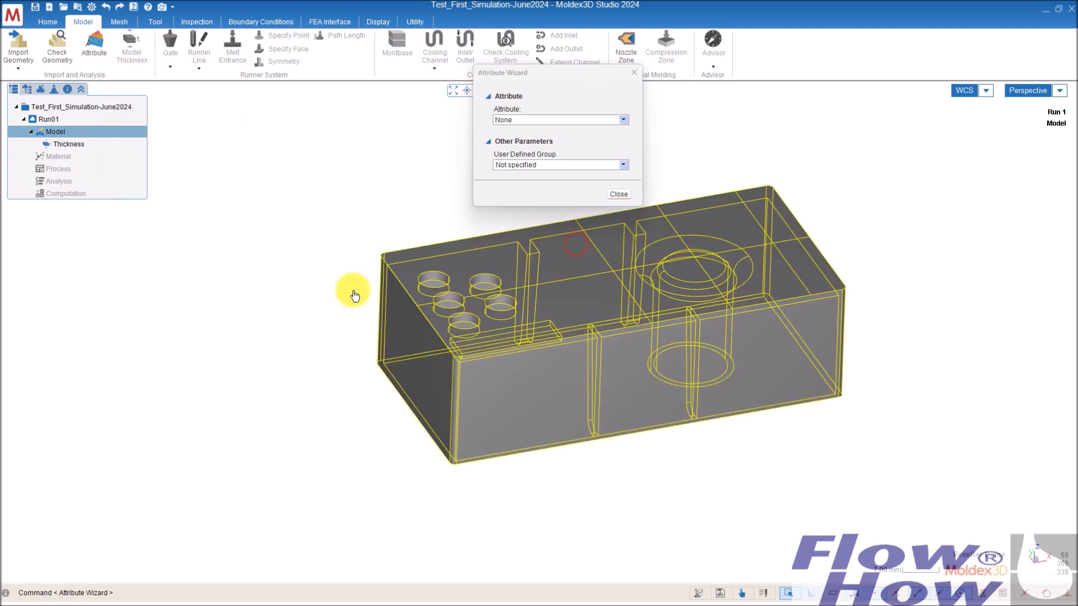
pyautogui.click(622, 120)
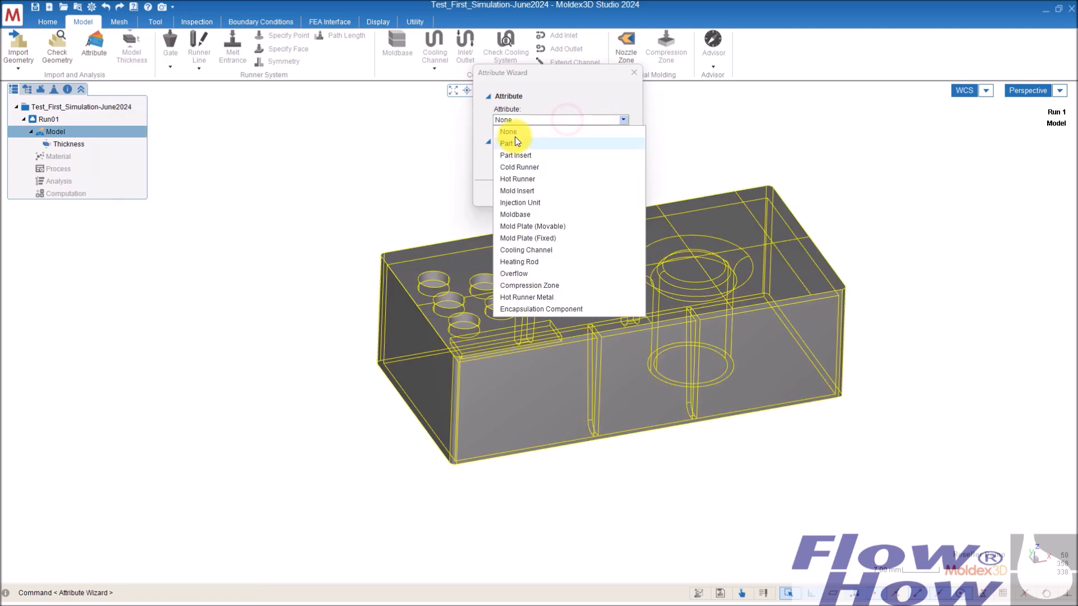
pyautogui.click(506, 143)
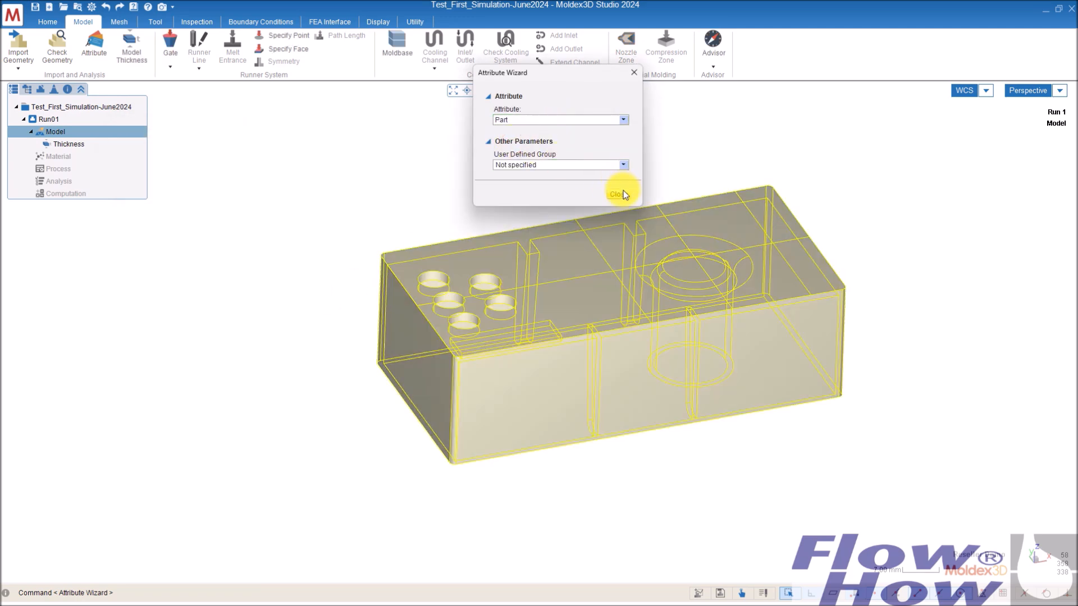
pyautogui.click(617, 190)
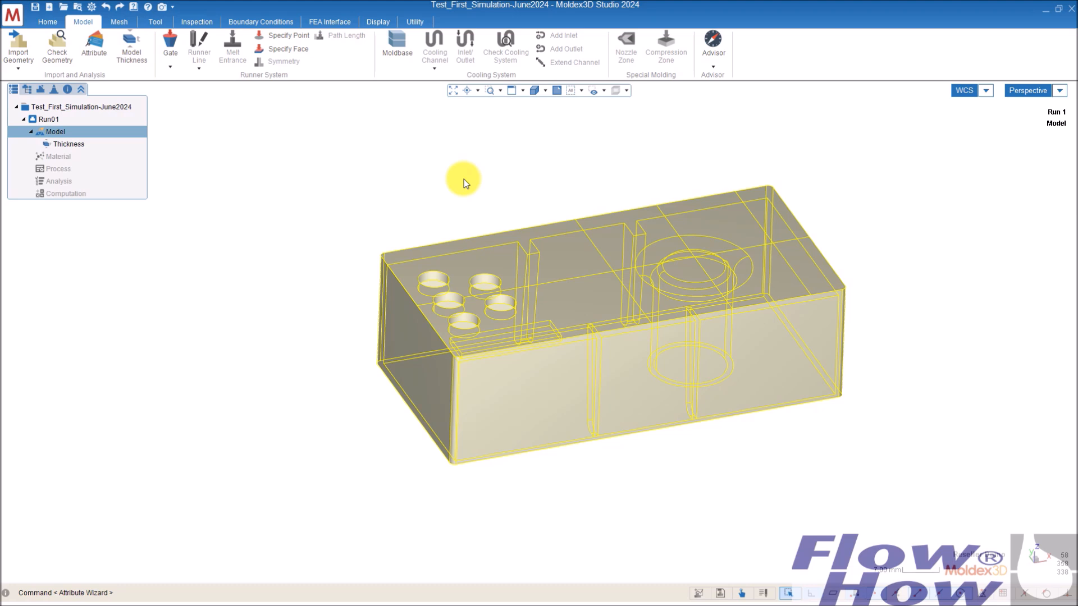
pyautogui.moveTo(288, 197)
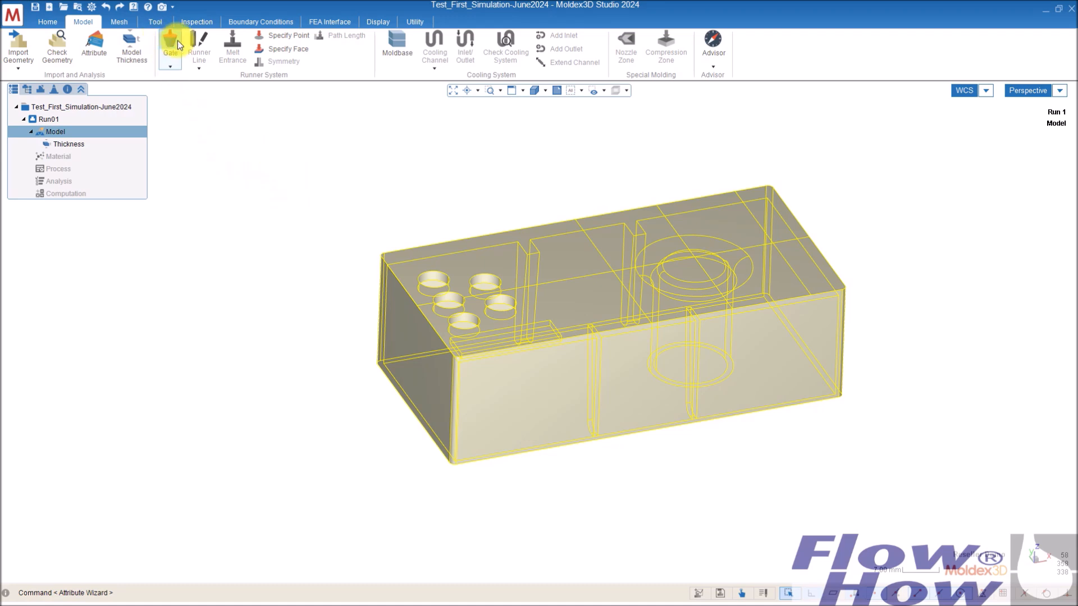
# Step: Place a 1.60-diameter pin gate on the block's top face, briefly browsing Preferences
pyautogui.click(169, 45)
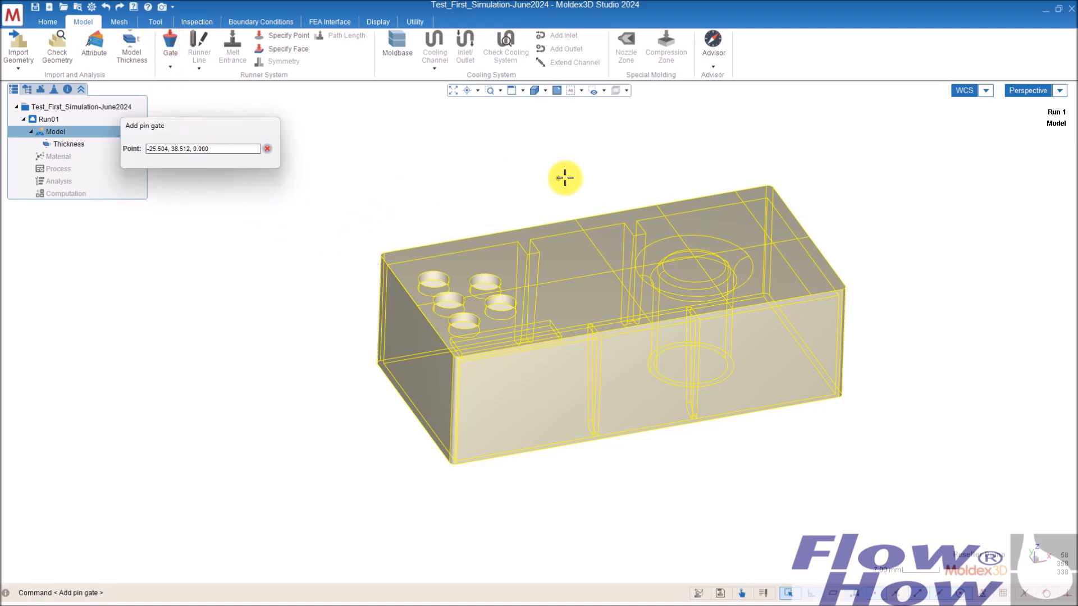
pyautogui.click(267, 148)
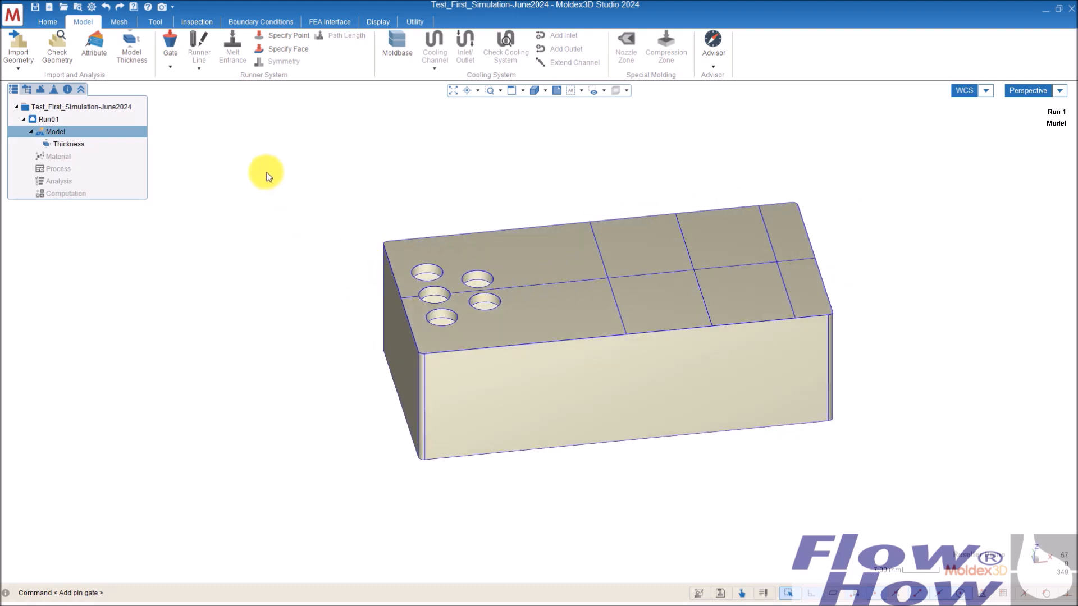
pyautogui.moveTo(386, 251)
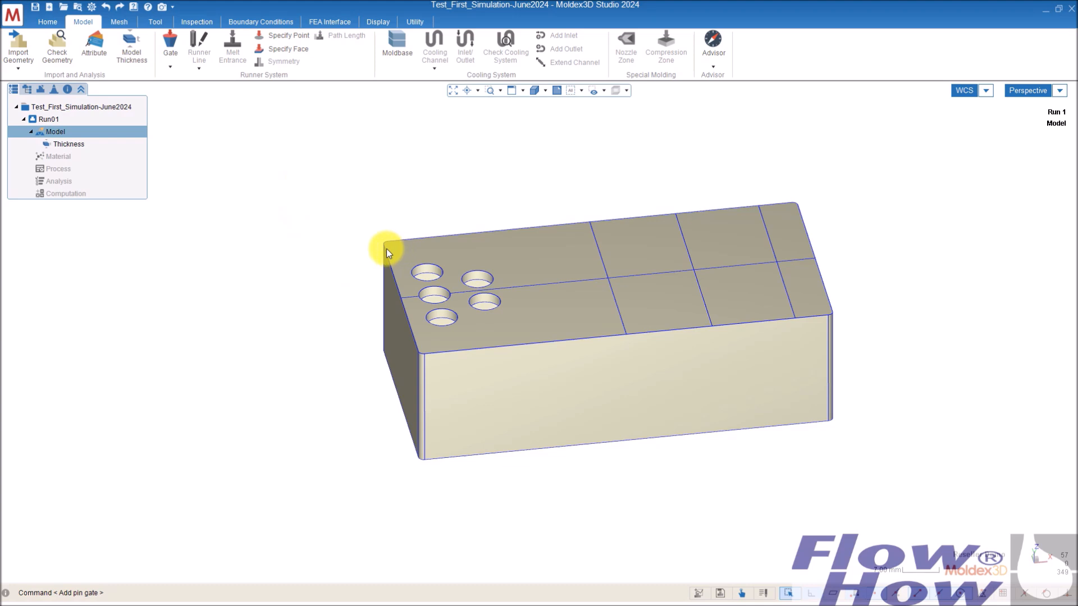
pyautogui.moveTo(326, 209)
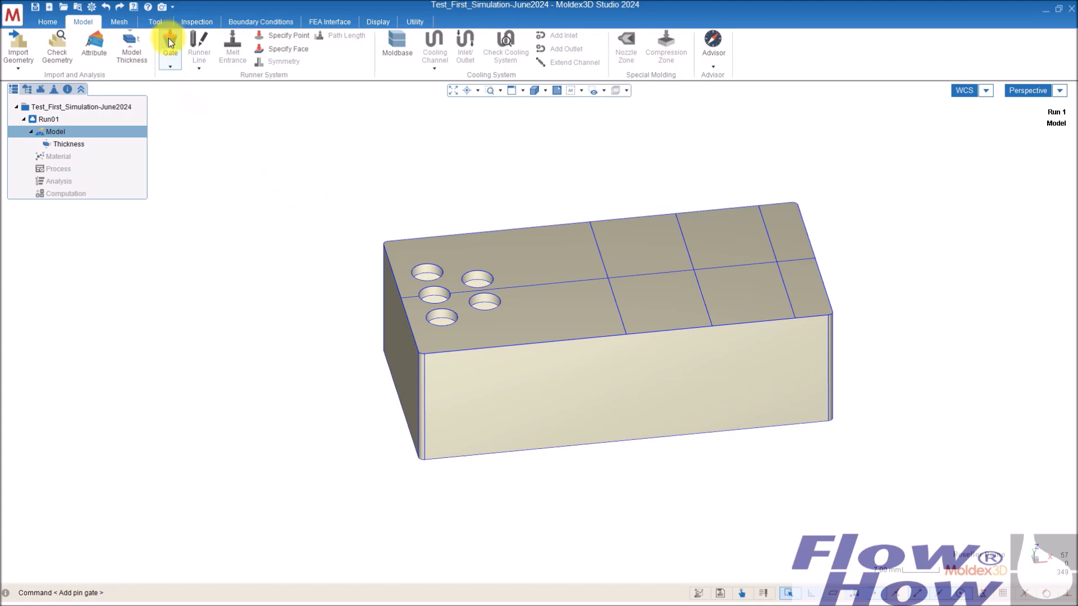
pyautogui.click(169, 45)
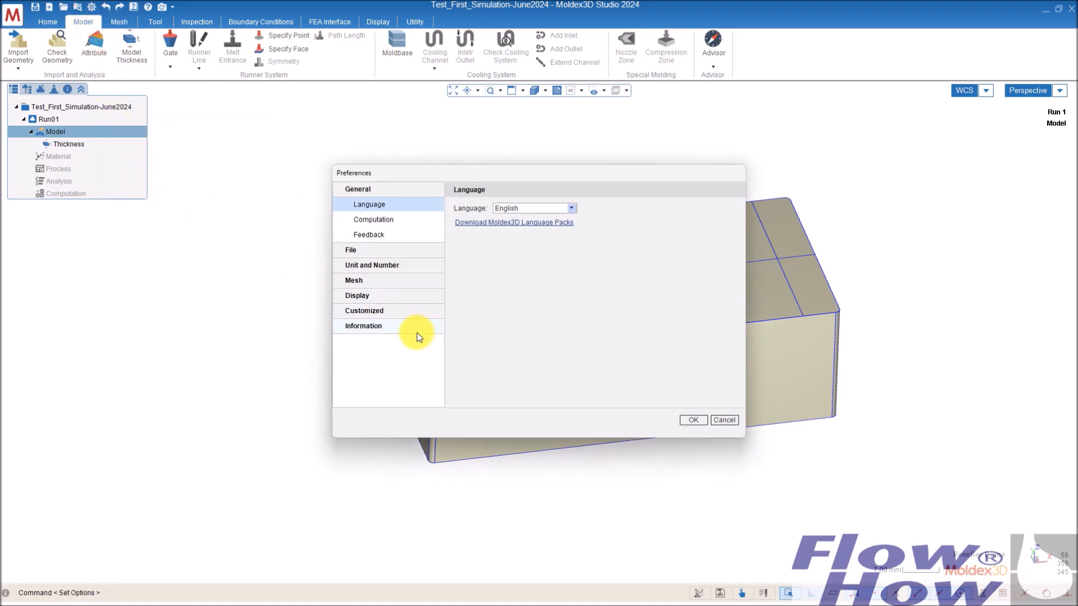
pyautogui.click(364, 309)
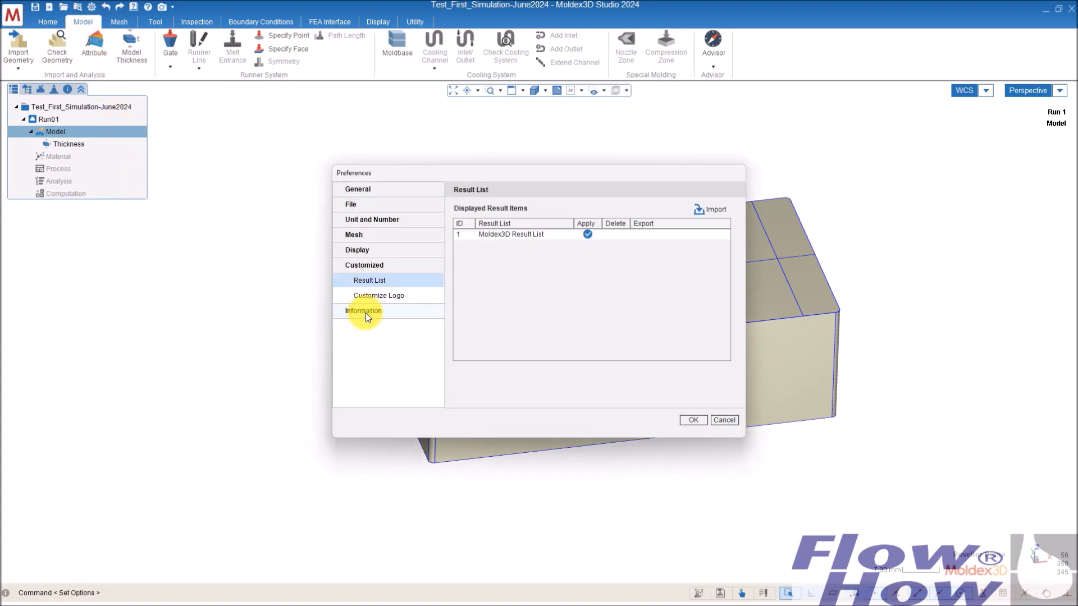
pyautogui.moveTo(356, 249)
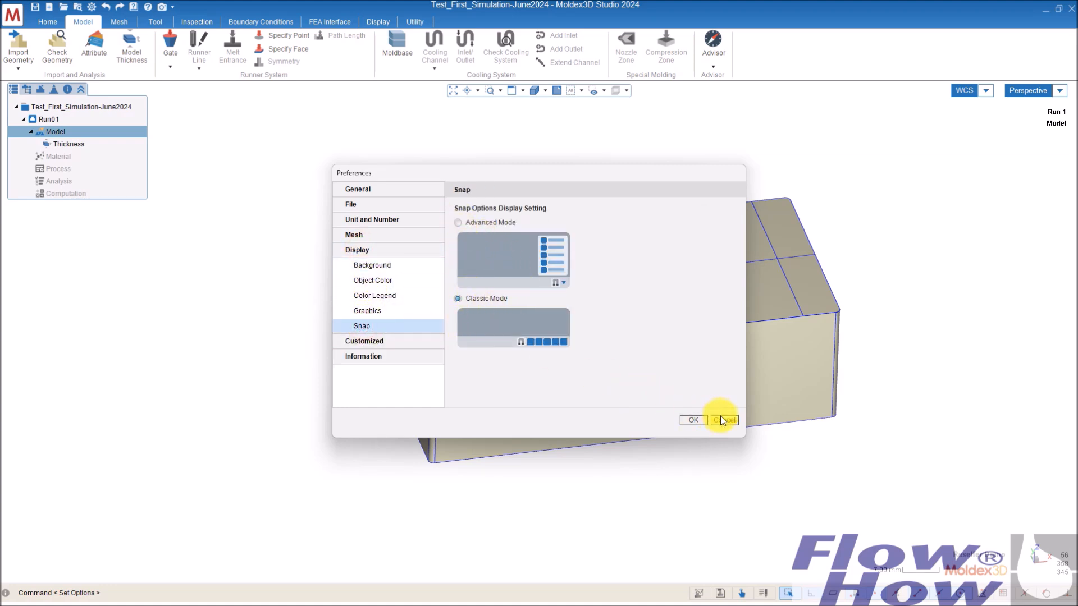
pyautogui.click(722, 420)
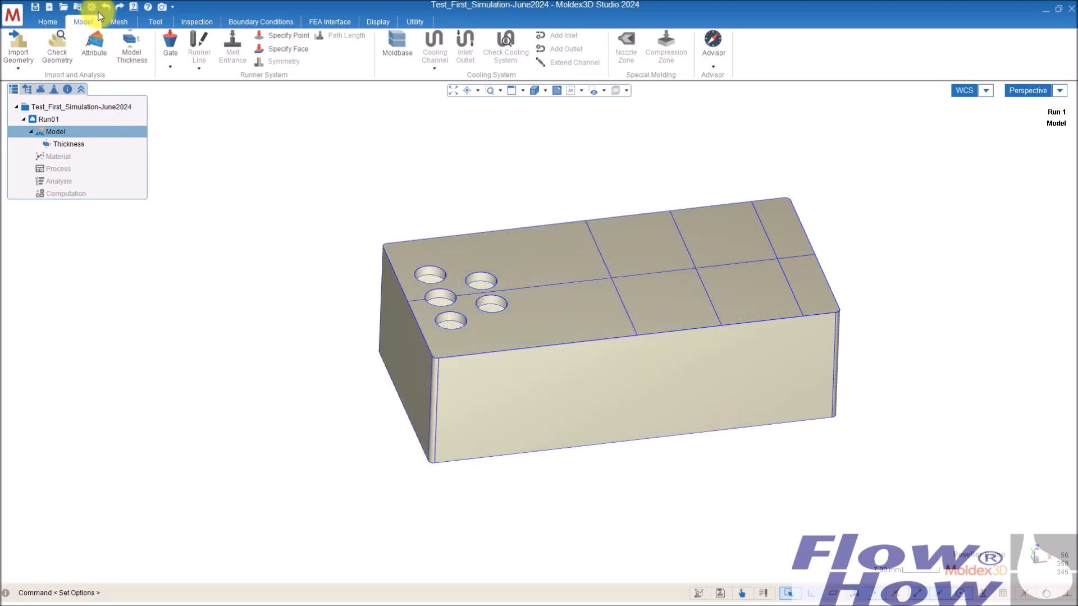
pyautogui.click(170, 46)
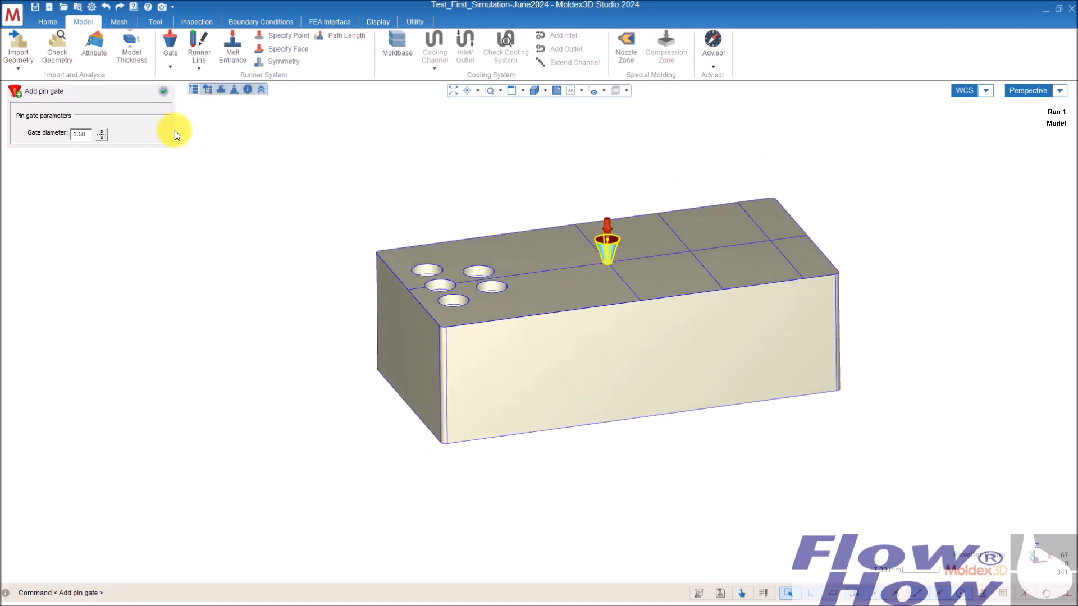
# Step: Confirm the pin gate and review its cold-runner attributes via Edit Attribute
pyautogui.click(164, 91)
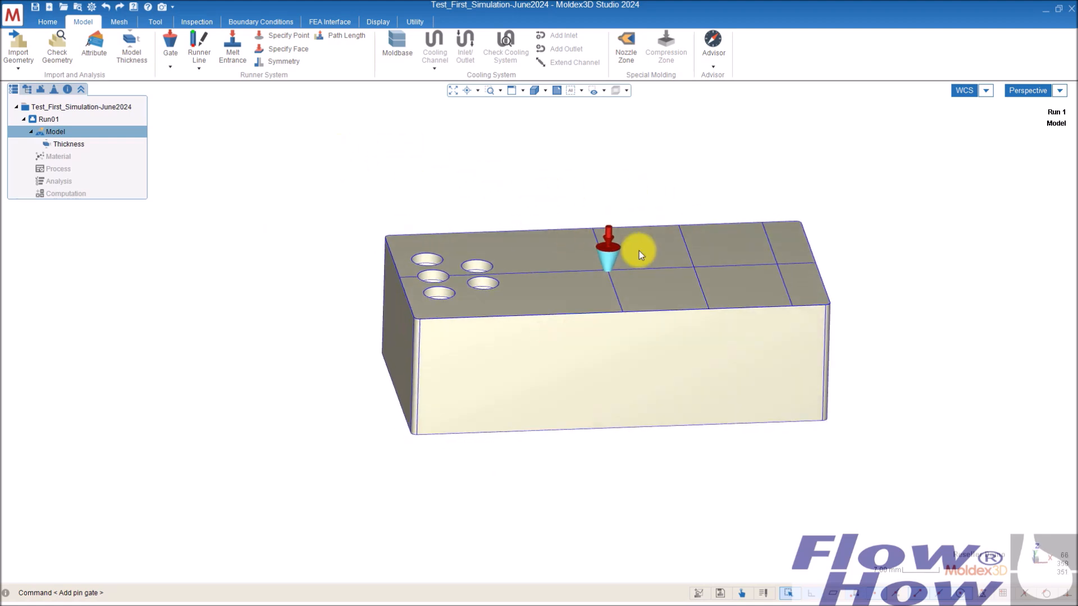
pyautogui.rightClick(608, 264)
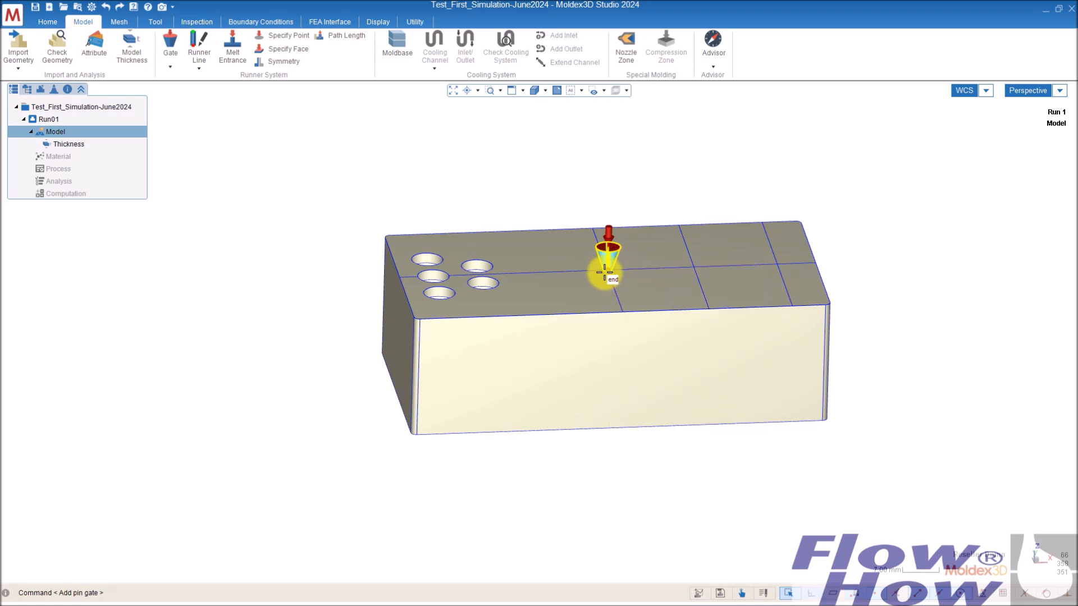
pyautogui.rightClick(605, 275)
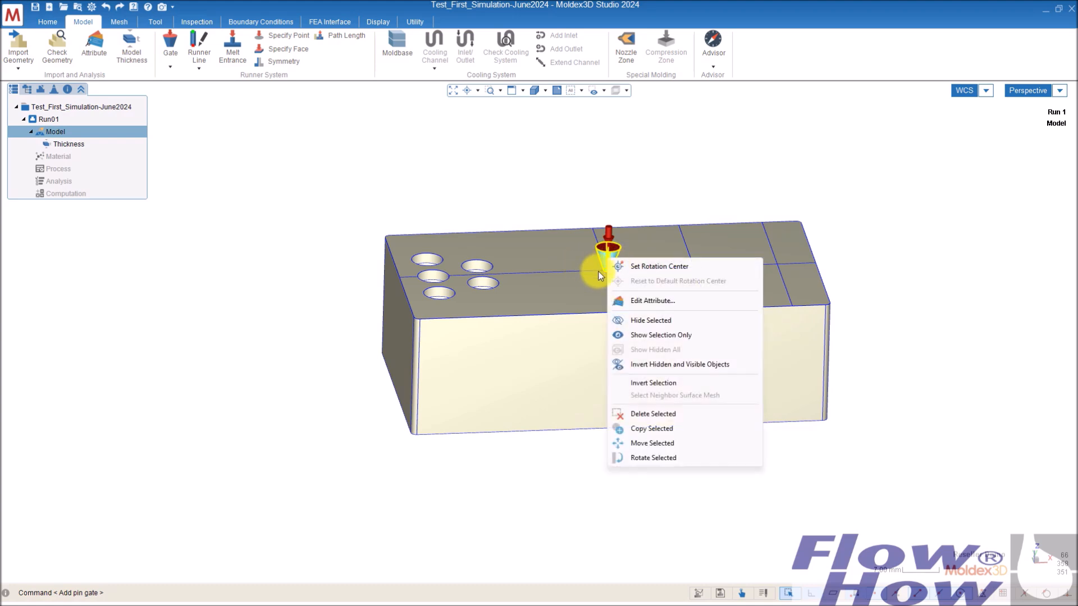
pyautogui.click(652, 300)
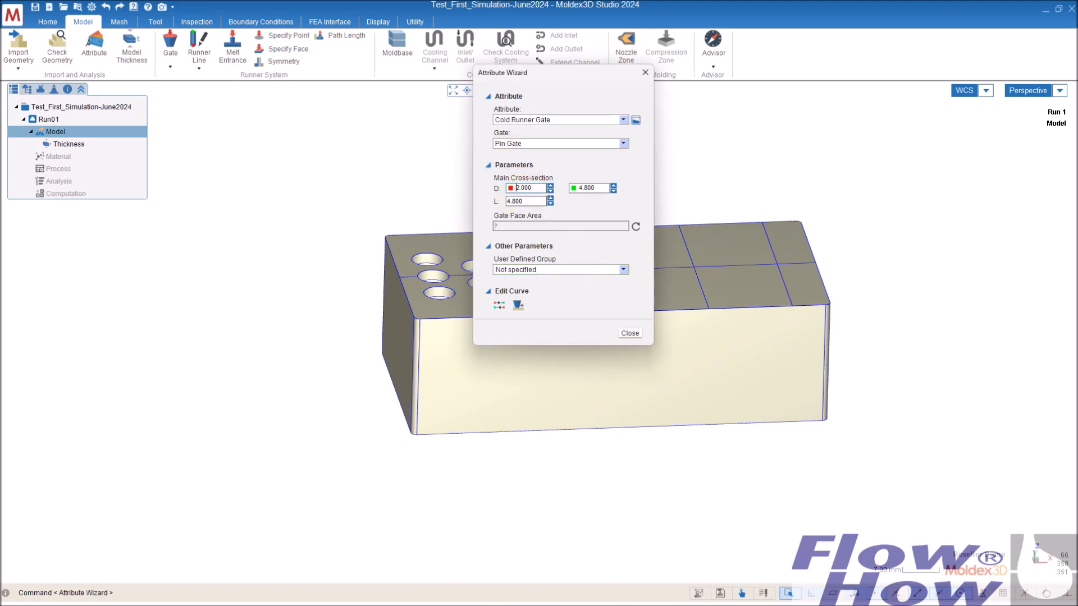
pyautogui.click(628, 333)
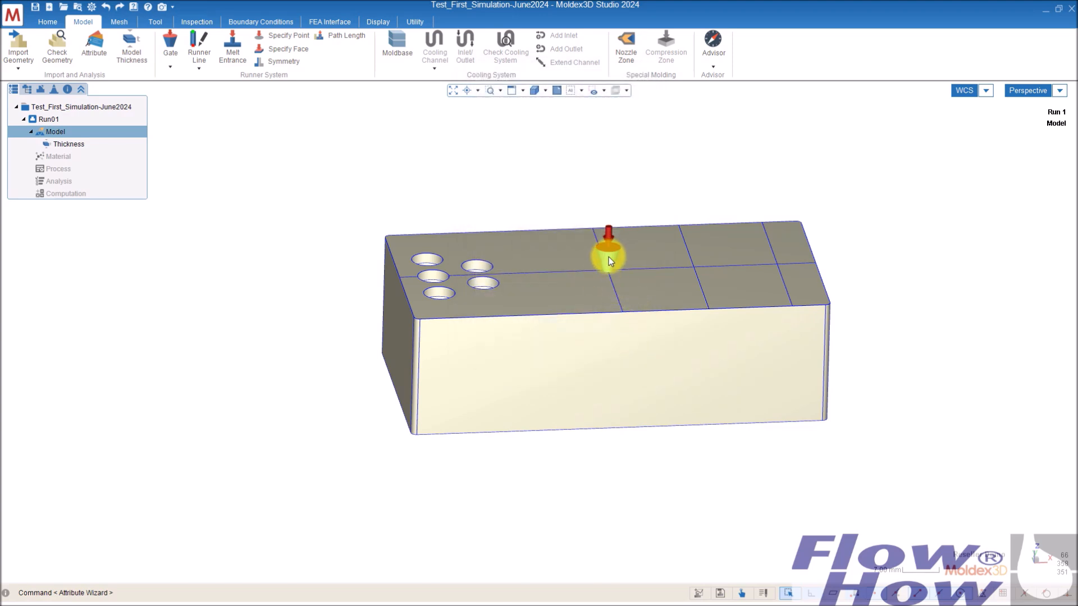
pyautogui.moveTo(474, 235)
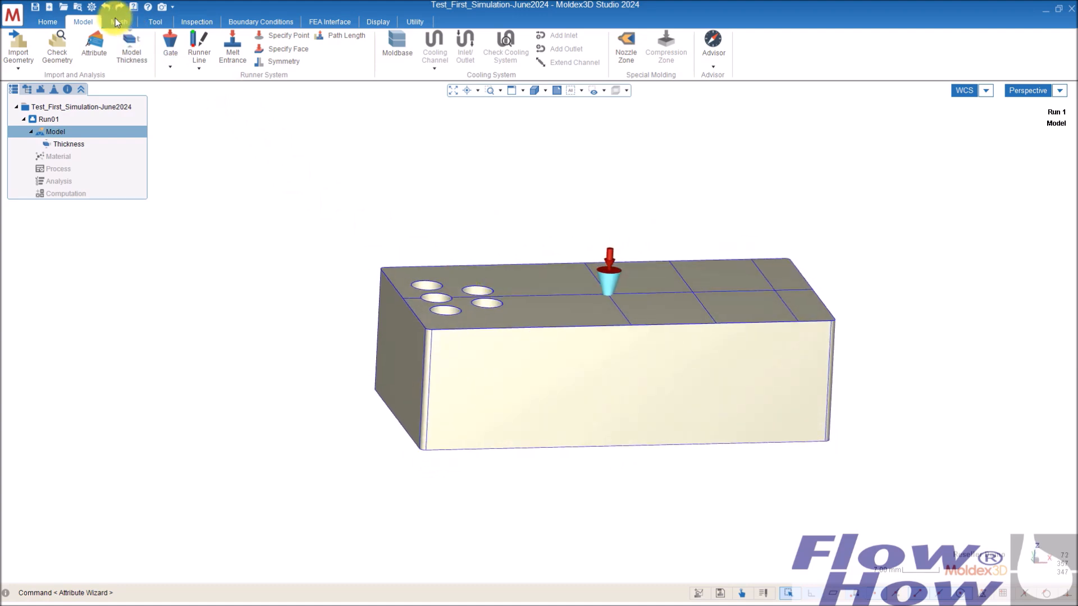
# Step: Apply node seeding of mesh size 1 to the part, estimating about 66,931 elements
pyautogui.click(119, 22)
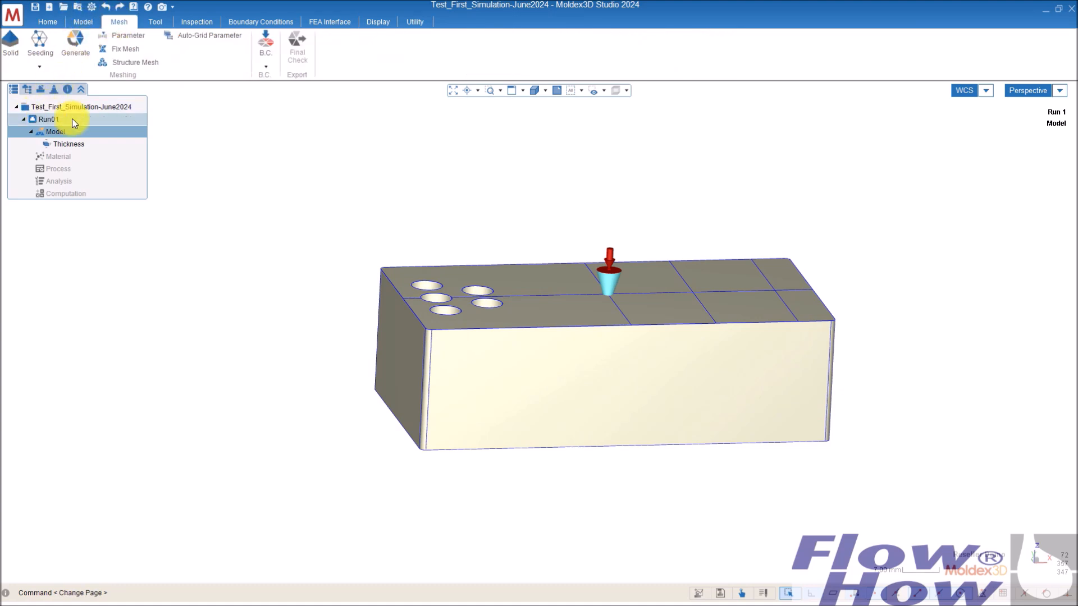
pyautogui.click(40, 44)
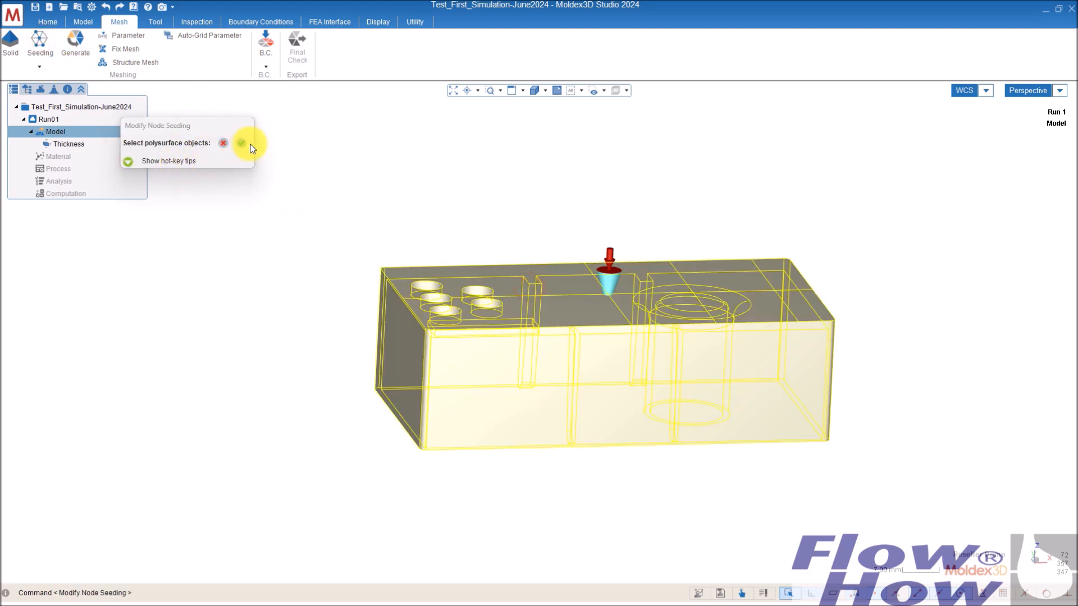
pyautogui.click(241, 143)
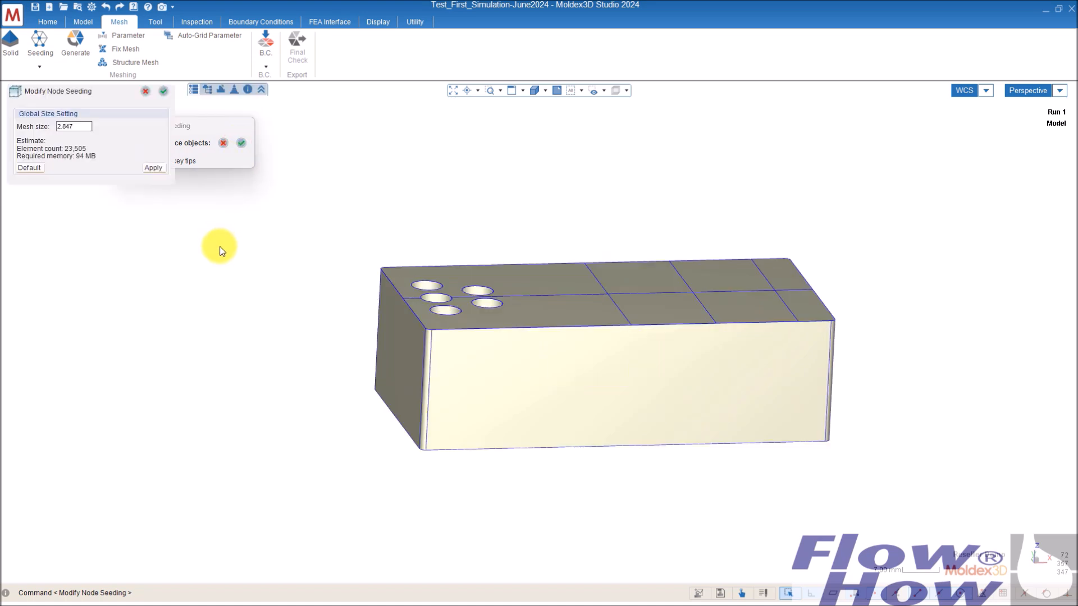
pyautogui.click(73, 126)
pyautogui.write('1')
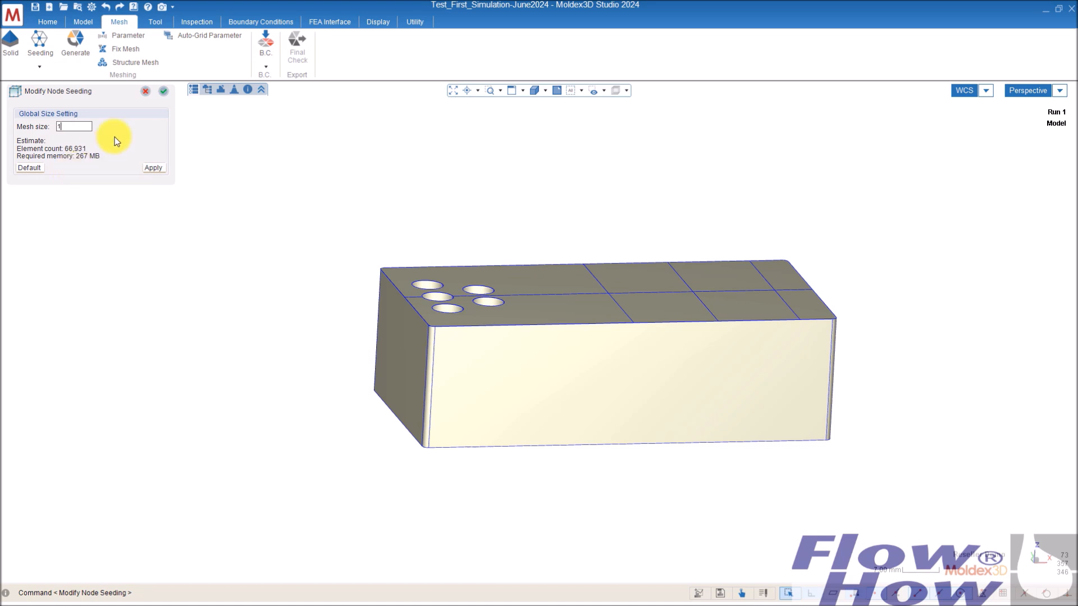
pyautogui.click(153, 168)
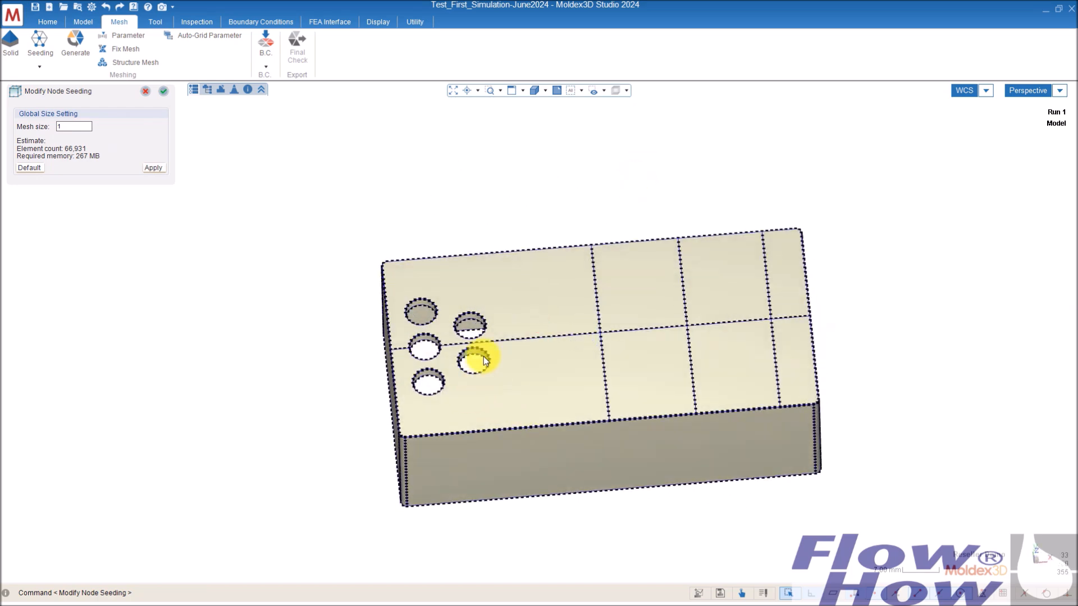
pyautogui.scroll(3)
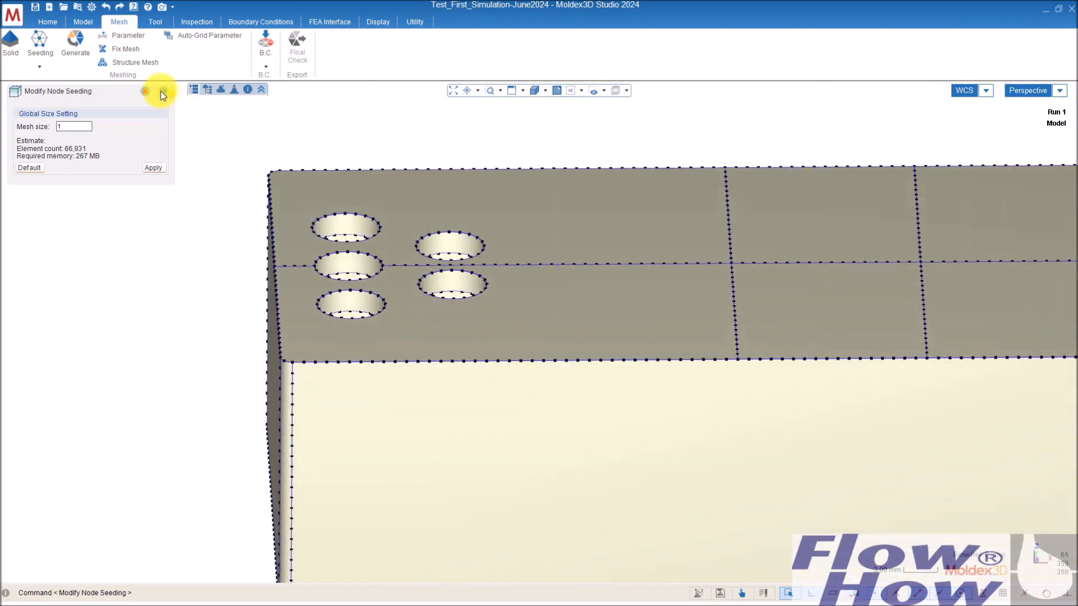
pyautogui.click(145, 91)
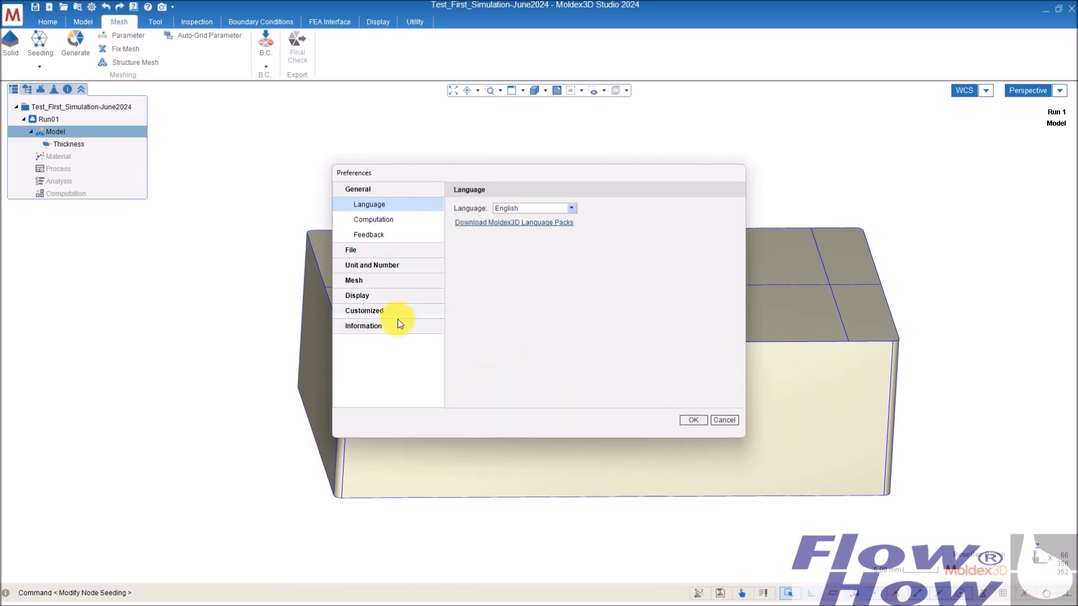
# Step: Enable 30° curvature-based refinement with auto fine-tuning seeding in Solid mesh preferences
pyautogui.click(353, 280)
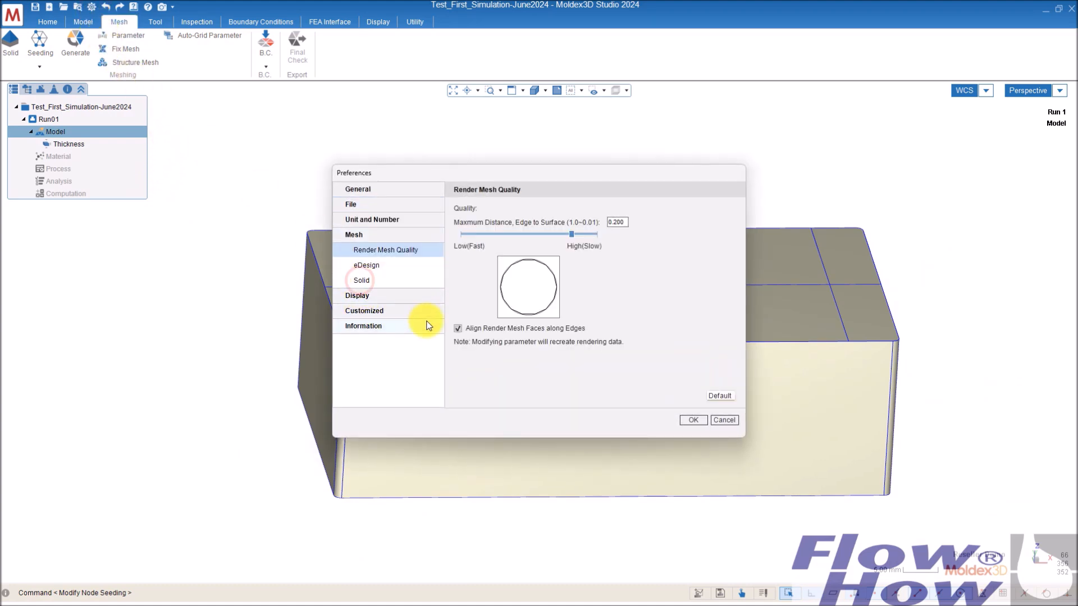
pyautogui.click(361, 280)
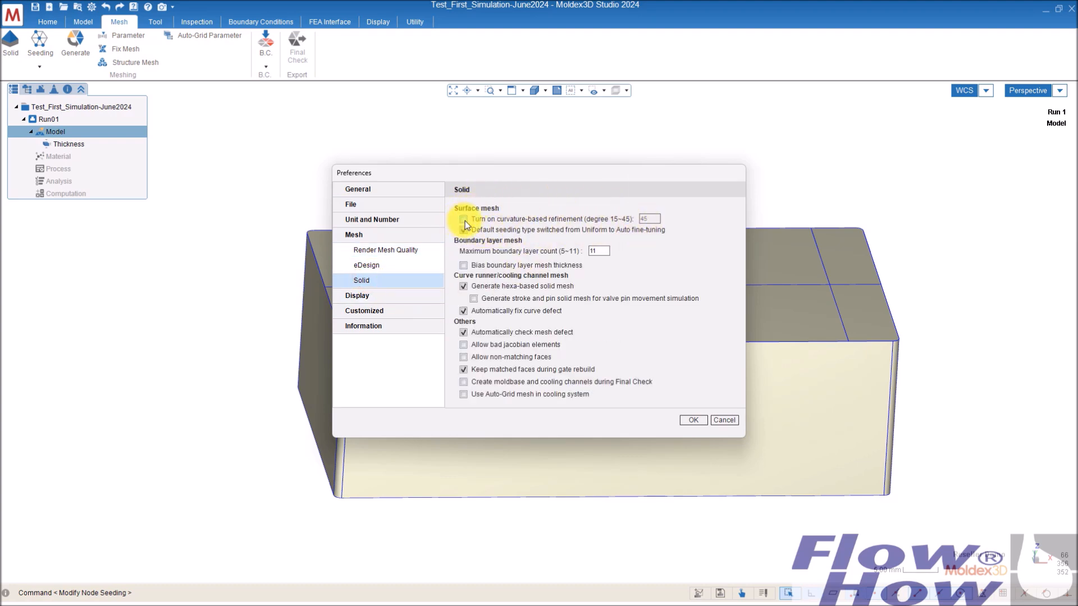
pyautogui.moveTo(463, 223)
pyautogui.write('30')
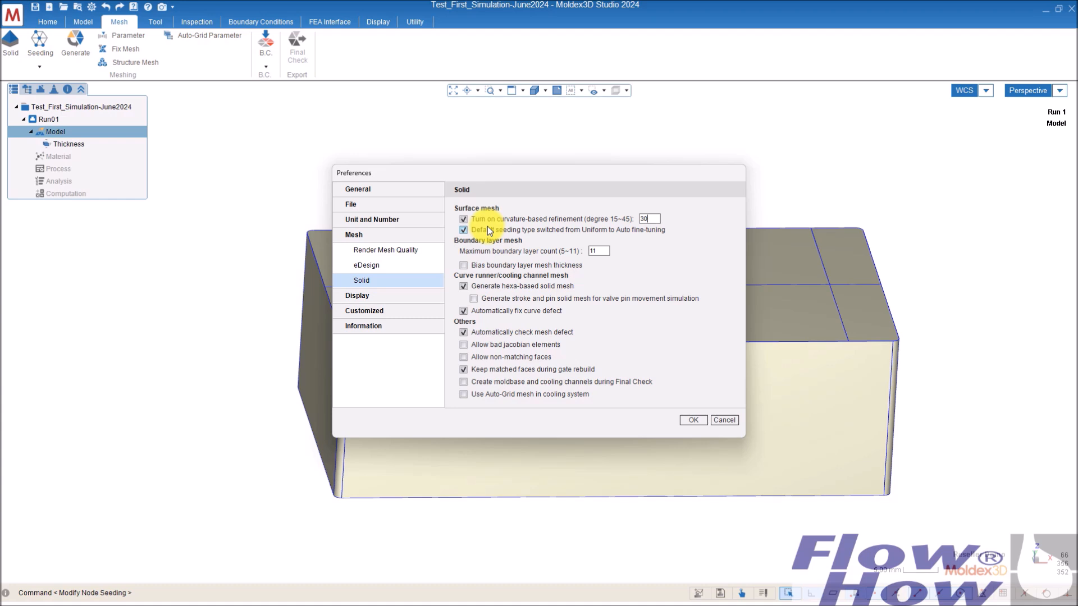
pyautogui.moveTo(486, 224)
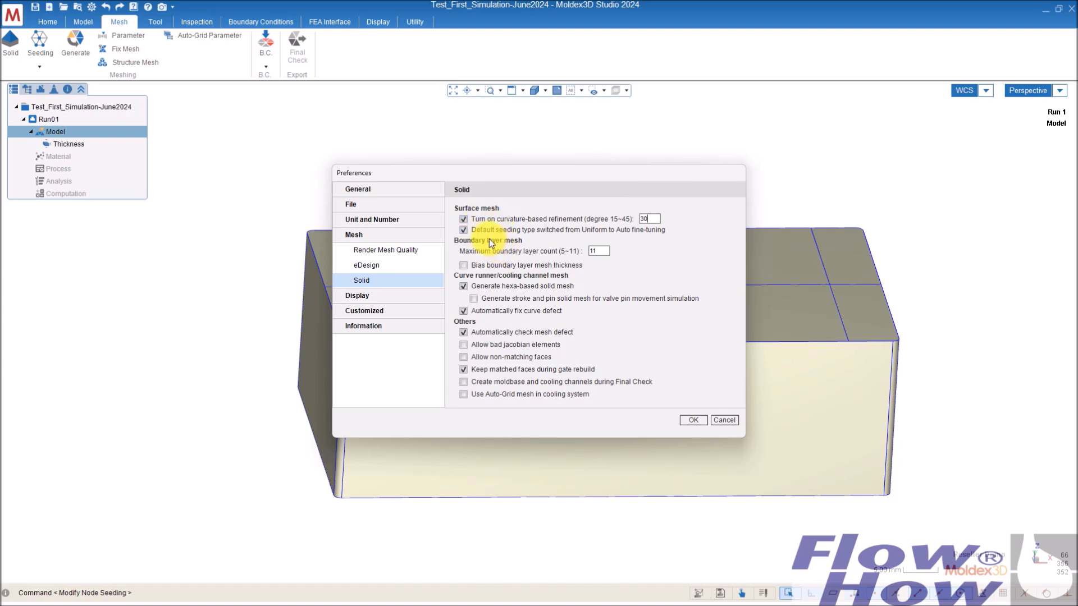
pyautogui.moveTo(584, 402)
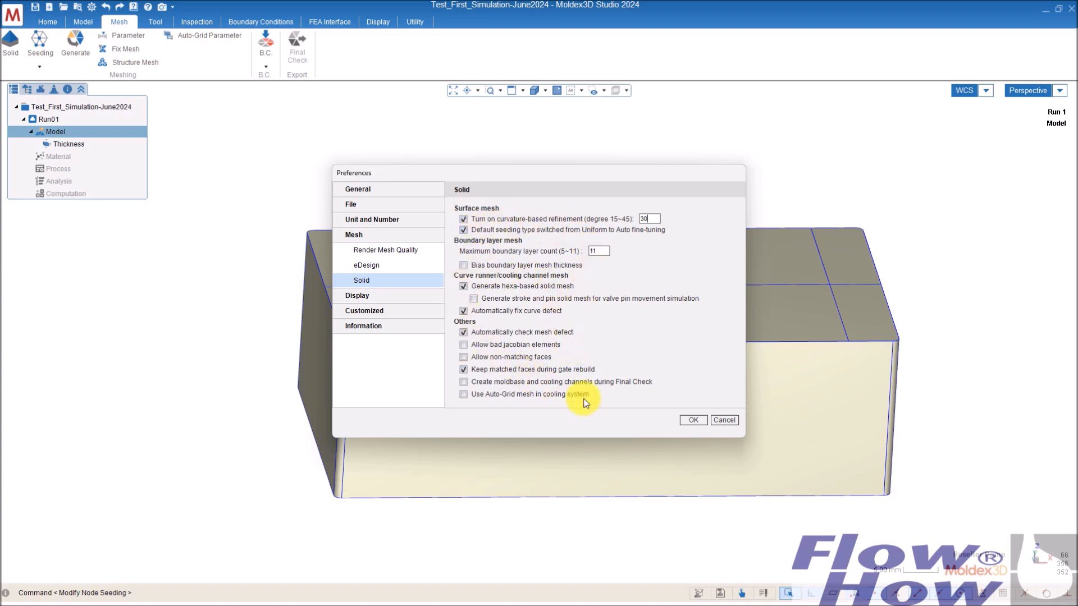
pyautogui.click(692, 420)
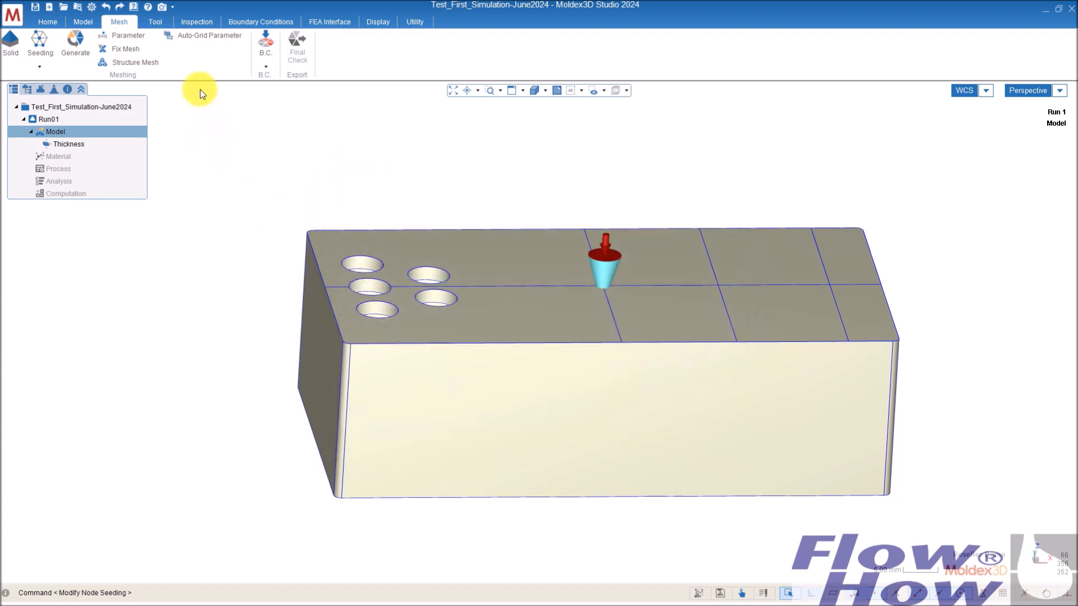
# Step: Set Part Mesh Type to 5 Layers BLM in Solid Mesh Parameters
pyautogui.click(128, 34)
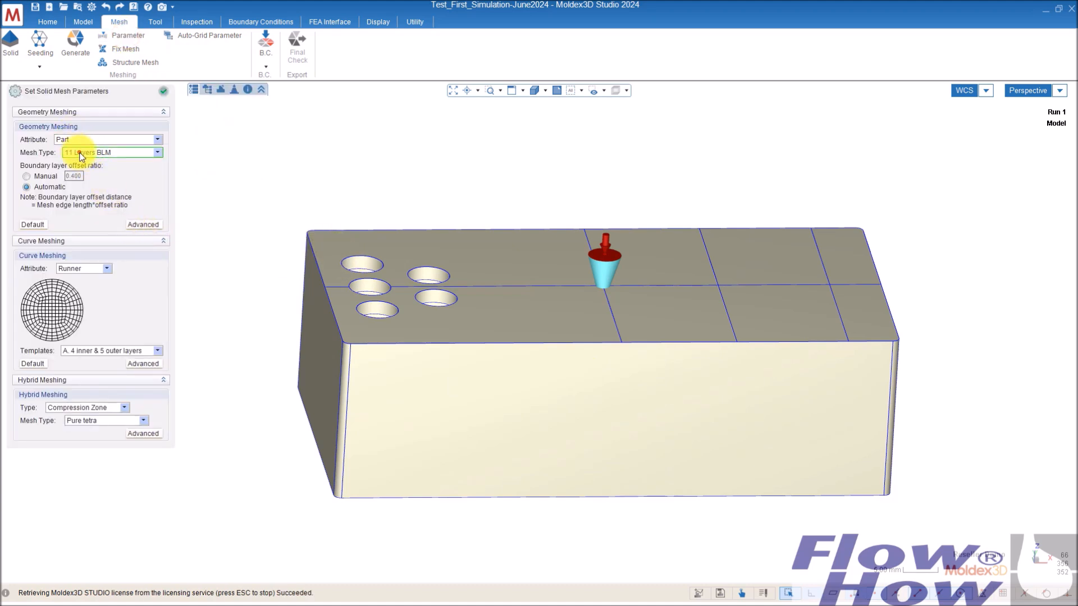
pyautogui.click(157, 152)
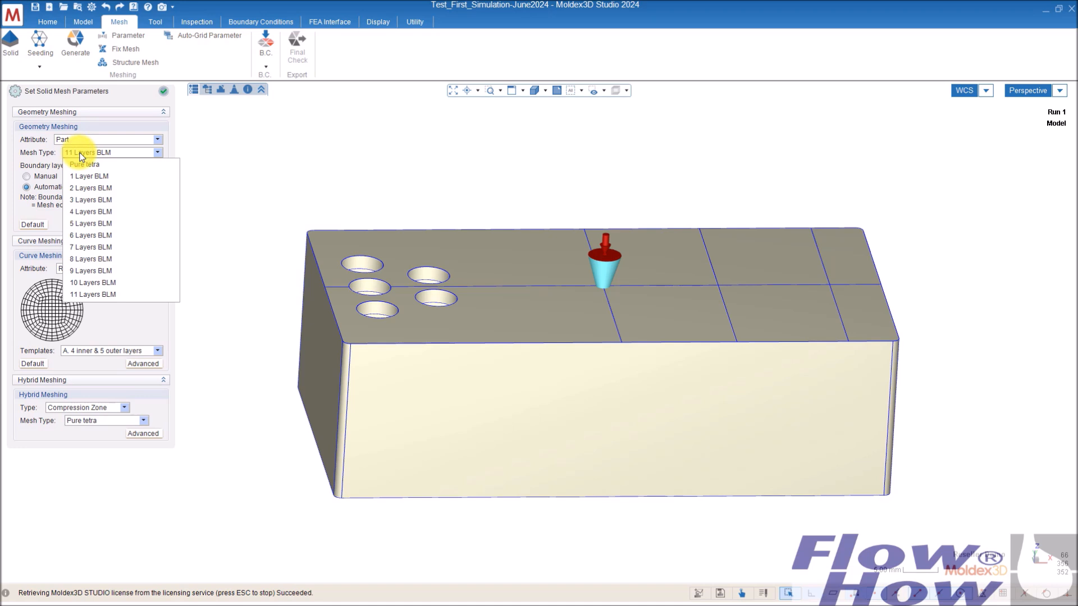
pyautogui.moveTo(89, 188)
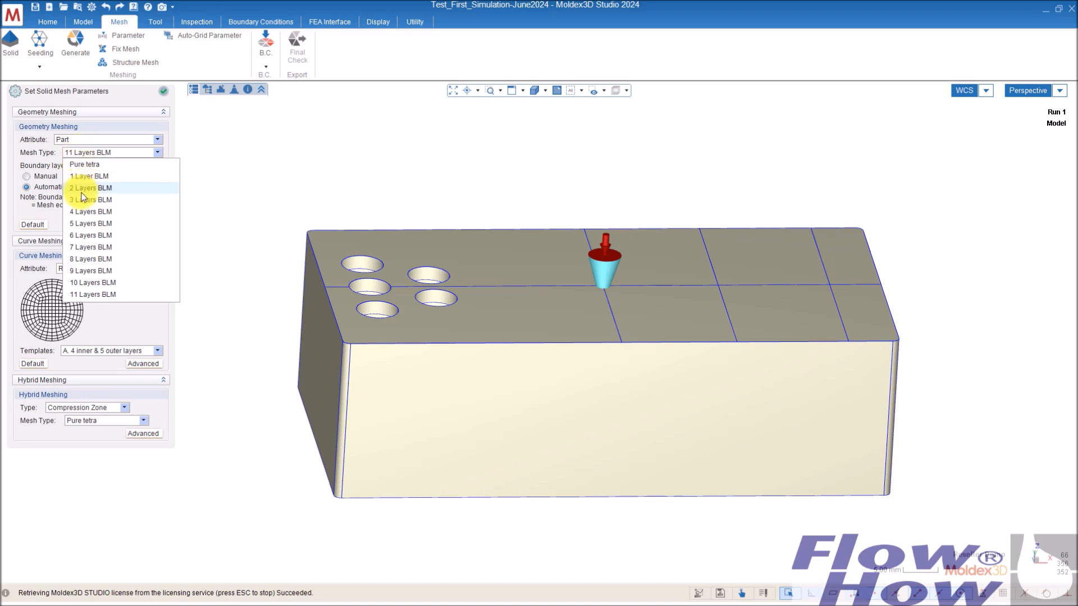
pyautogui.moveTo(93, 223)
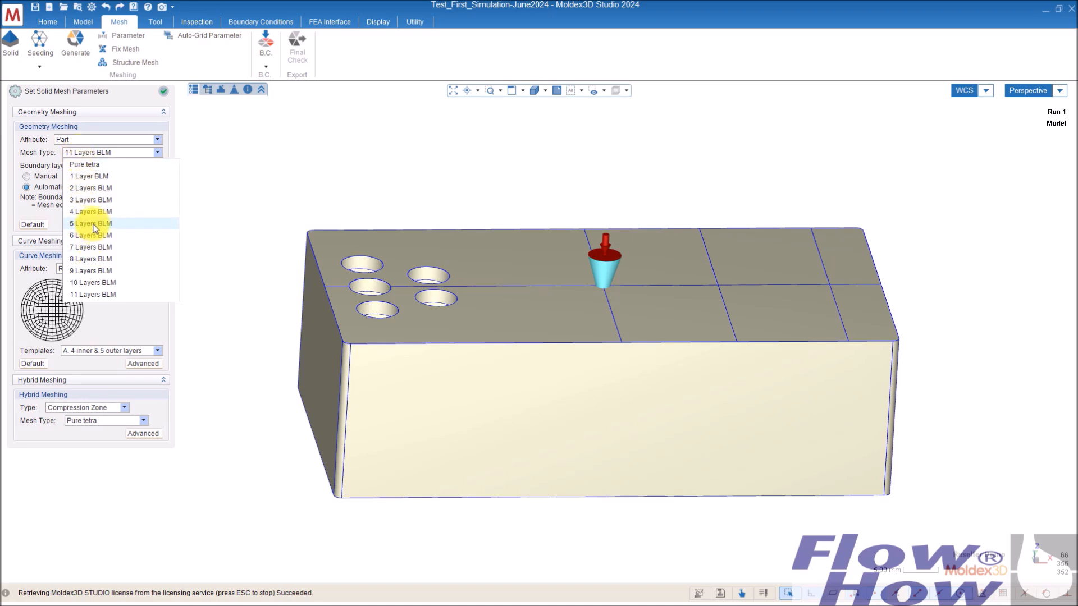
pyautogui.click(91, 224)
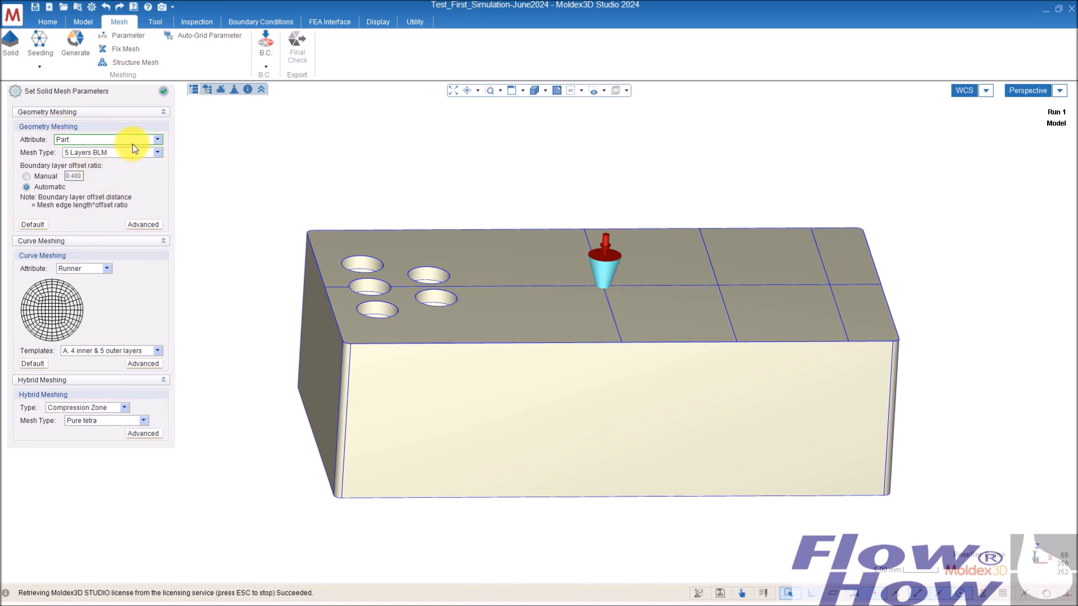
pyautogui.click(107, 139)
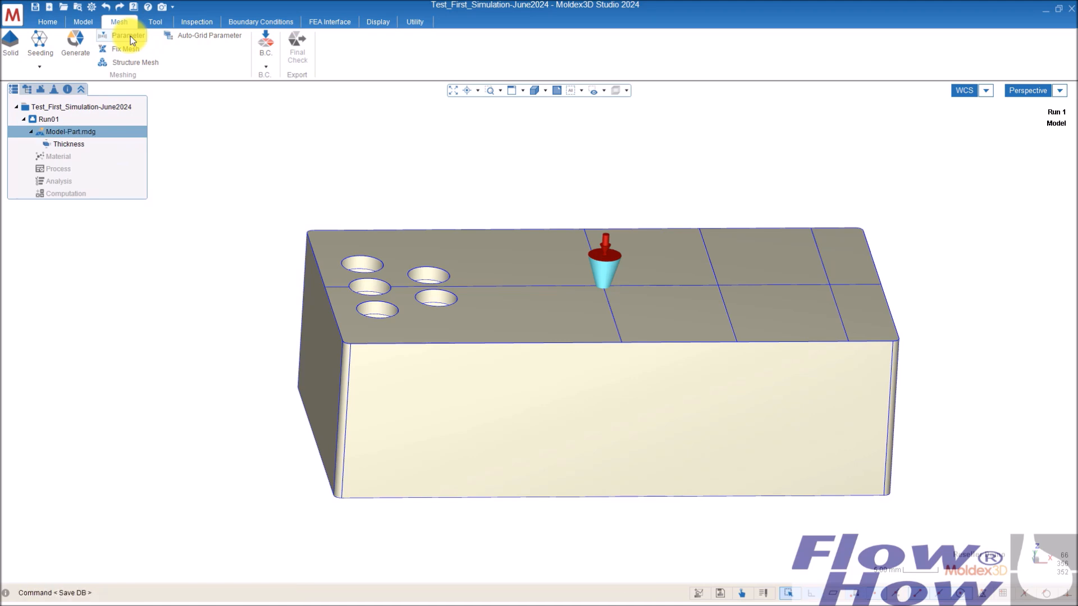
pyautogui.moveTo(205, 132)
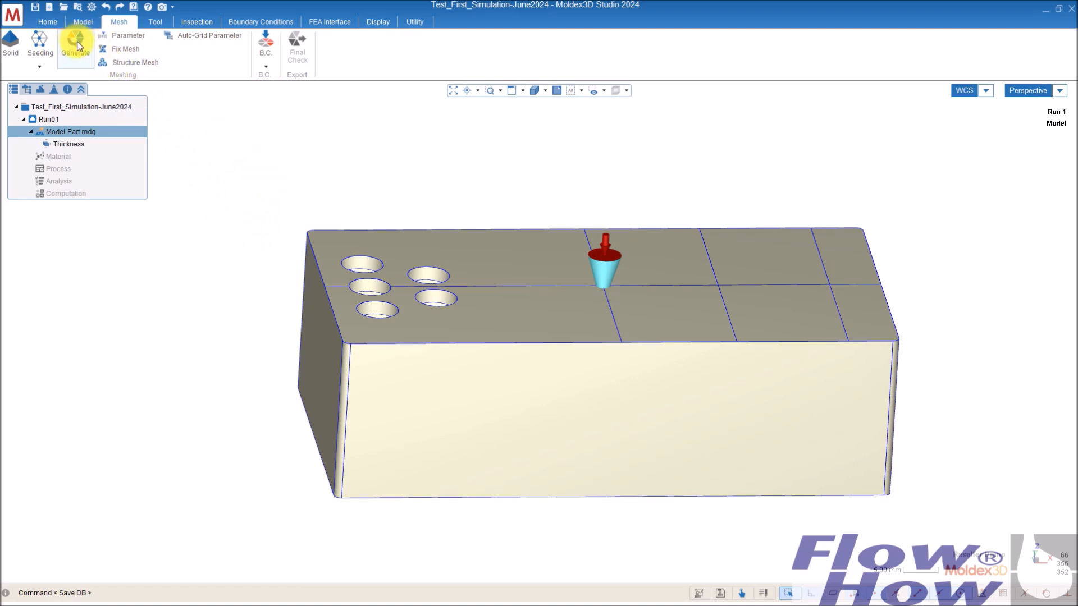
# Step: Run Generate in the Generate BLM panel to build the part's surface mesh
pyautogui.click(74, 45)
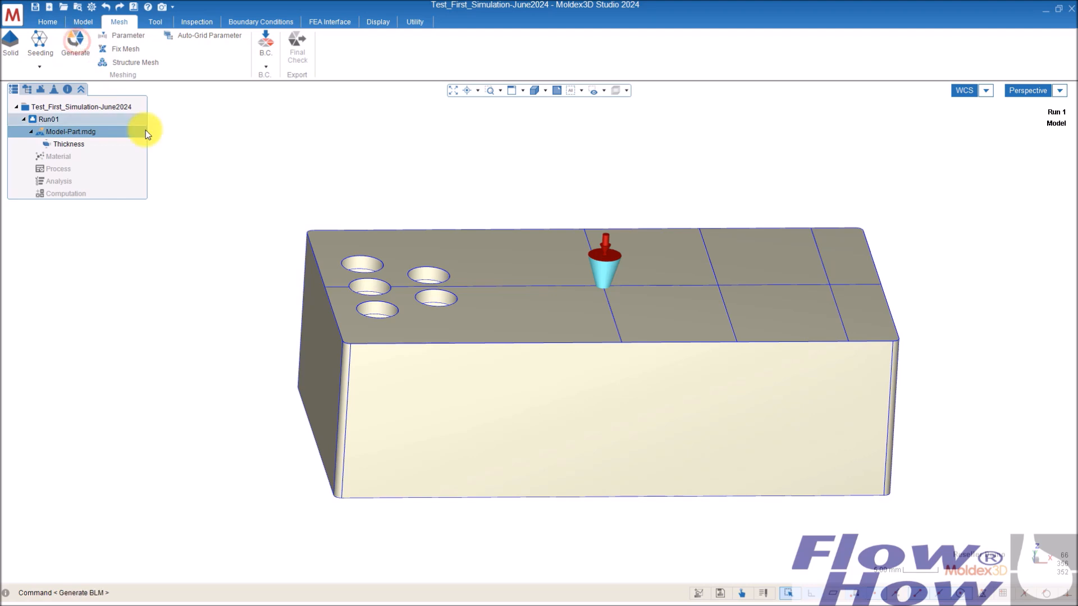
pyautogui.click(75, 45)
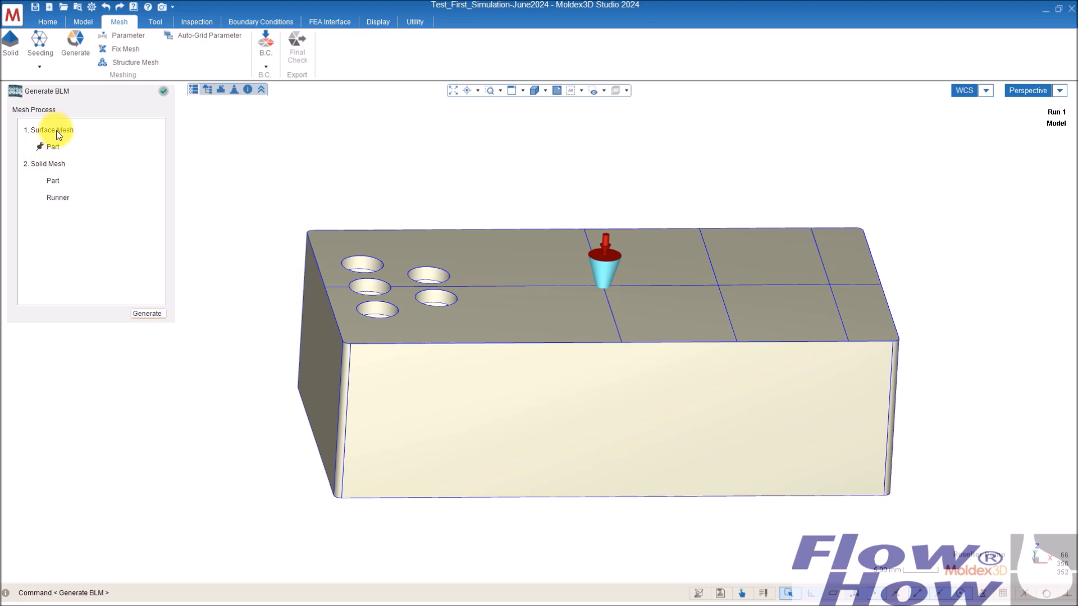
pyautogui.moveTo(55, 218)
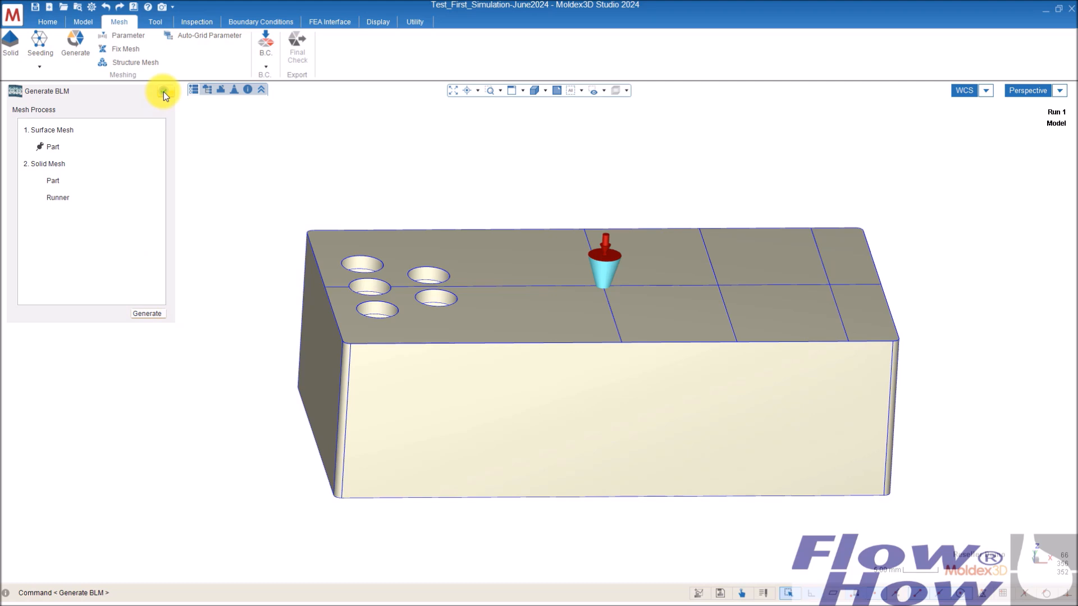
pyautogui.moveTo(155, 323)
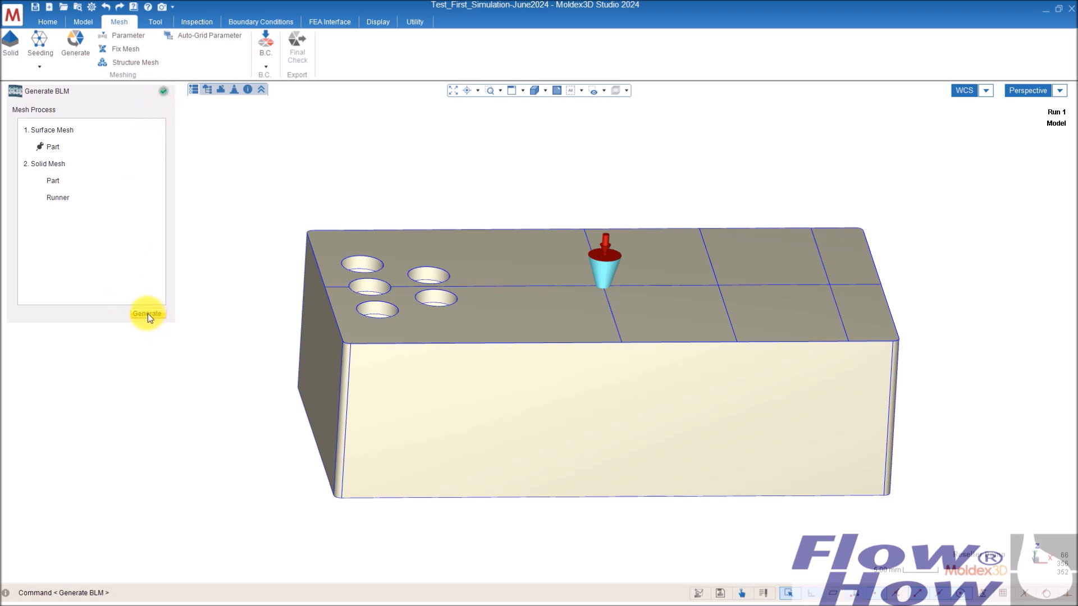
pyautogui.click(147, 313)
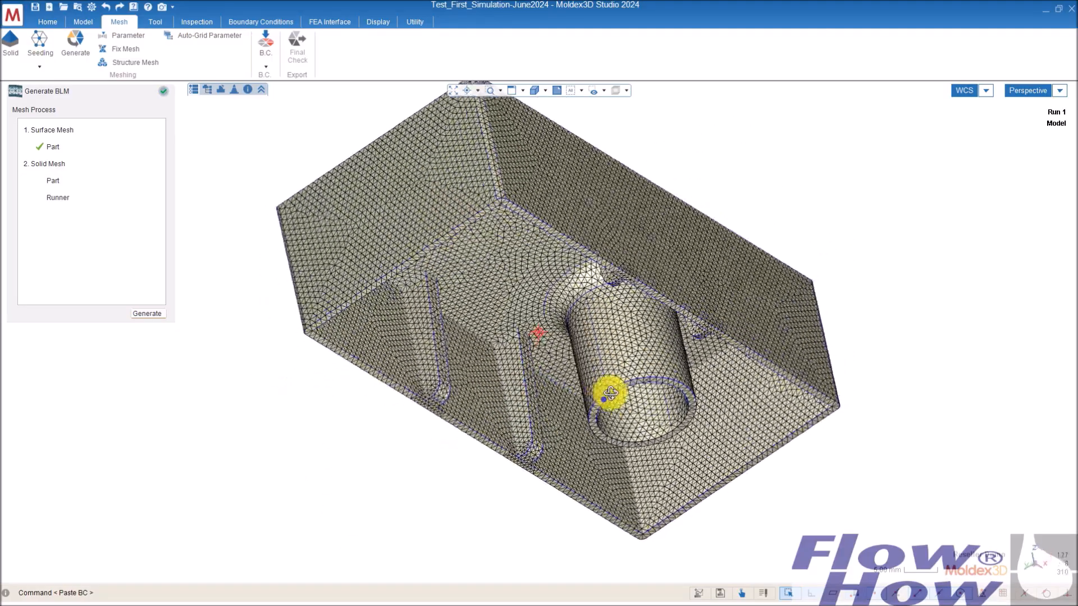
pyautogui.scroll(3)
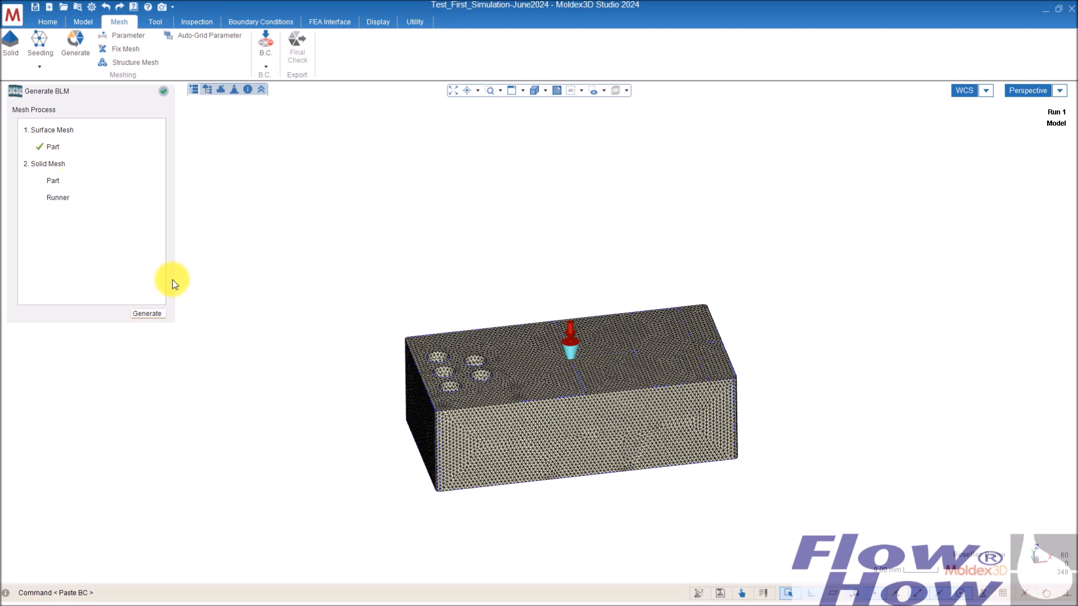
# Step: Close mesh generation, then delete the faulty triangles near the slot on the top face
pyautogui.click(162, 90)
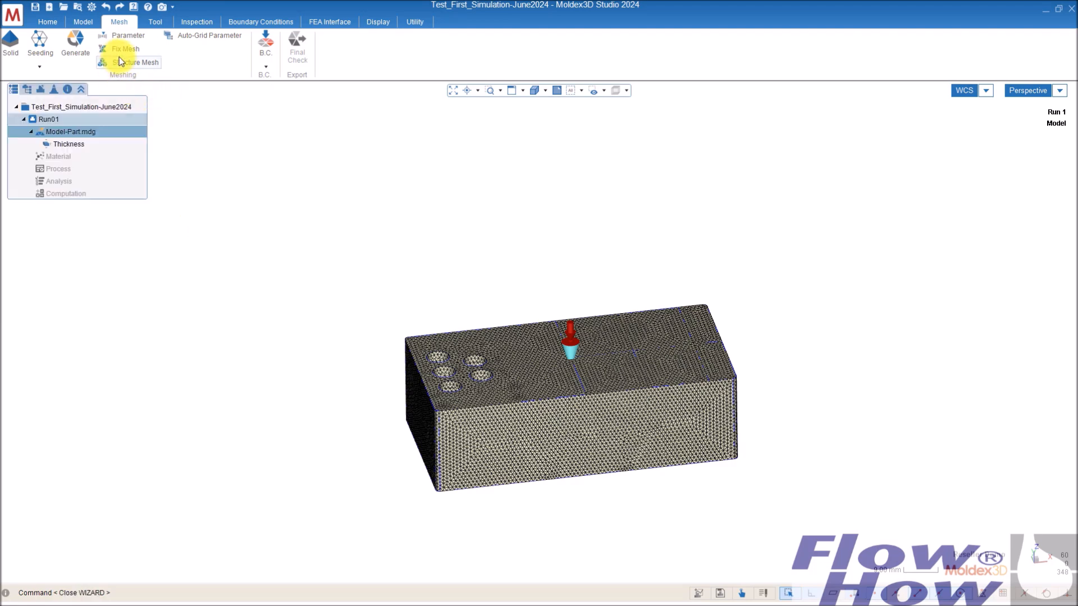
pyautogui.click(125, 48)
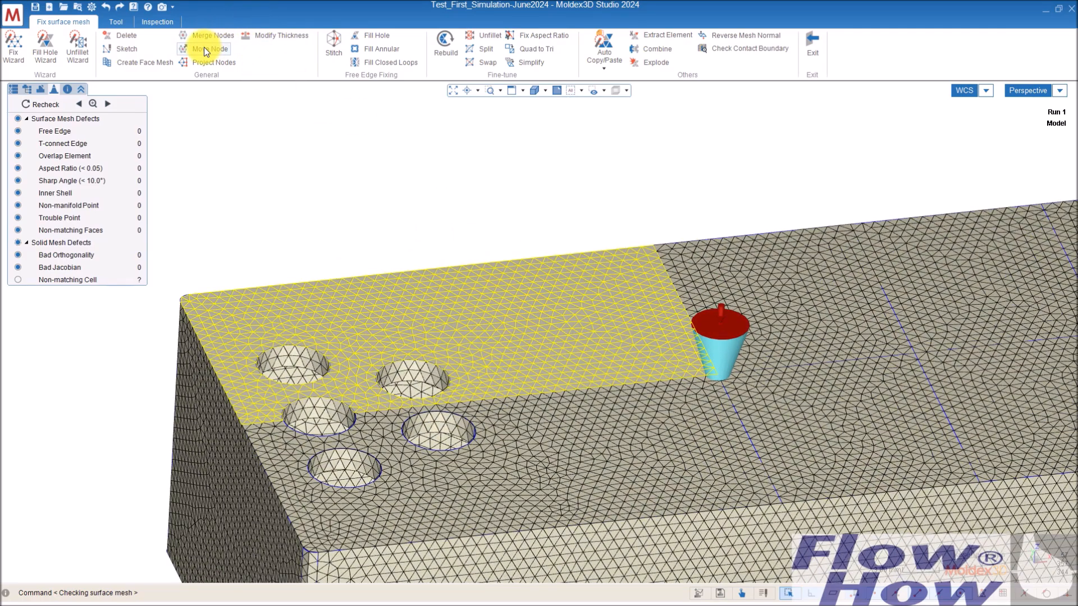
pyautogui.click(126, 35)
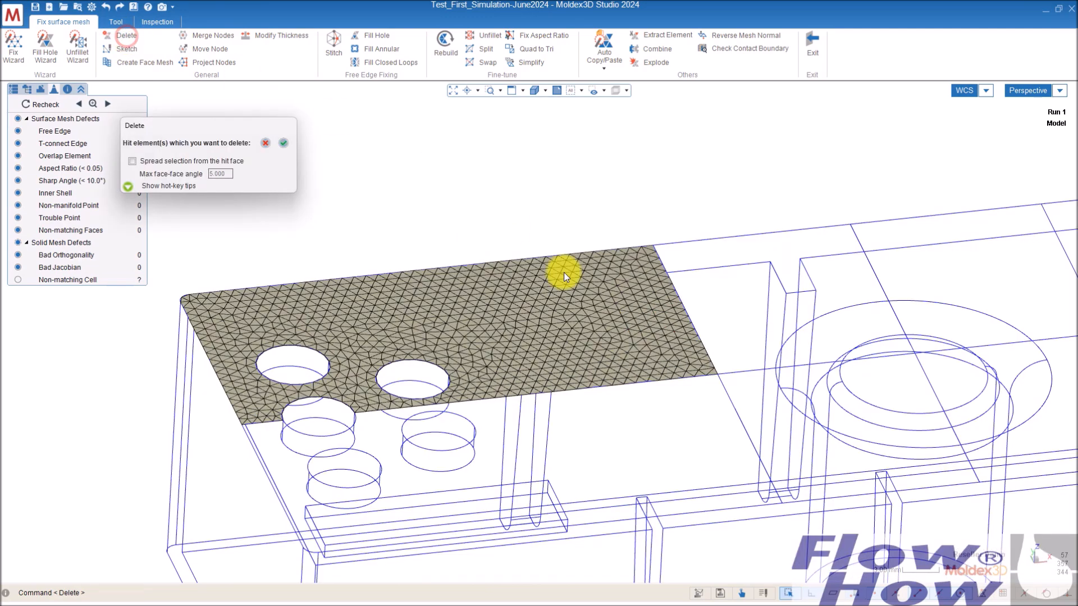
pyautogui.click(622, 405)
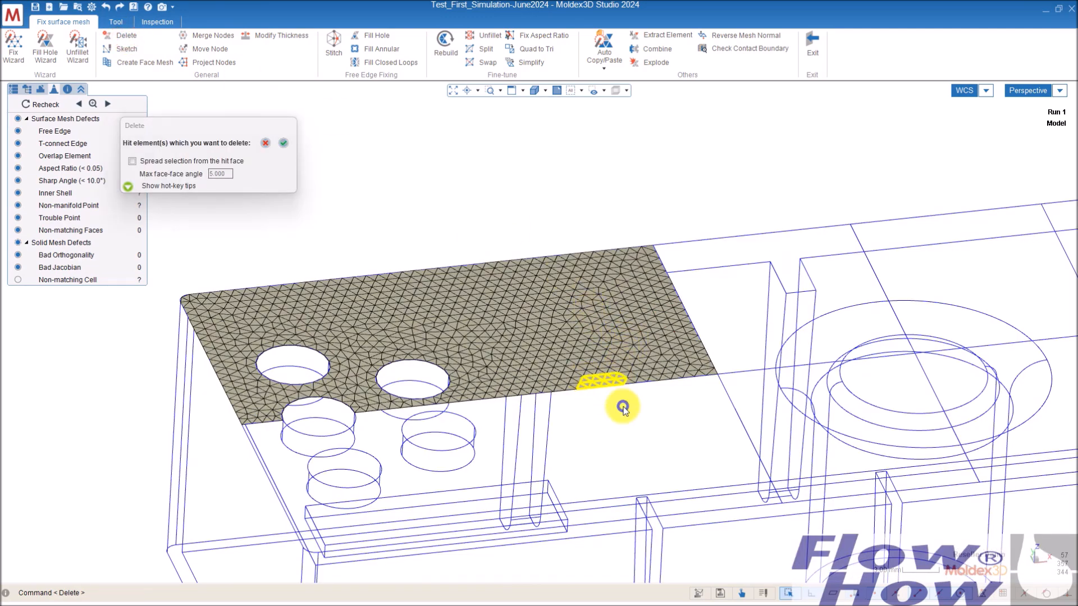
pyautogui.click(282, 143)
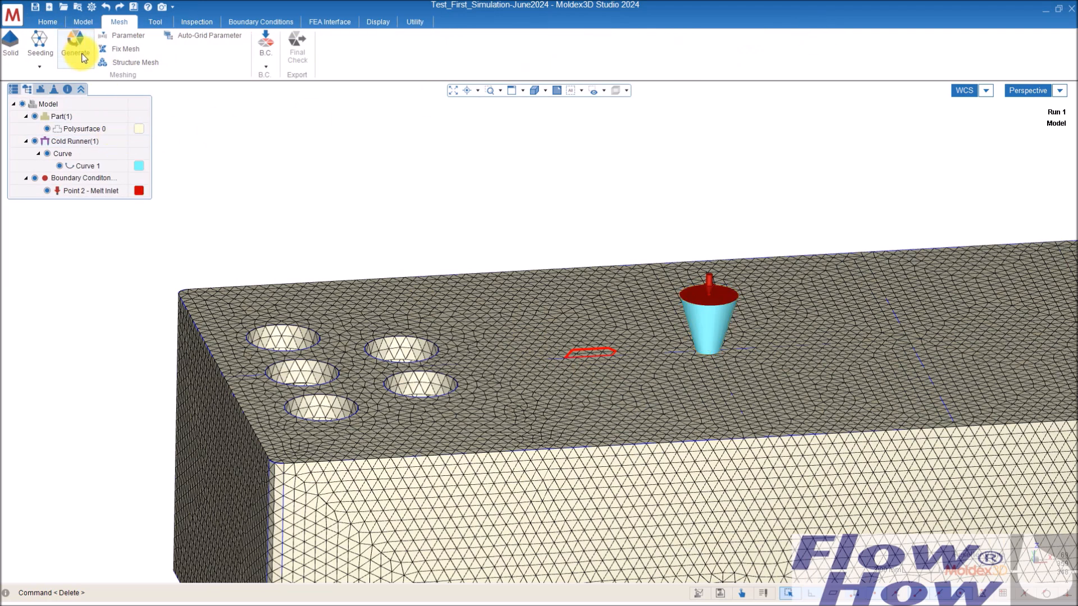
# Step: After the mesh defect warning, fill the top-face free-edge loop with Fix Mesh's Fill Hole
pyautogui.click(75, 49)
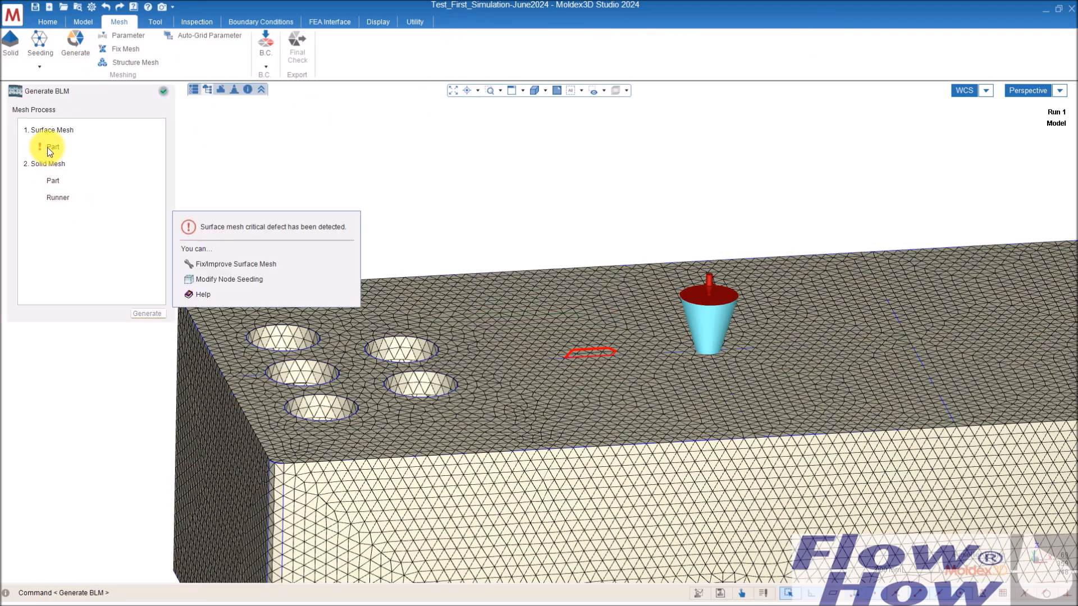
pyautogui.click(163, 91)
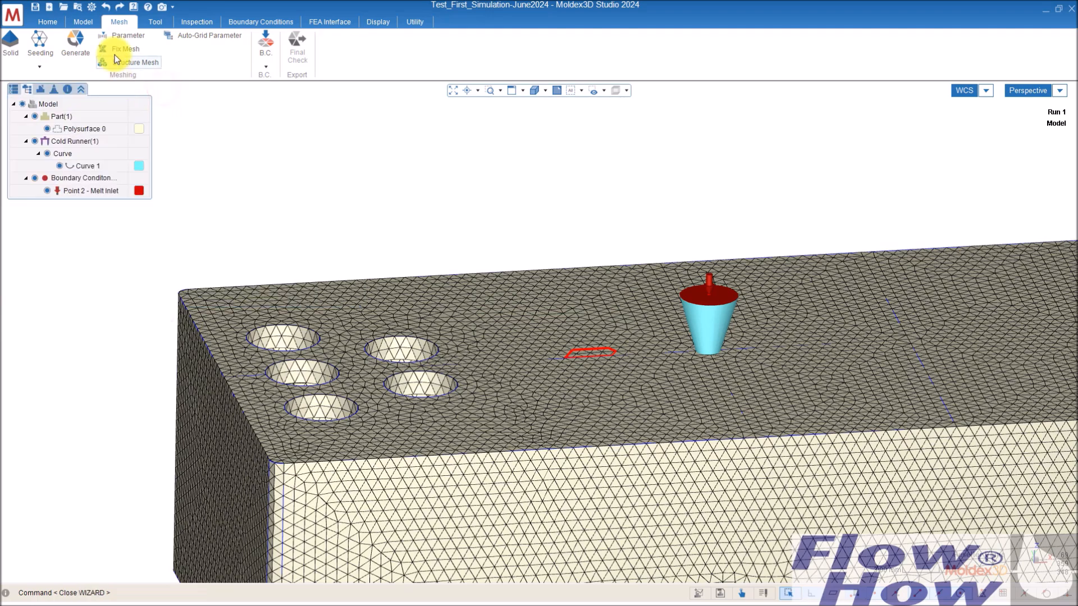
pyautogui.click(125, 49)
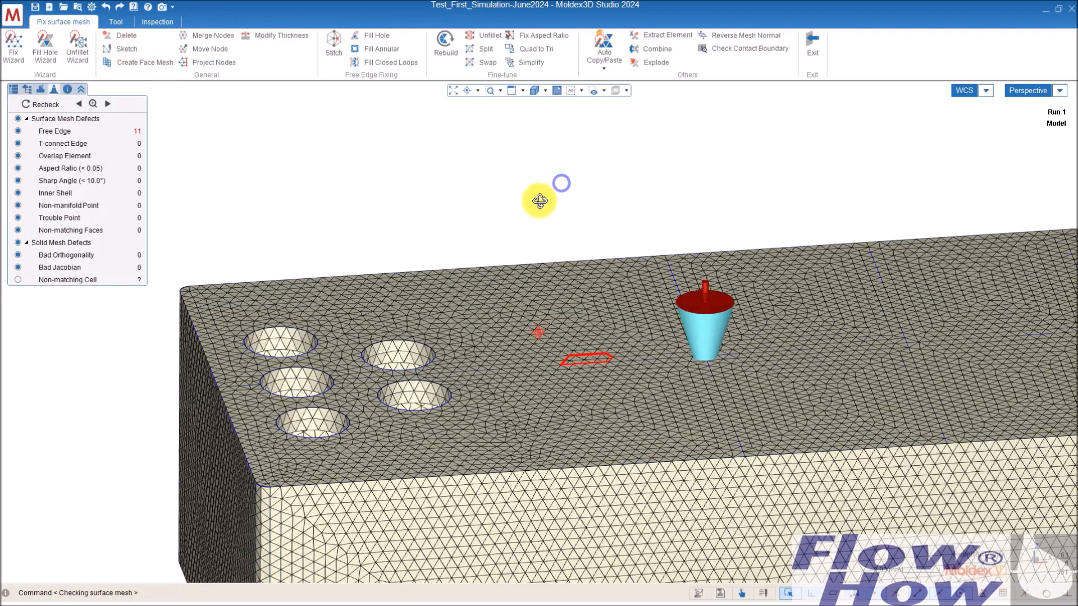
pyautogui.click(376, 35)
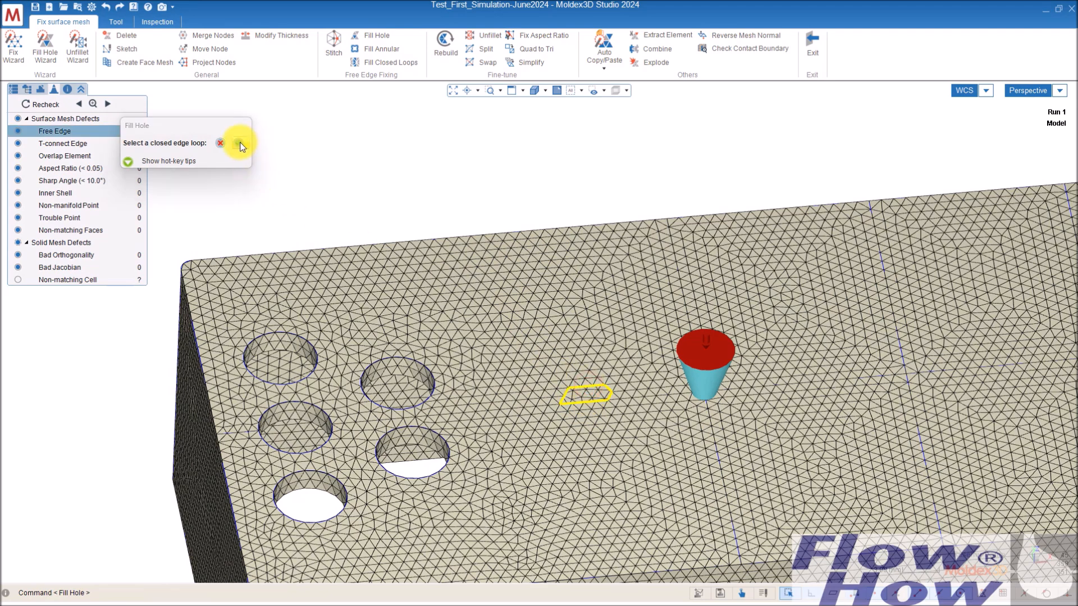
pyautogui.click(586, 394)
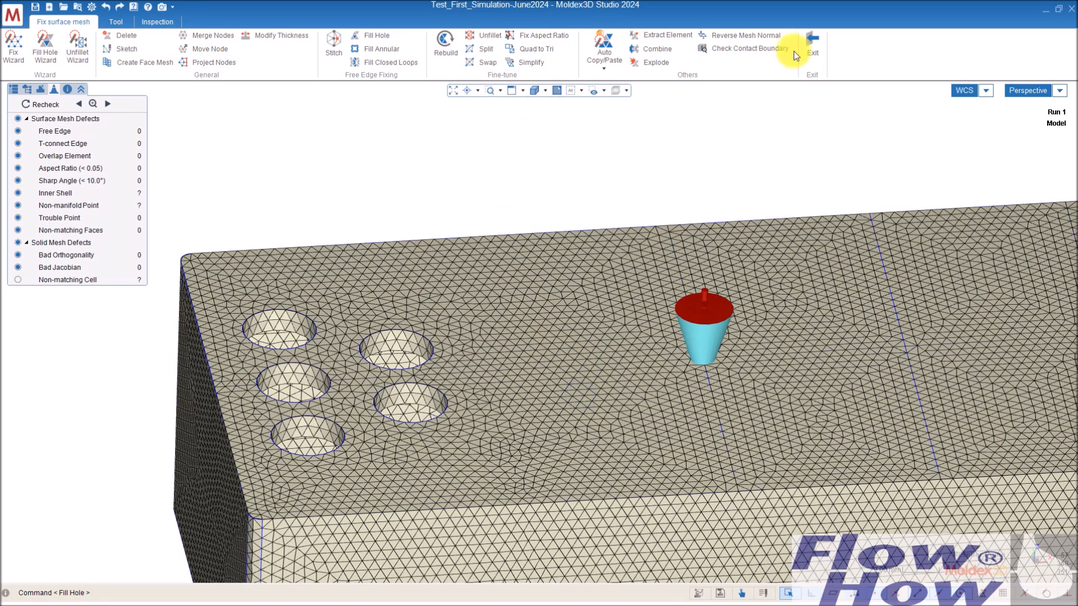
# Step: Exit the repair tools and recheck the surface mesh for zero defects
pyautogui.click(812, 48)
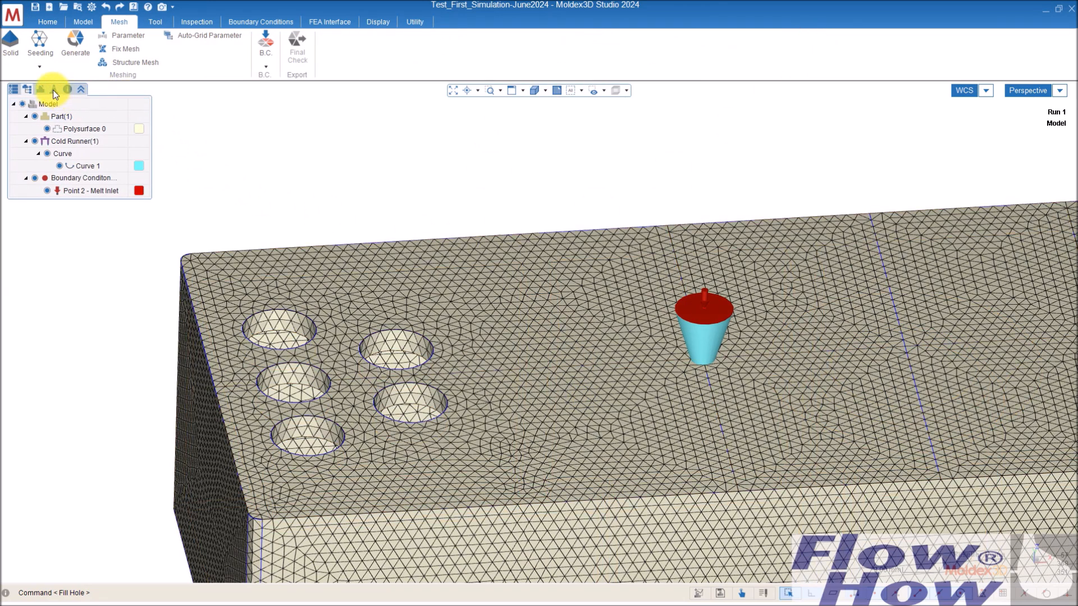
pyautogui.click(54, 89)
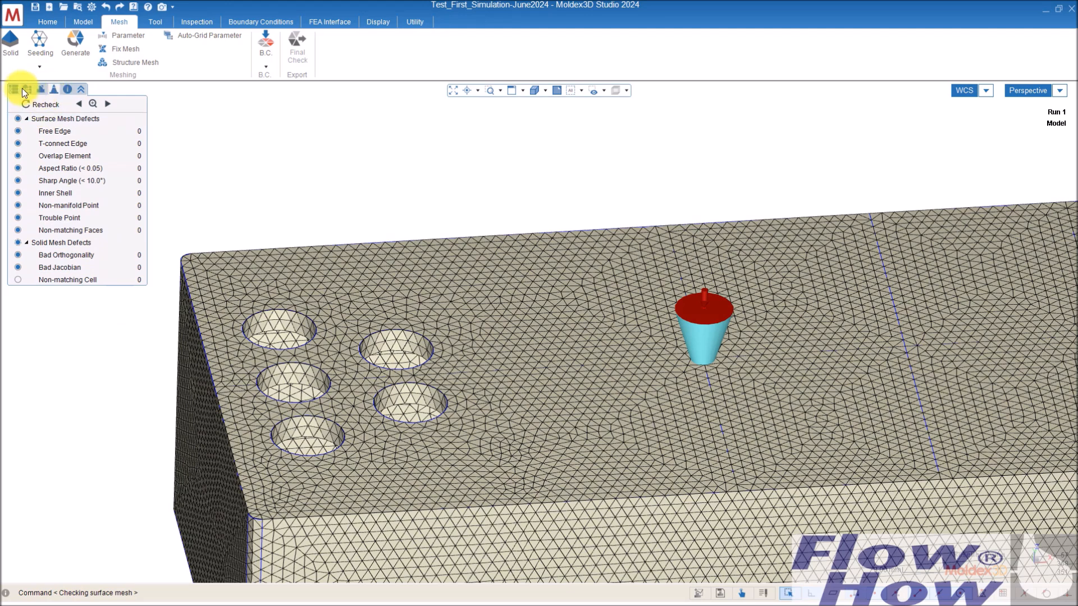
pyautogui.click(12, 89)
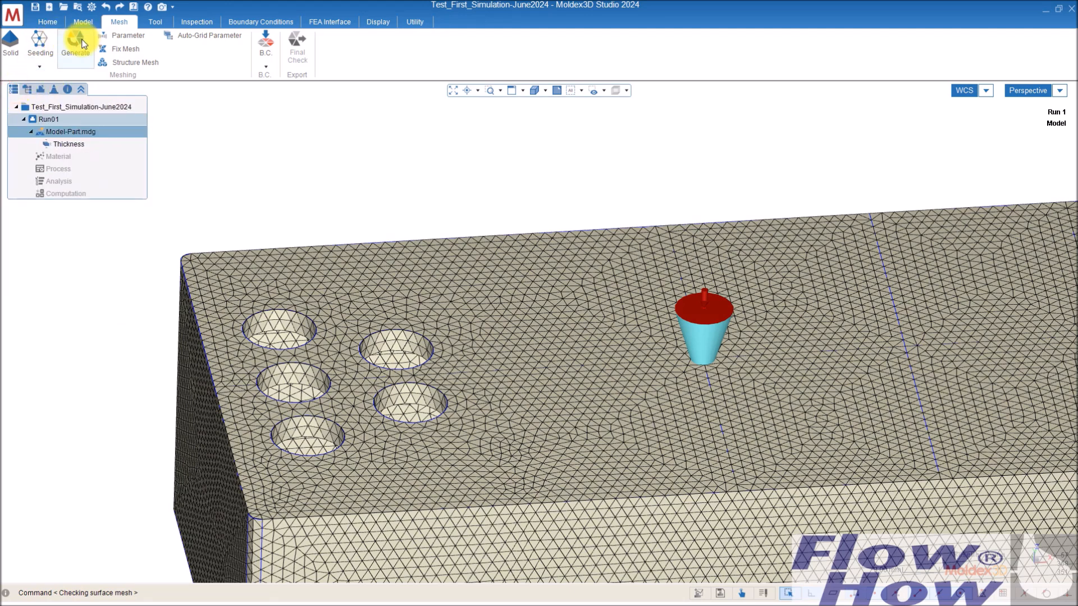
pyautogui.click(75, 45)
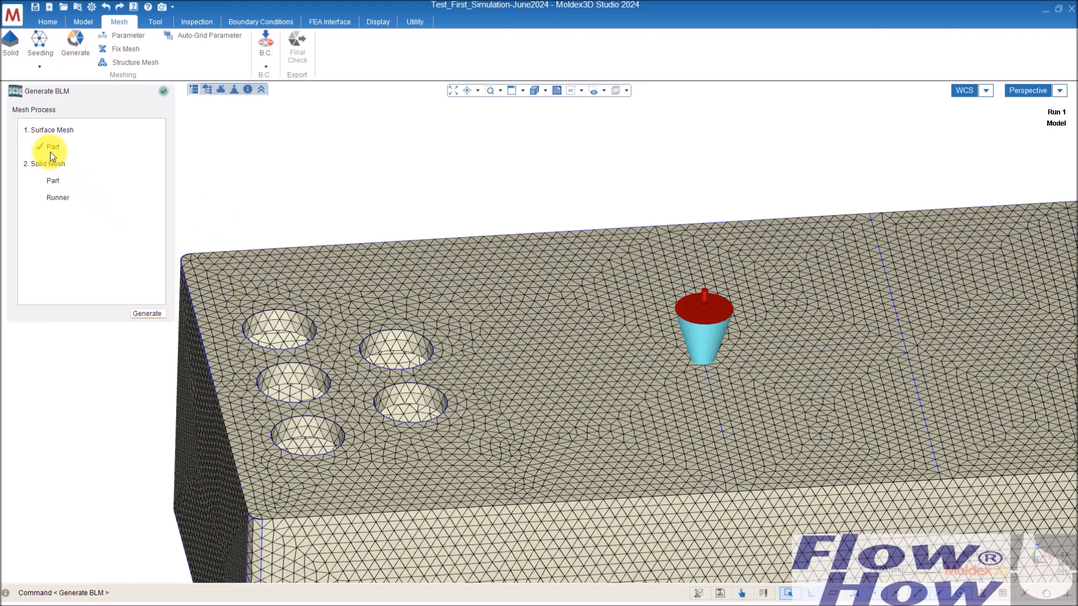
pyautogui.moveTo(44, 199)
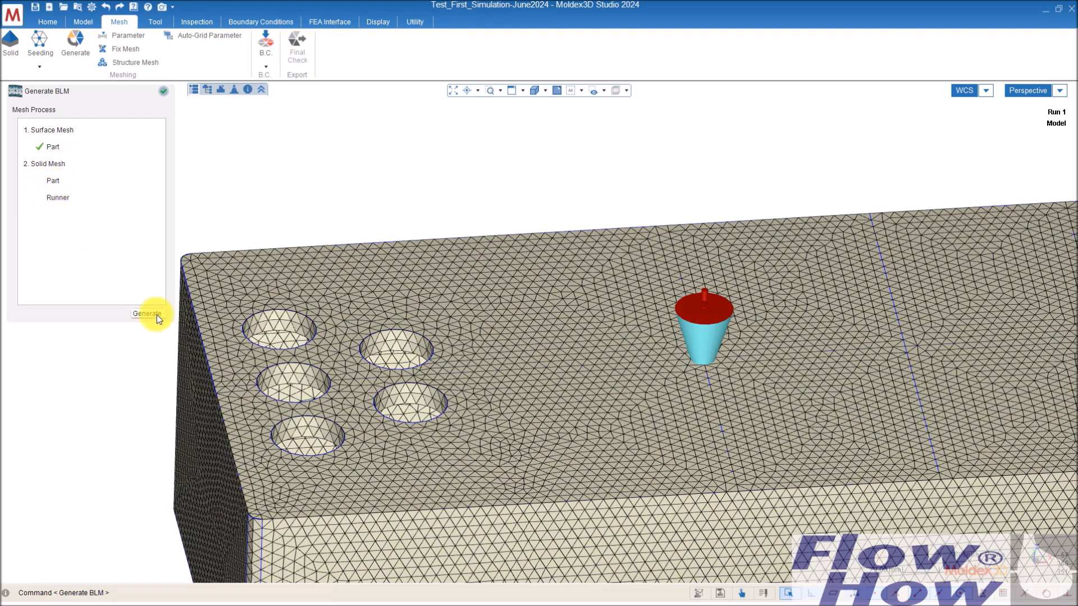
pyautogui.moveTo(148, 38)
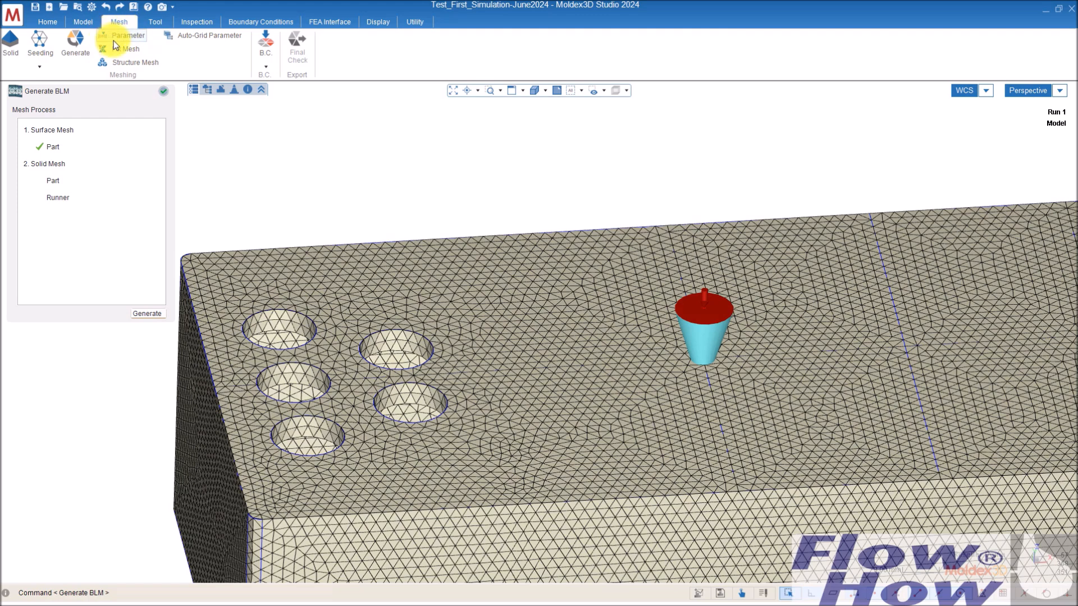
pyautogui.moveTo(147, 313)
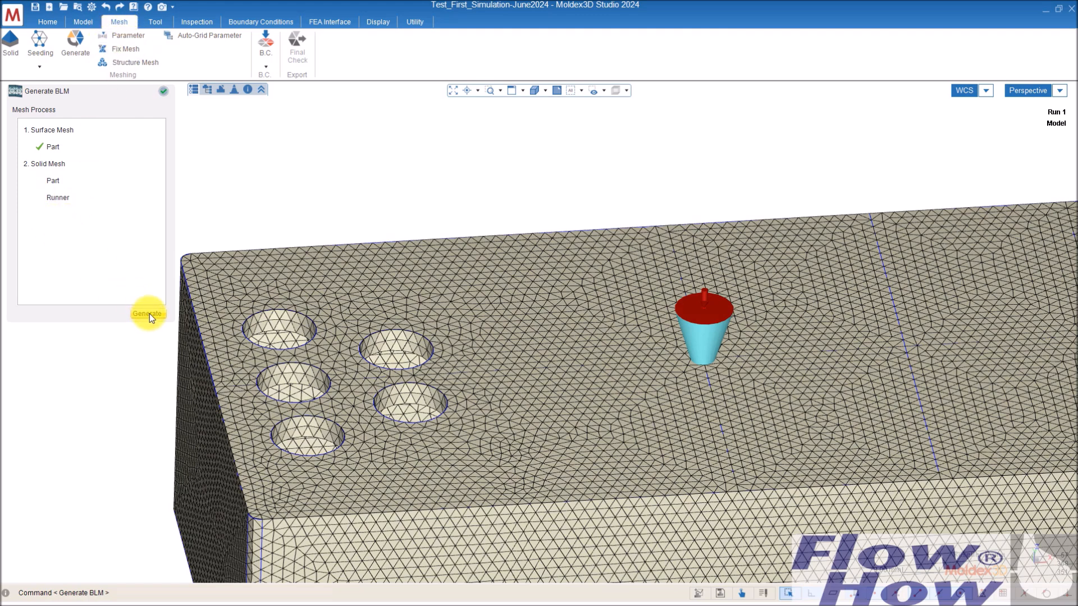
# Step: Generate the BLM solid meshes for part and runner, then close the panel
pyautogui.click(147, 314)
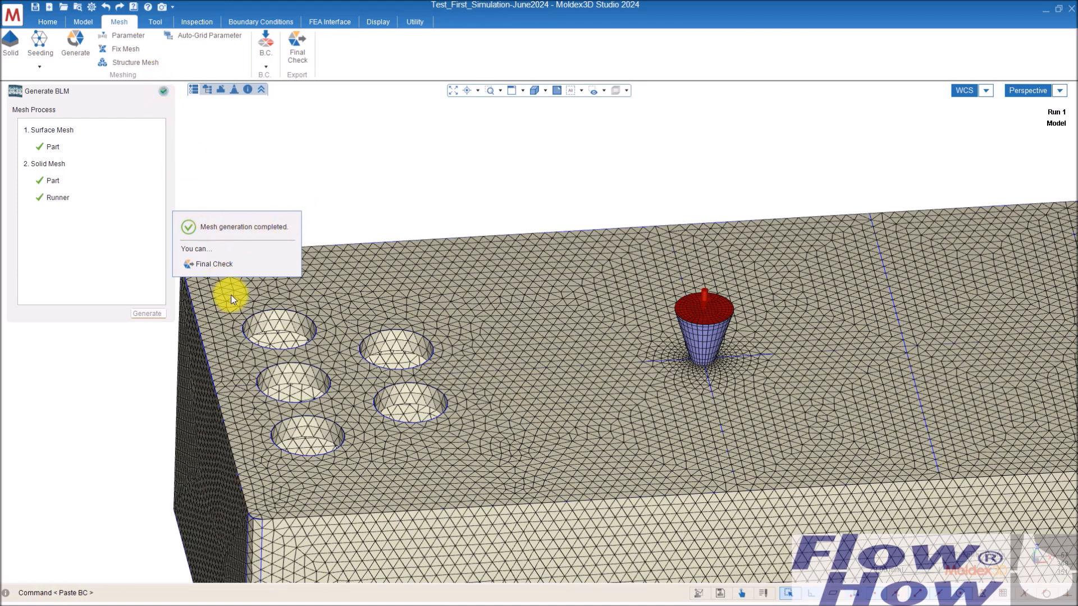
pyautogui.moveTo(165, 94)
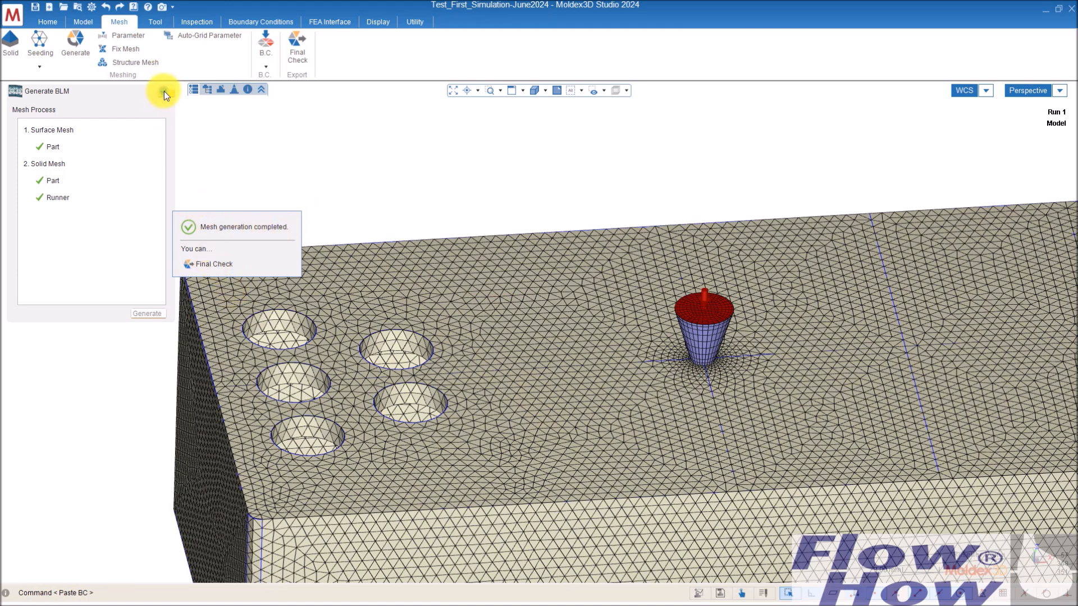
pyautogui.click(165, 90)
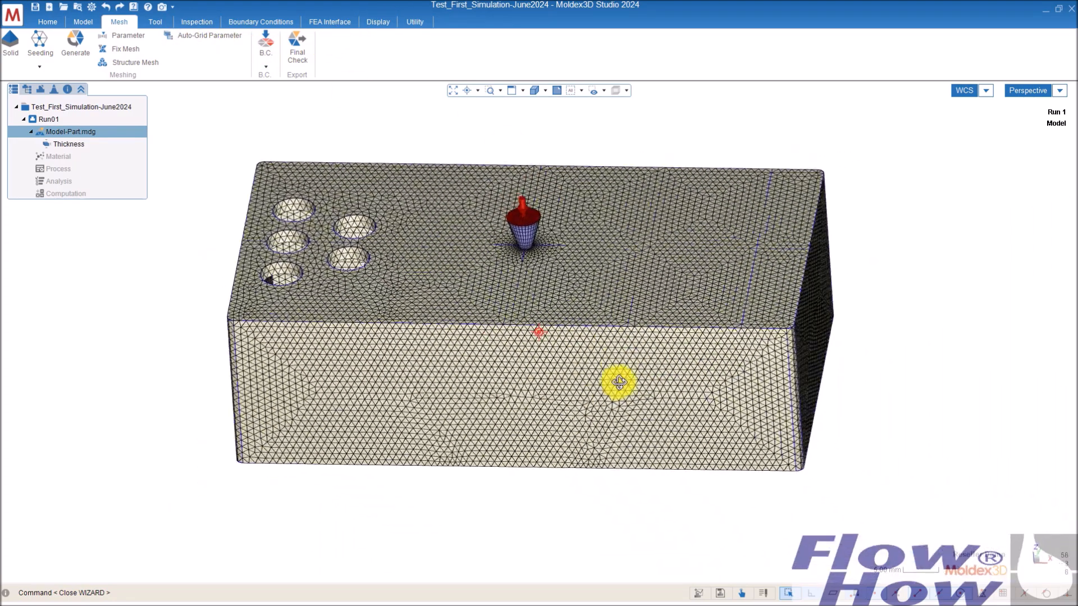
pyautogui.click(155, 21)
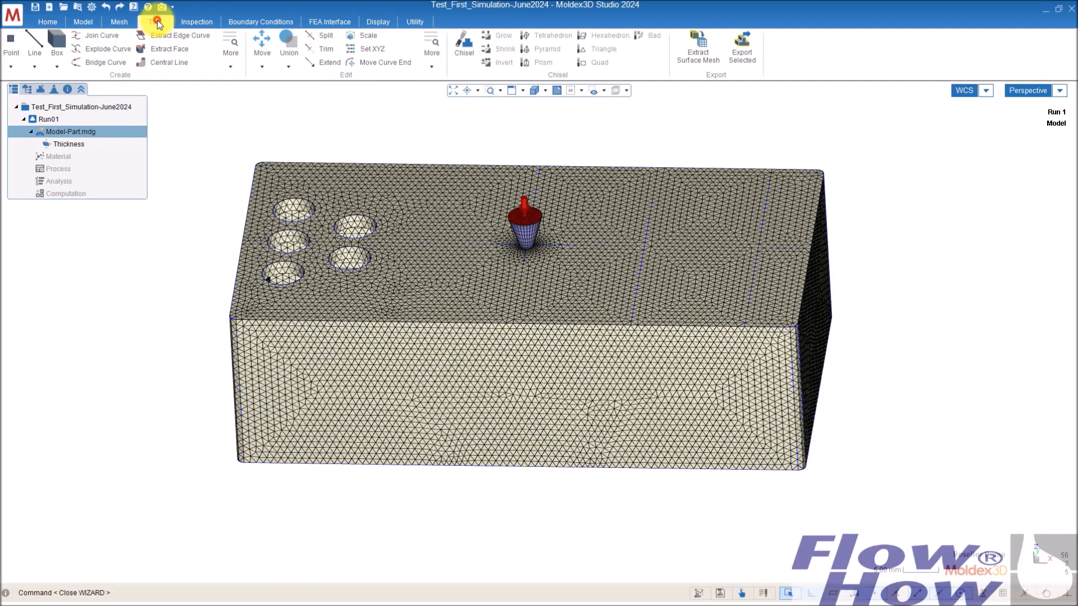
pyautogui.click(155, 22)
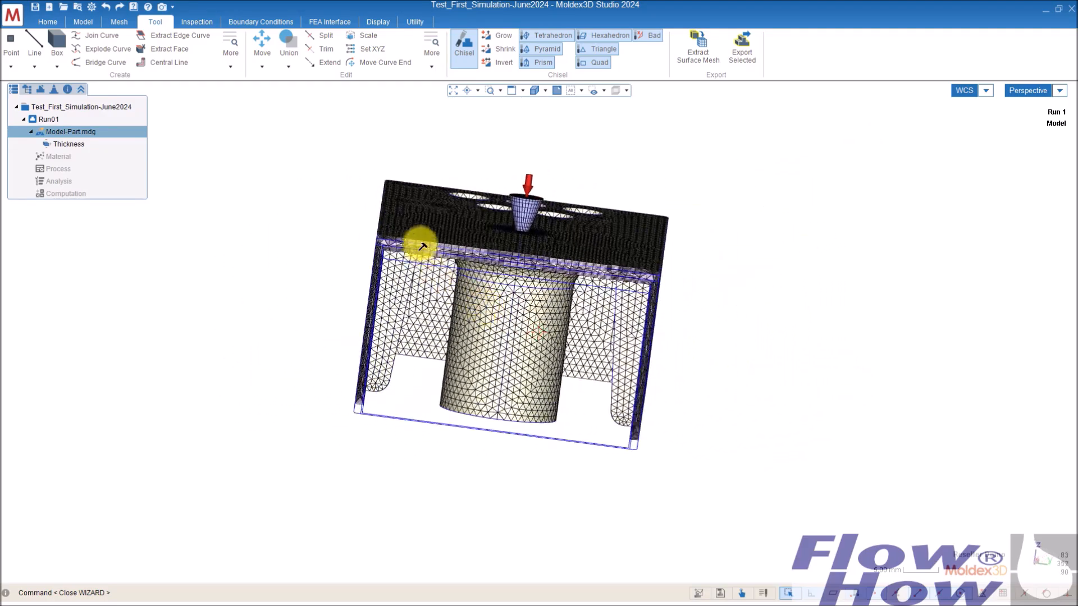
pyautogui.scroll(3)
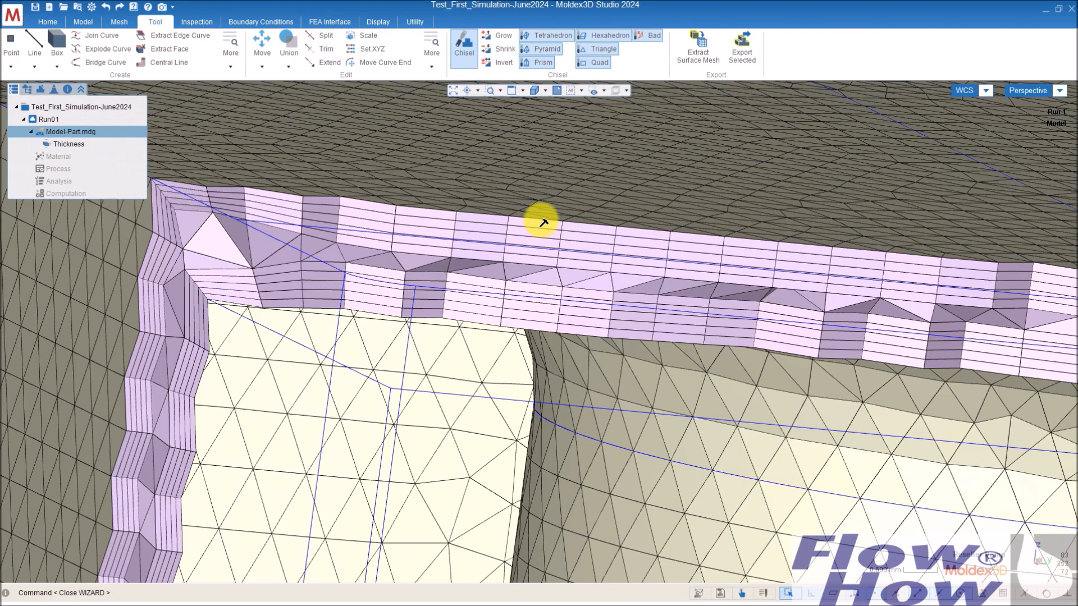
pyautogui.moveTo(540, 253)
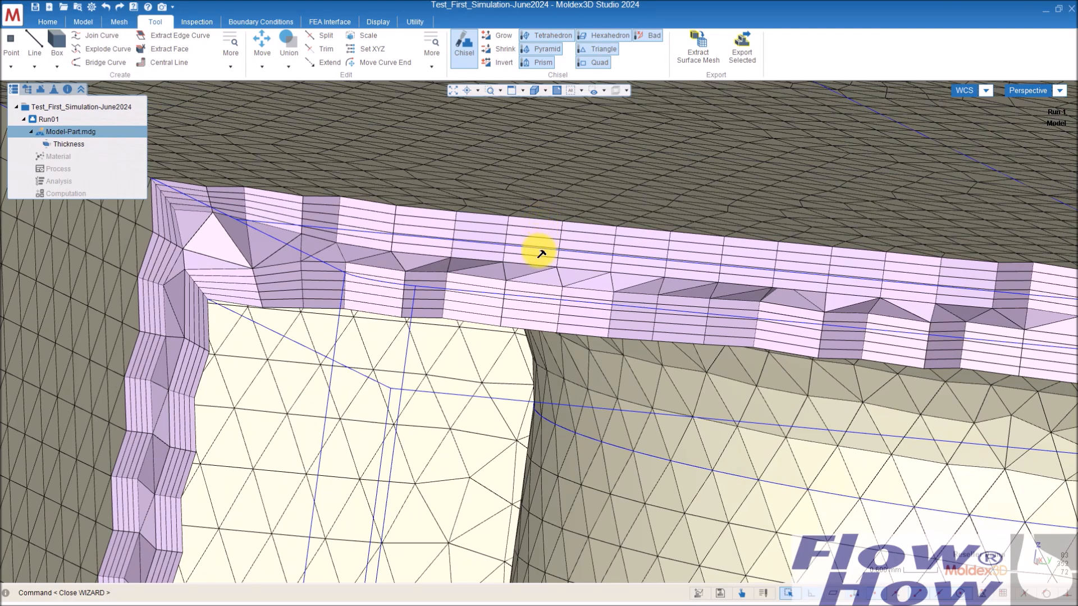
pyautogui.moveTo(560, 222)
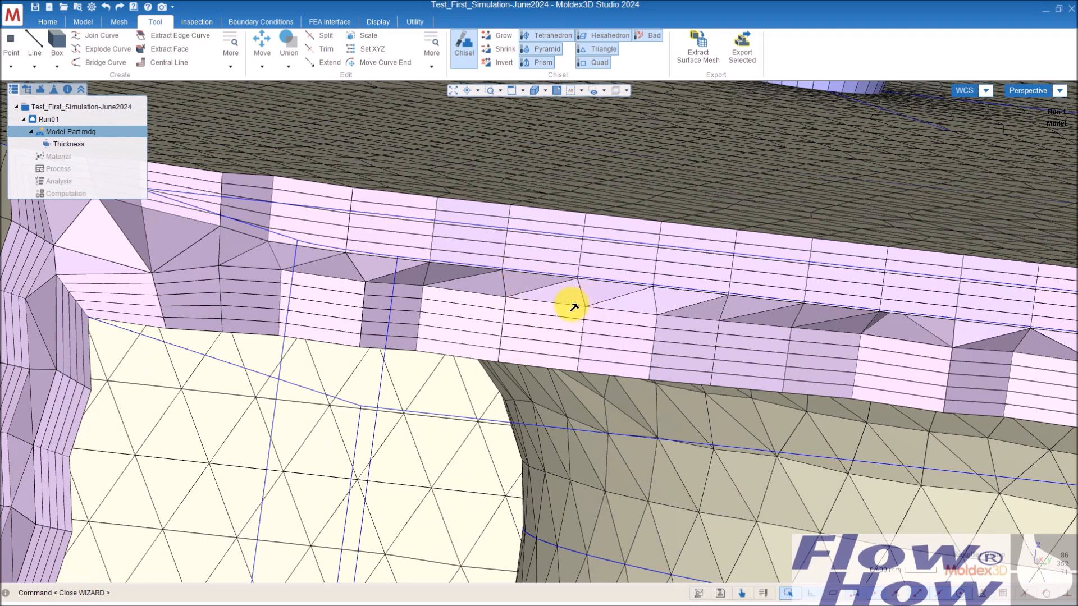
pyautogui.moveTo(570, 285)
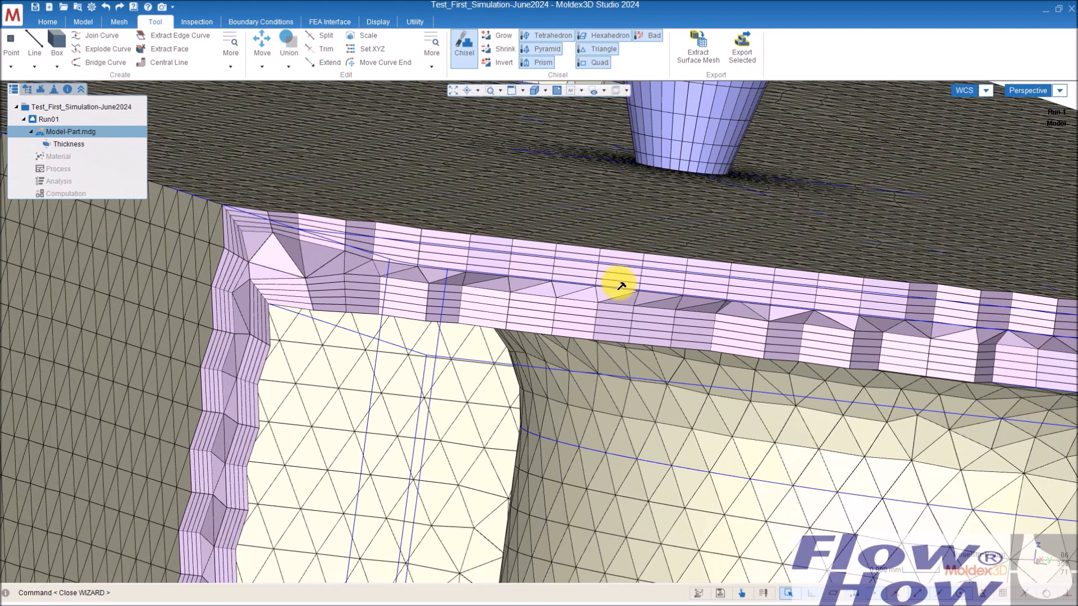
pyautogui.moveTo(684, 282)
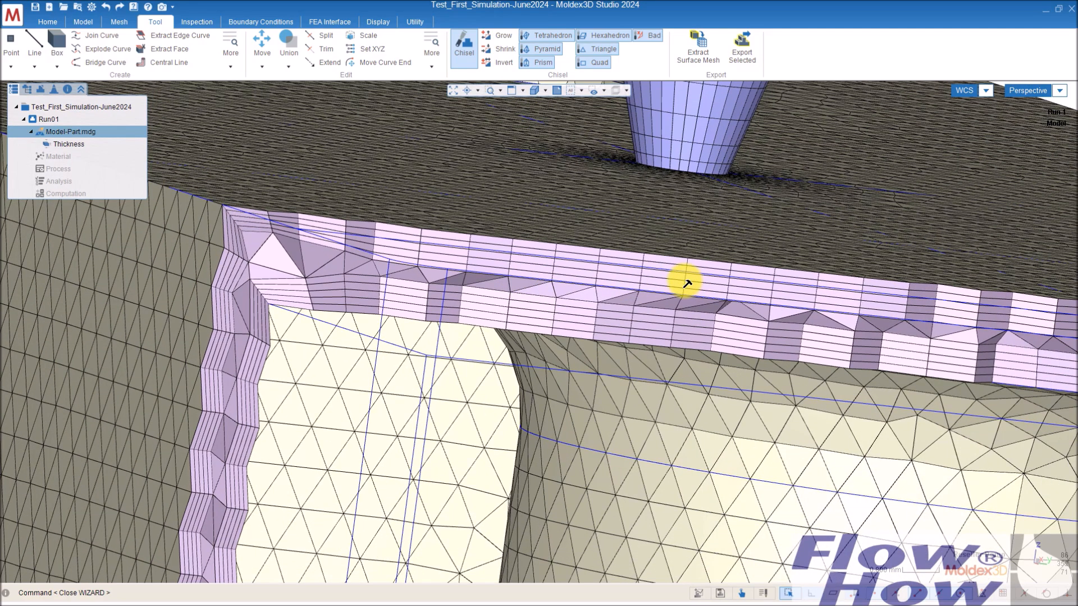
pyautogui.moveTo(656, 283)
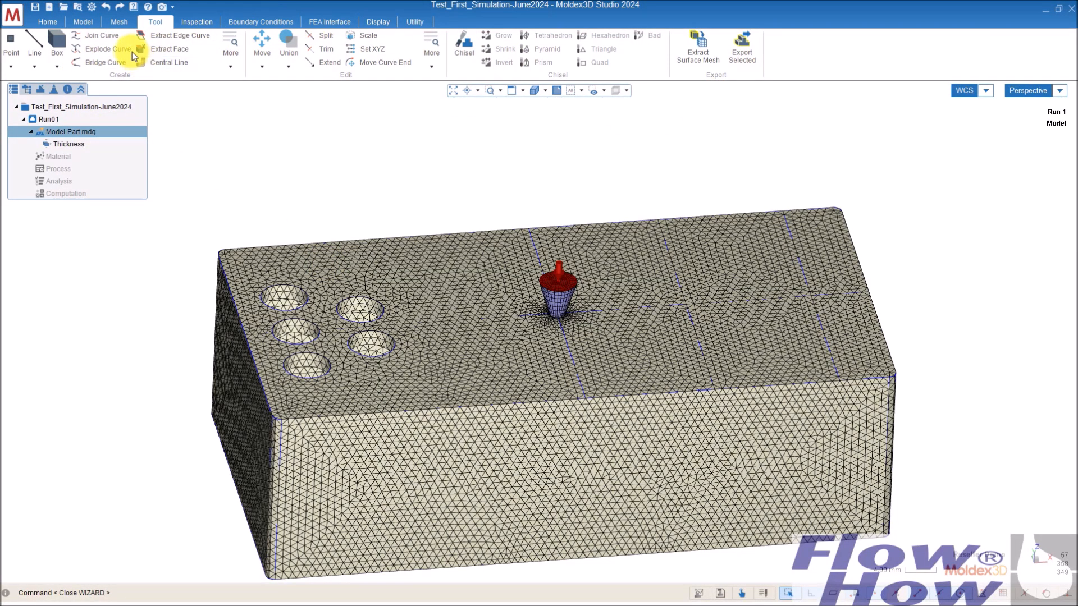
# Step: Return to the Home tab and bring up the parting direction setup
pyautogui.click(47, 21)
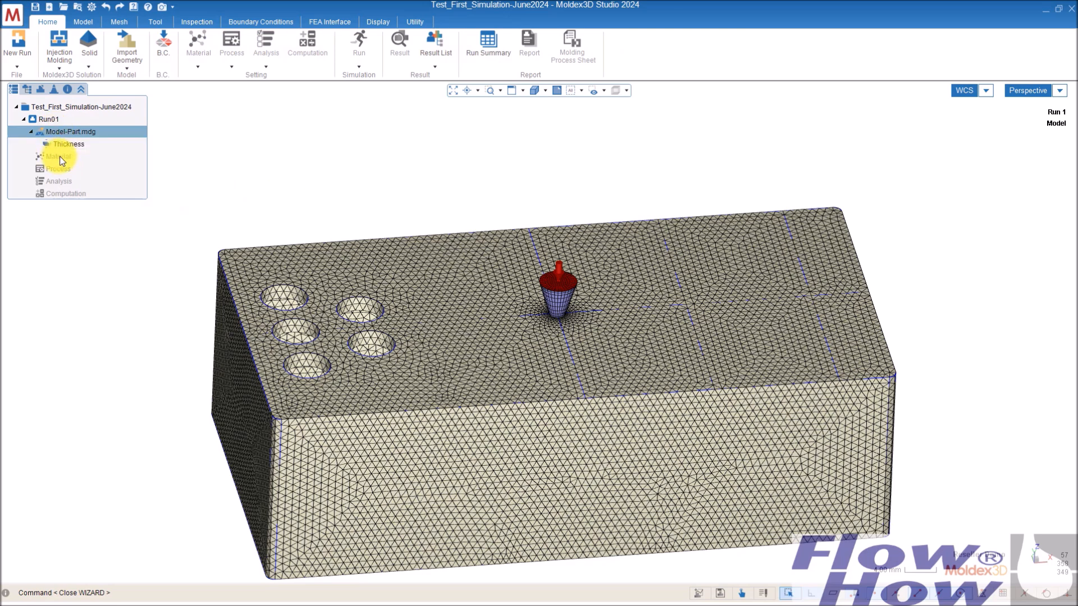
pyautogui.moveTo(119, 21)
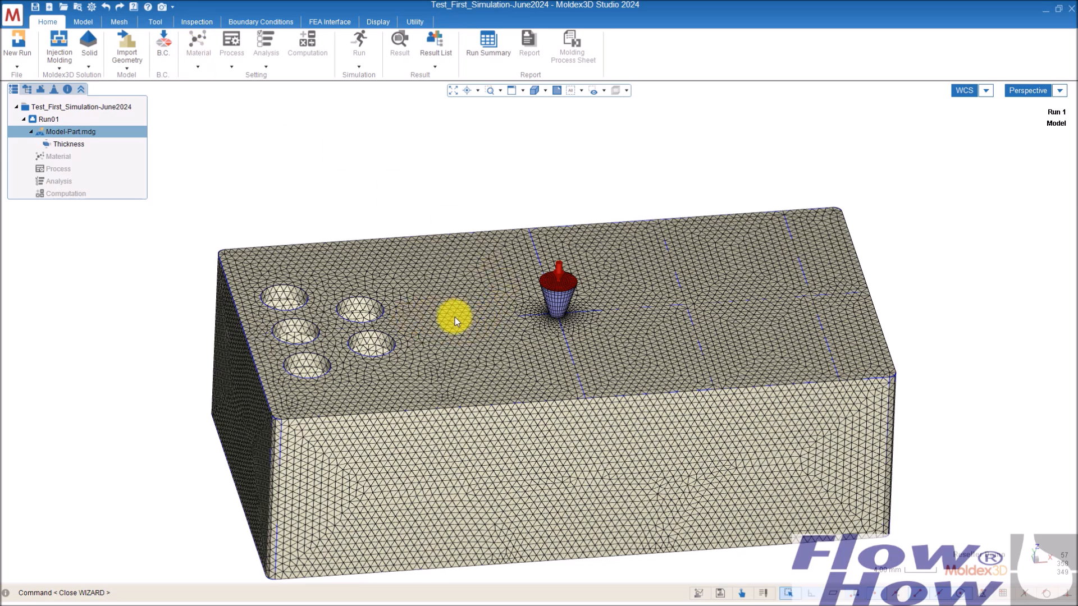
pyautogui.moveTo(447, 318)
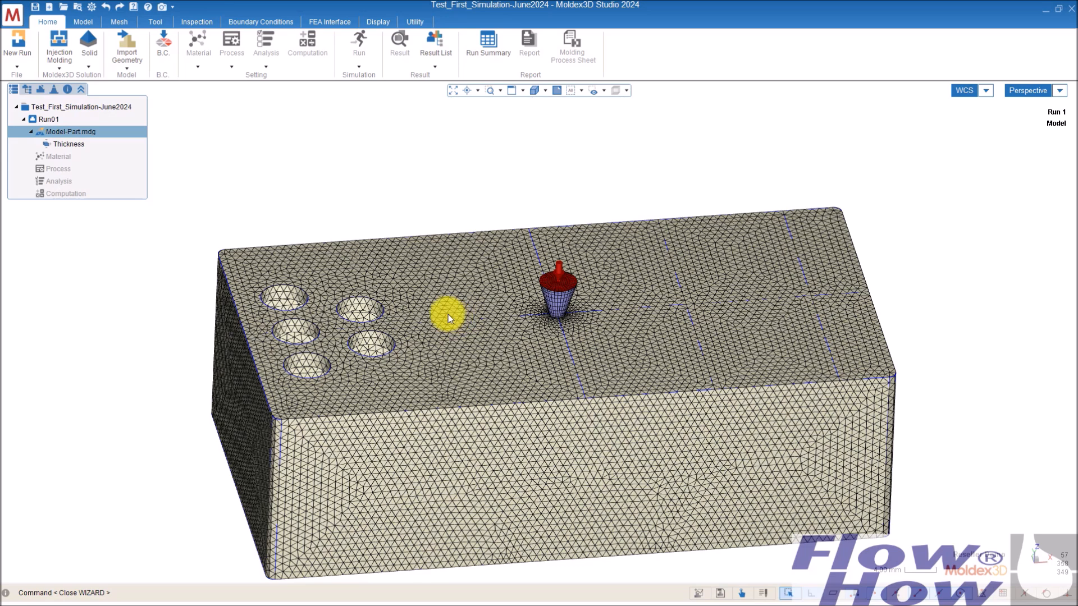
pyautogui.click(118, 21)
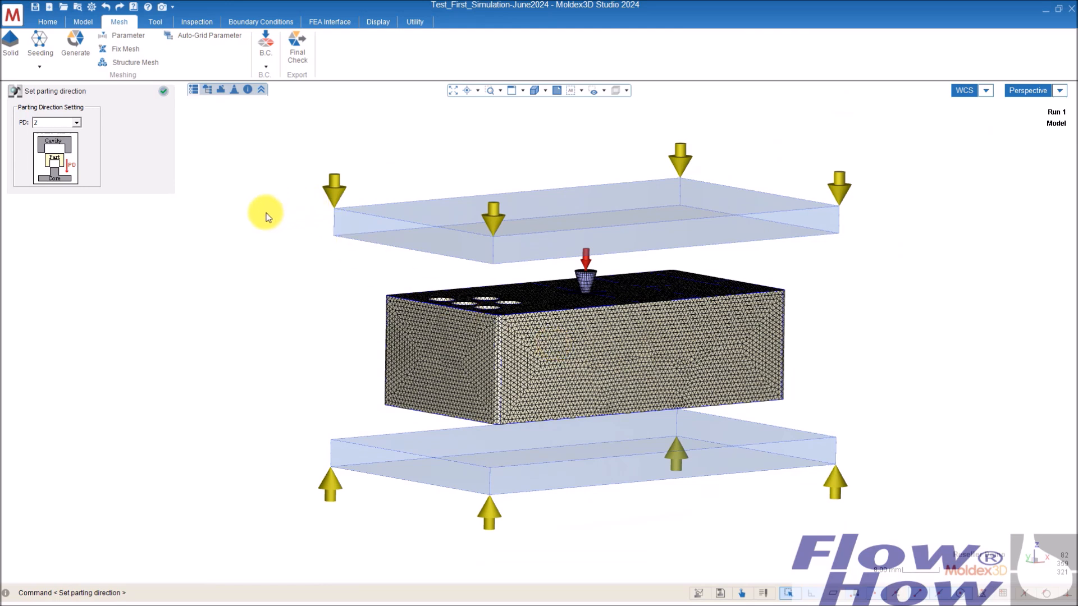
pyautogui.moveTo(257, 242)
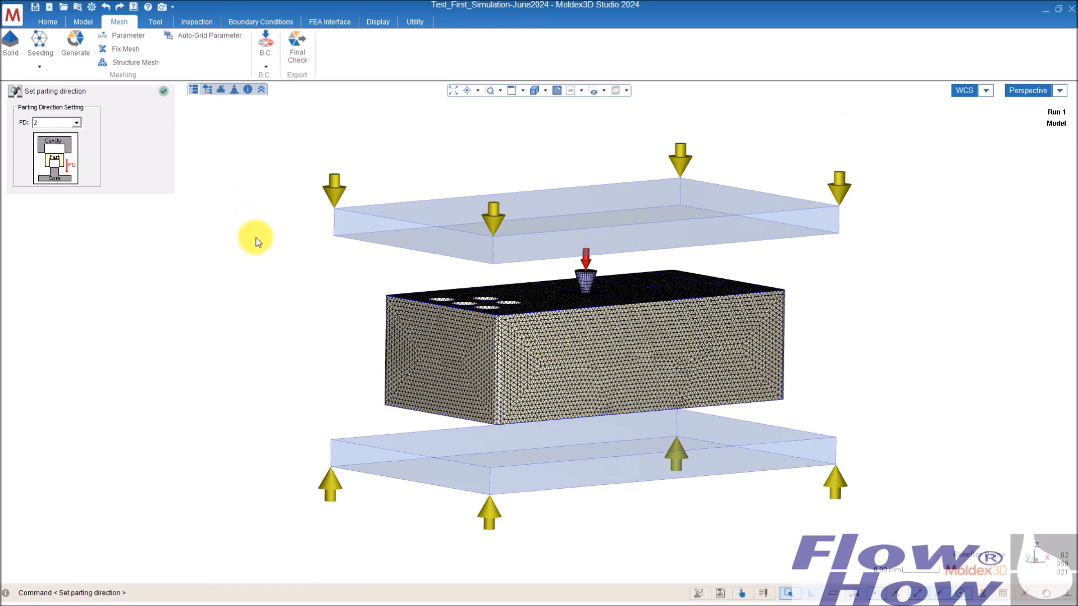
pyautogui.moveTo(157, 104)
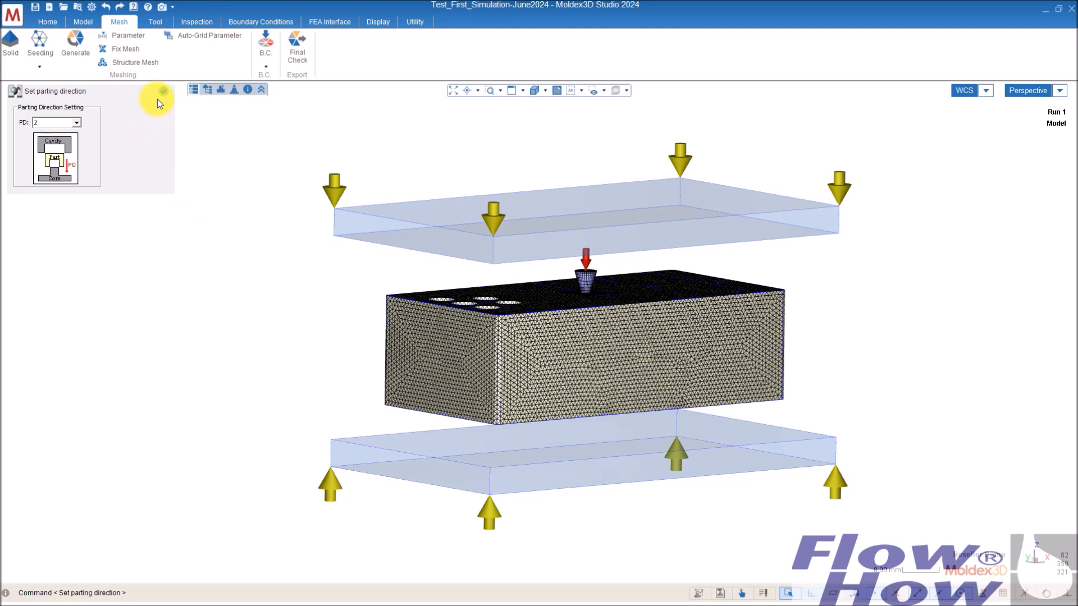
pyautogui.moveTo(162, 96)
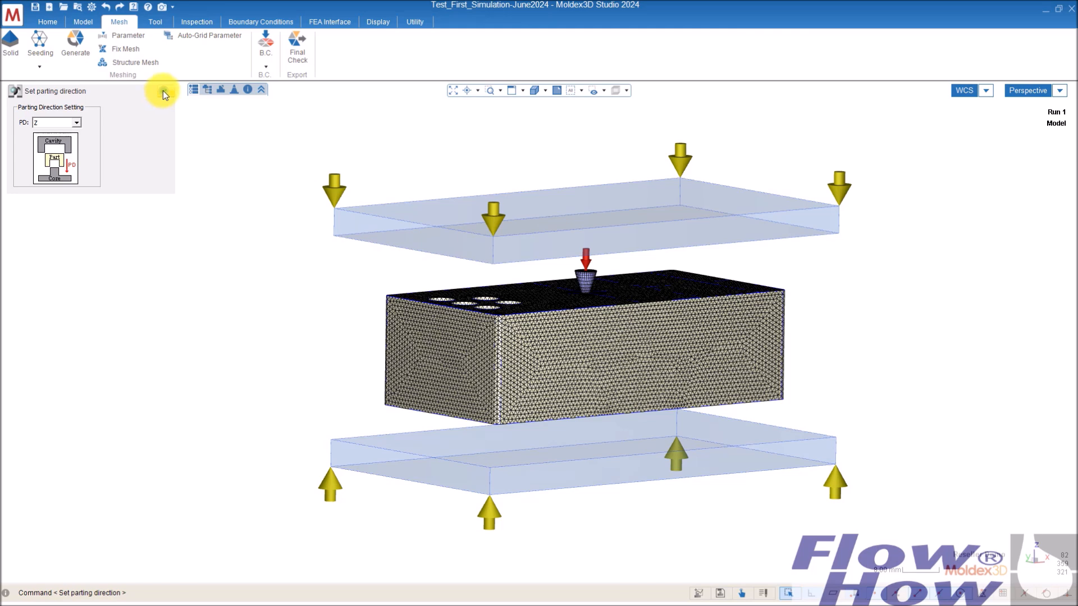
# Step: Accept Z as the parting direction and acknowledge the mesh-ready final check
pyautogui.click(162, 90)
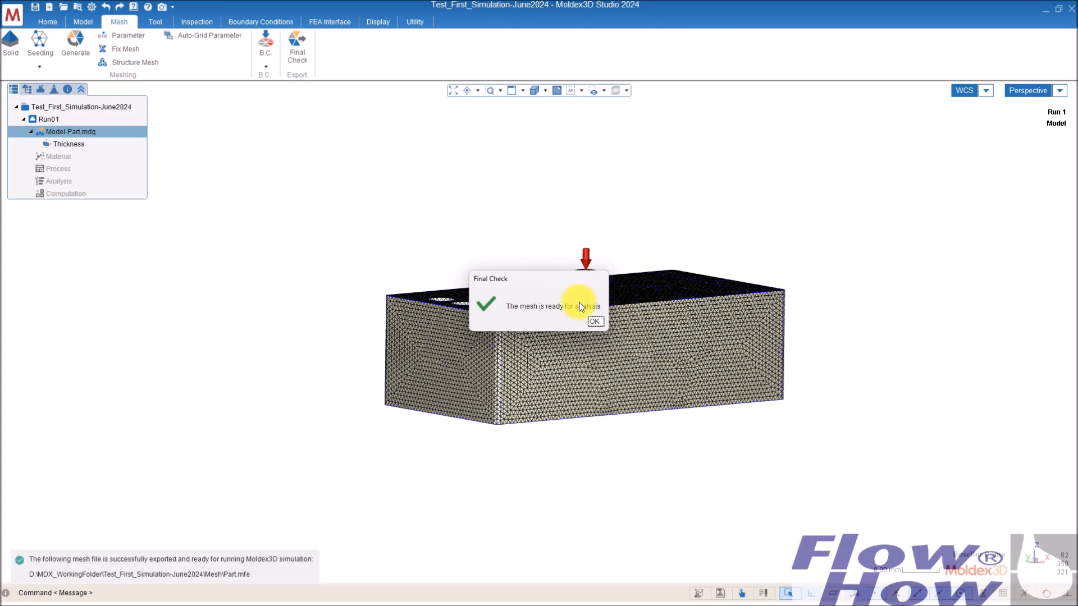
pyautogui.click(595, 322)
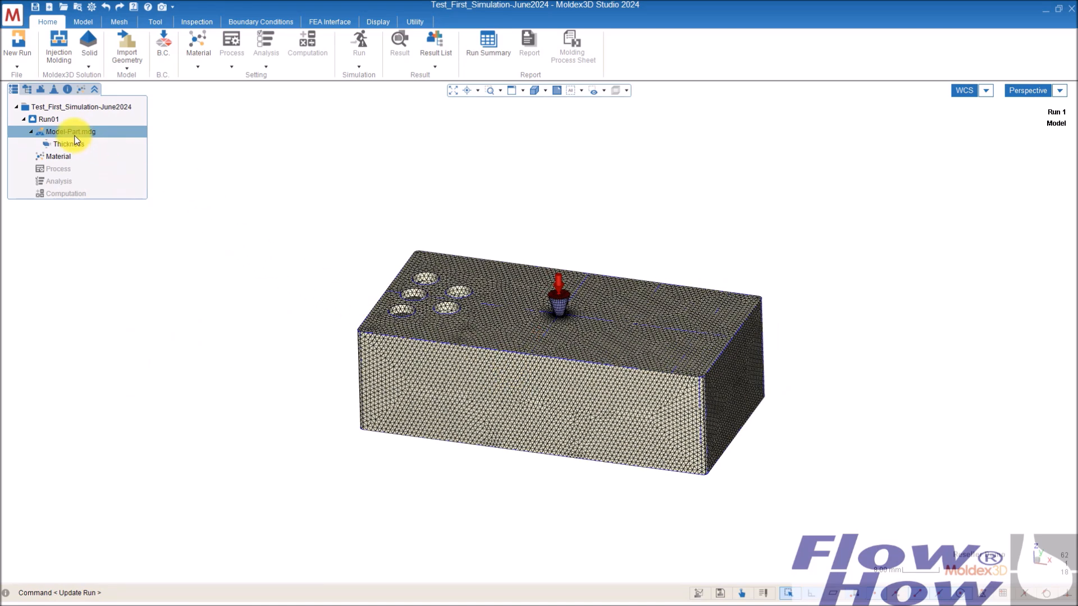
# Step: Select Model-Part in the project tree and launch the Material setup for inlet EM#1
pyautogui.click(58, 156)
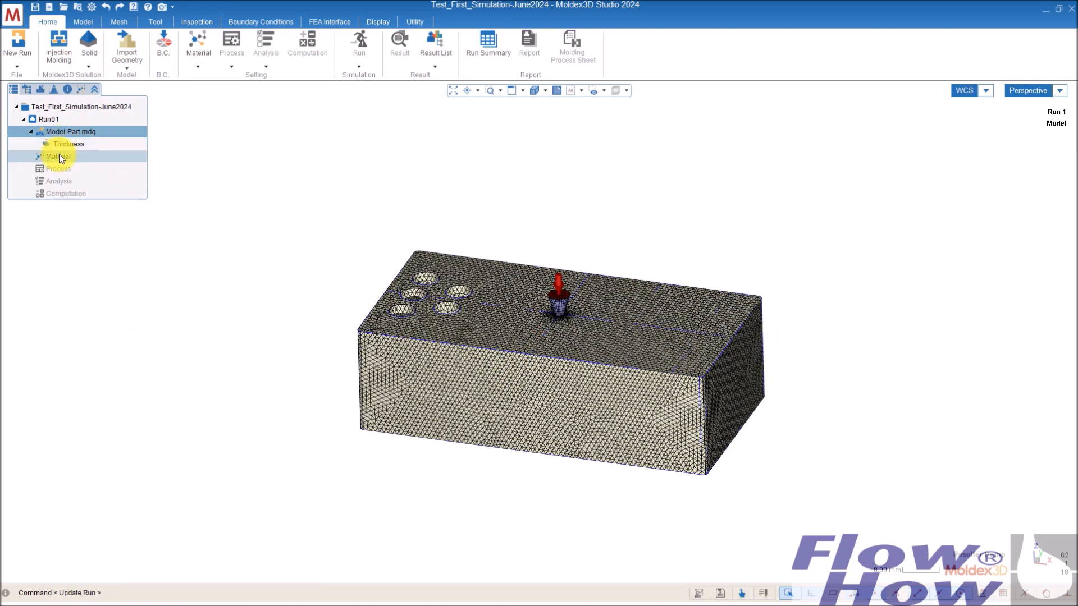
pyautogui.click(59, 156)
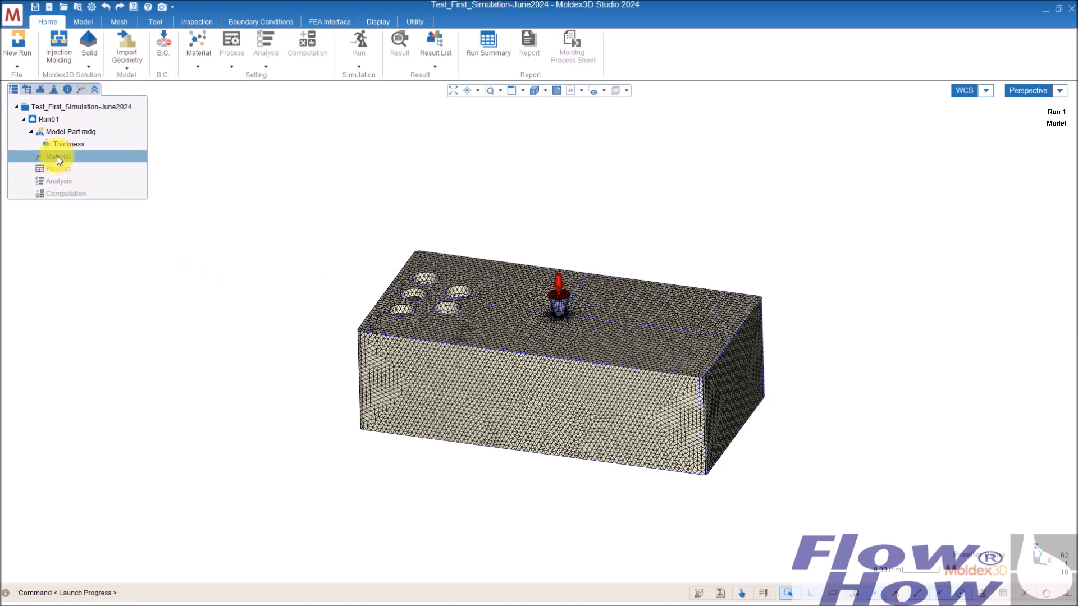
pyautogui.click(58, 156)
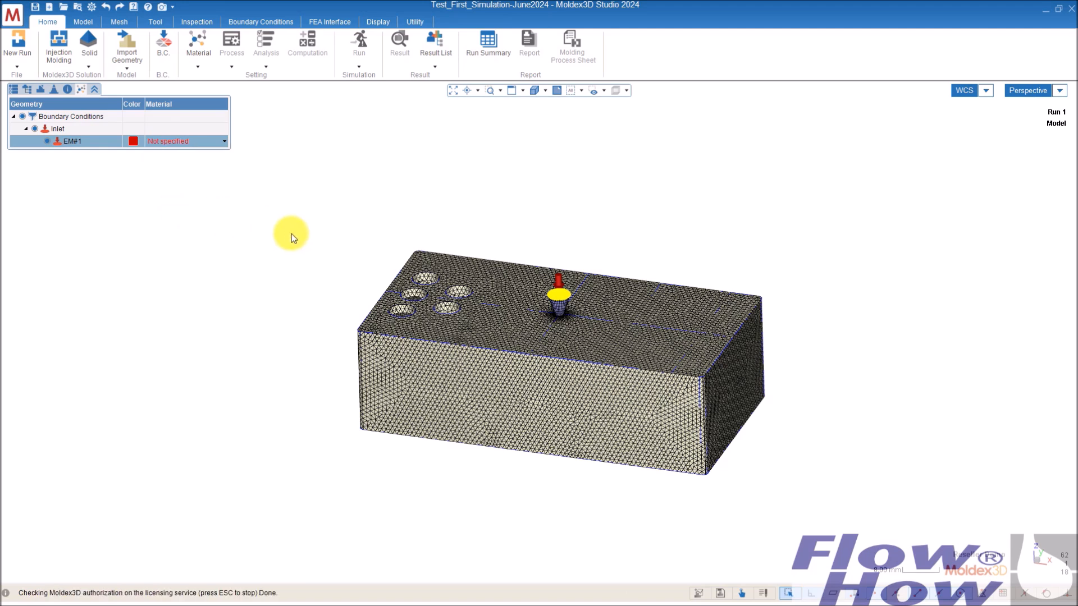
# Step: Open the Material Wizard and browse Moldex3D Bank to the PA66 grades by producer
pyautogui.click(198, 41)
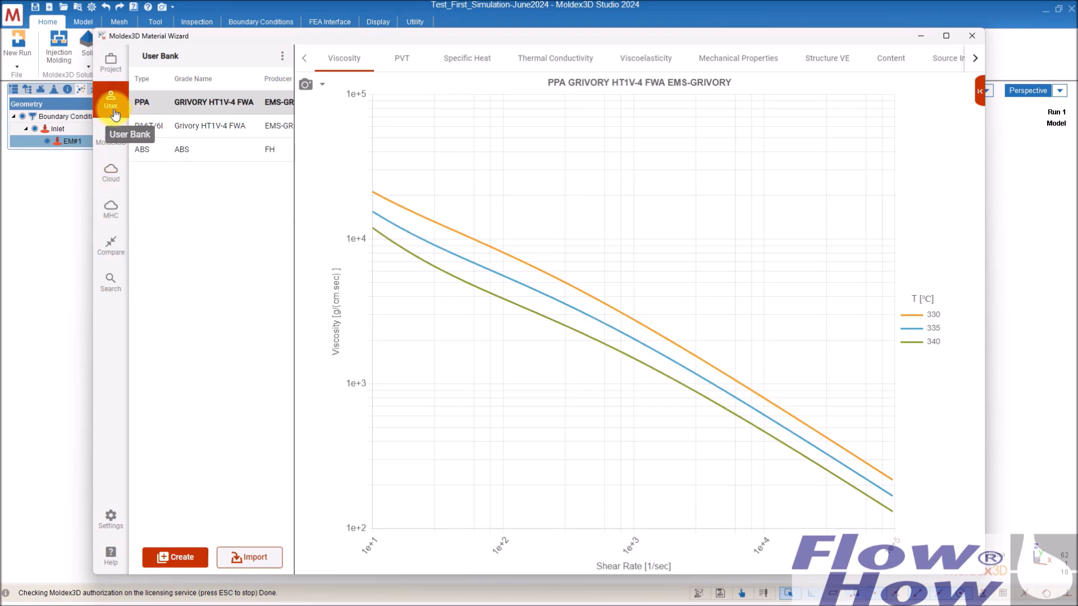
pyautogui.moveTo(110, 134)
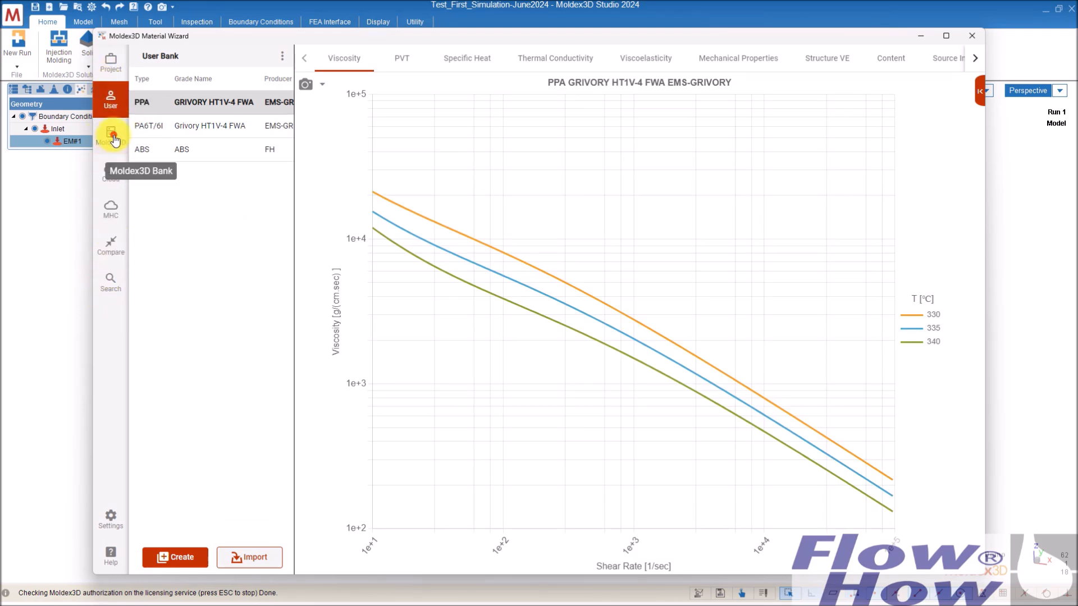
pyautogui.click(110, 135)
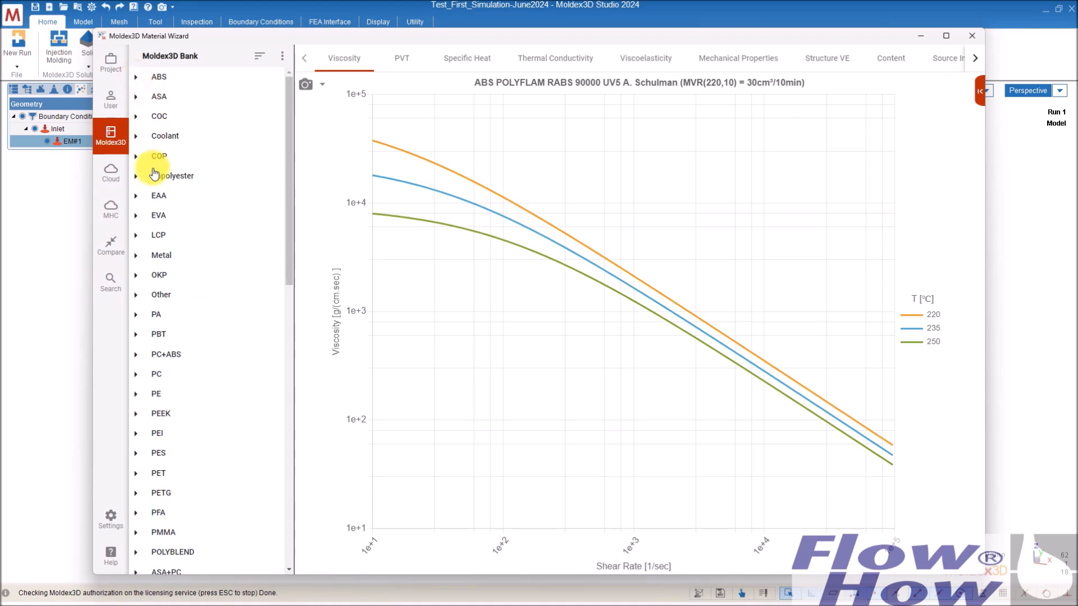
pyautogui.moveTo(144, 328)
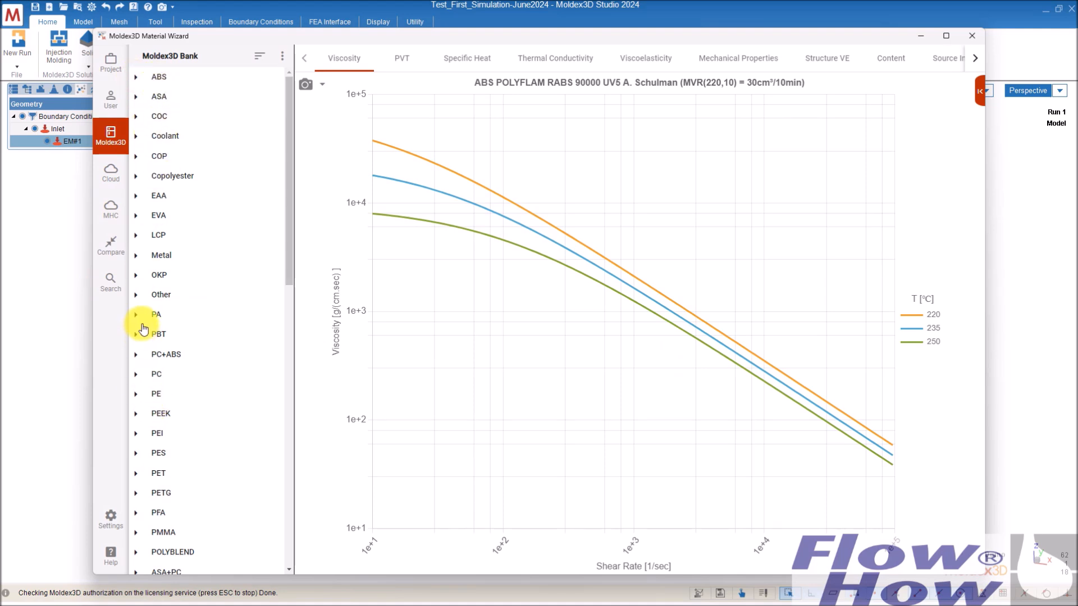
pyautogui.click(135, 314)
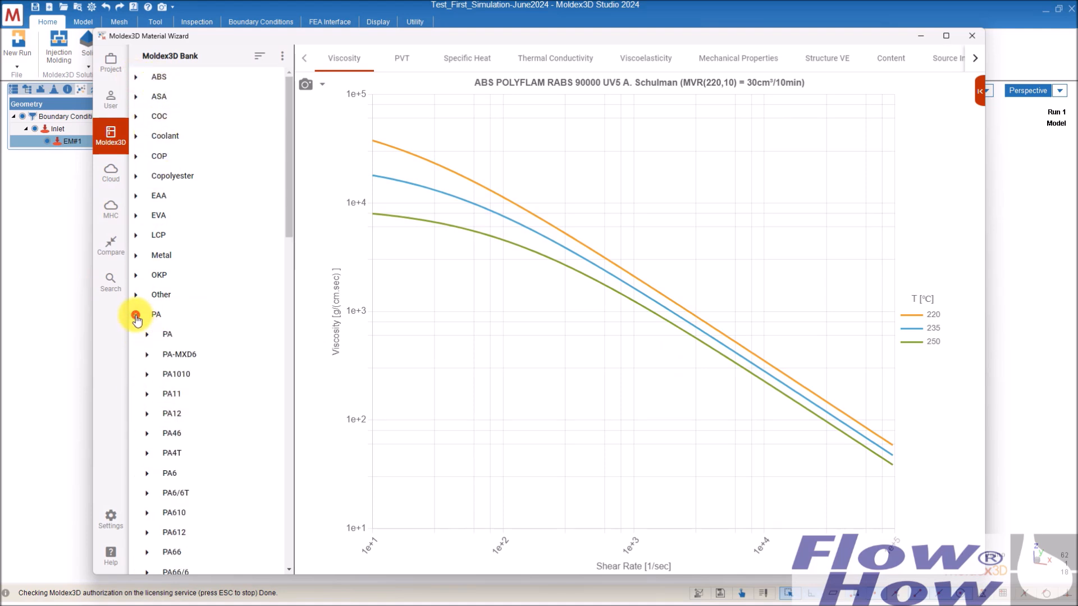
pyautogui.scroll(-3)
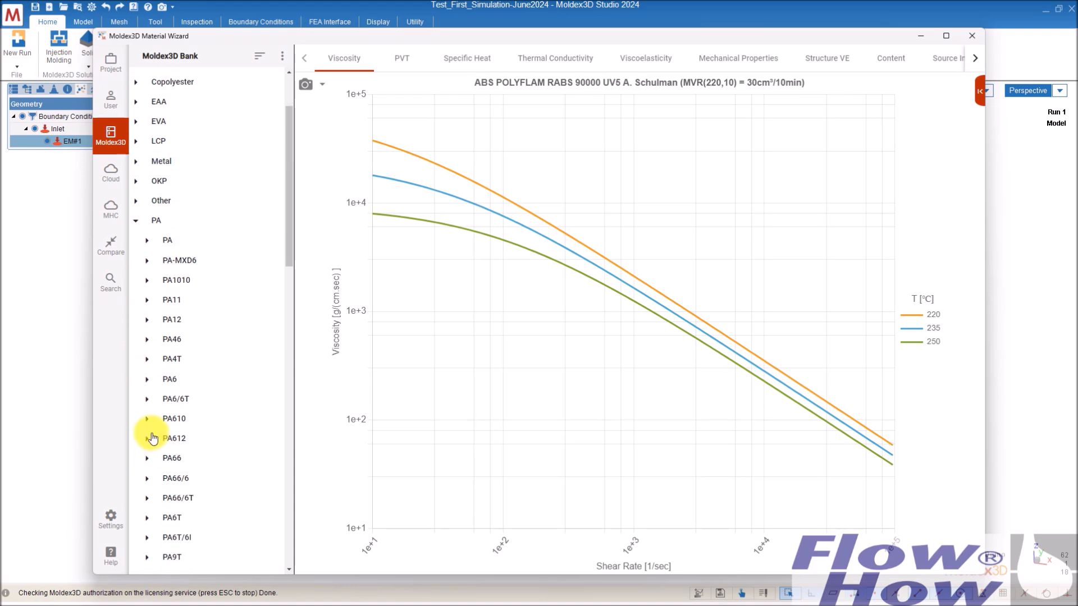
pyautogui.scroll(-3)
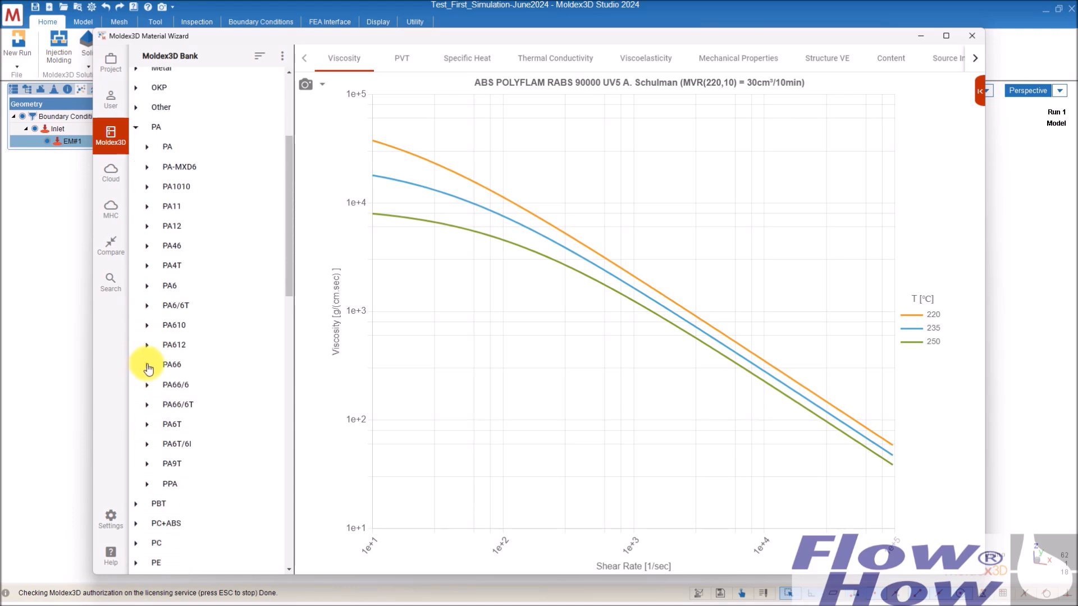
pyautogui.click(147, 364)
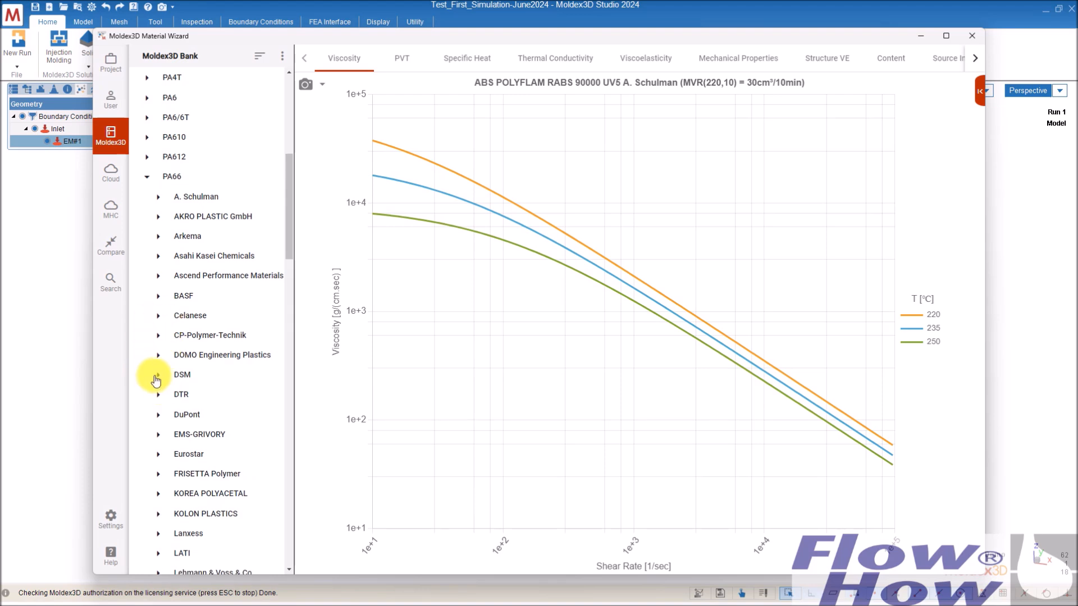
pyautogui.click(157, 374)
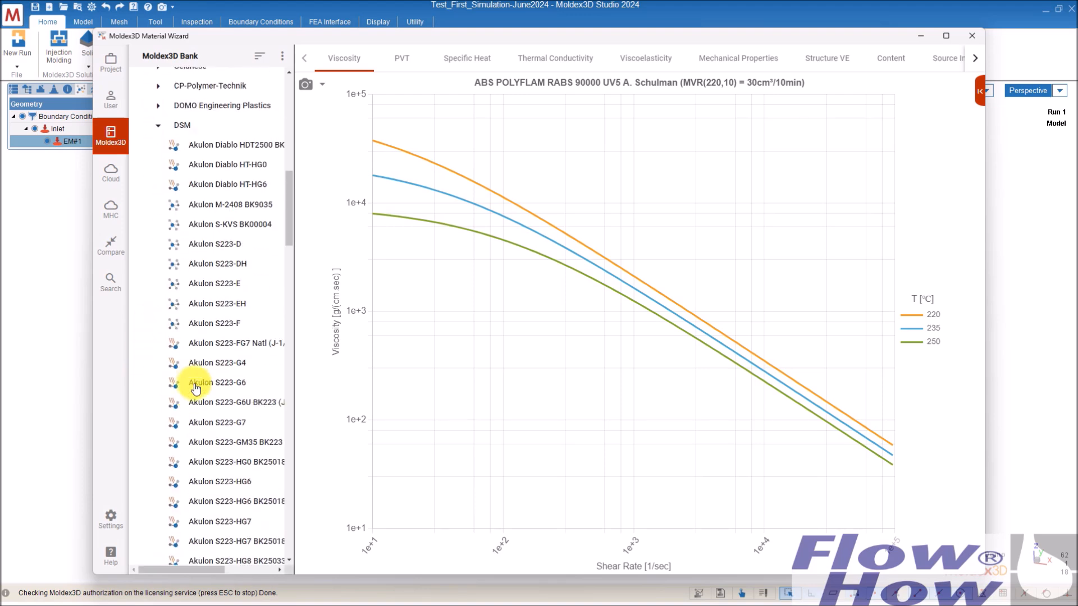
pyautogui.click(158, 125)
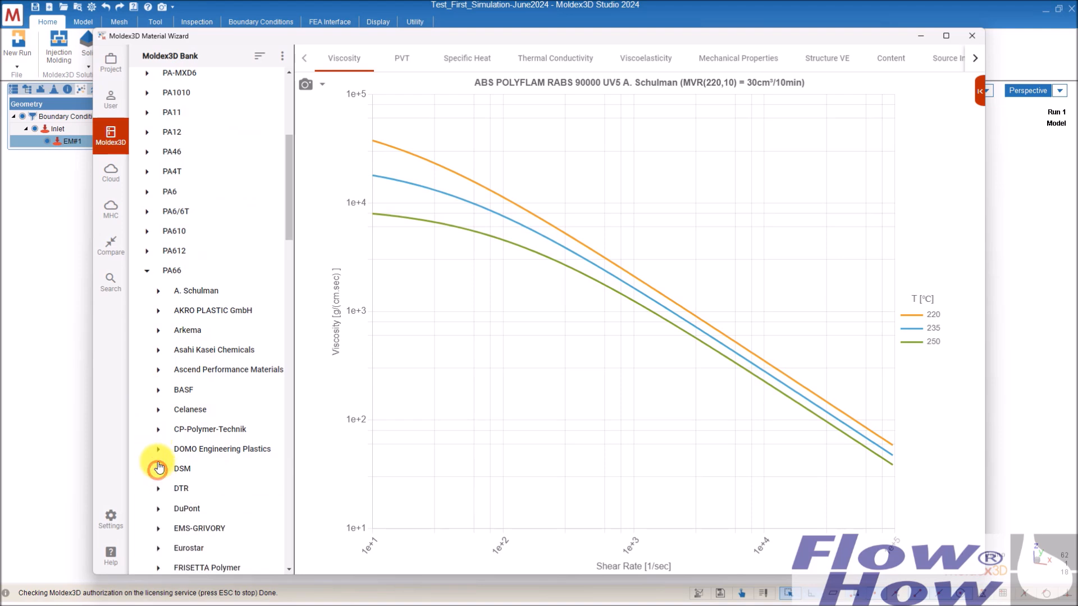
pyautogui.moveTo(176, 437)
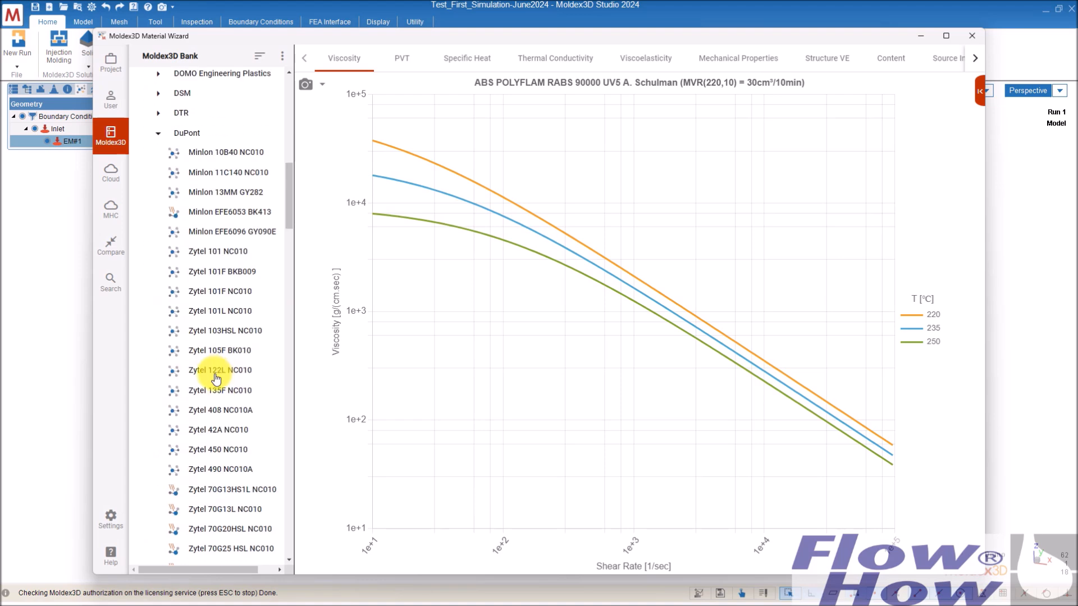
# Step: Add DuPont Zytel 70G30HSR2 BK309 to the project and close the wizard
pyautogui.scroll(-3)
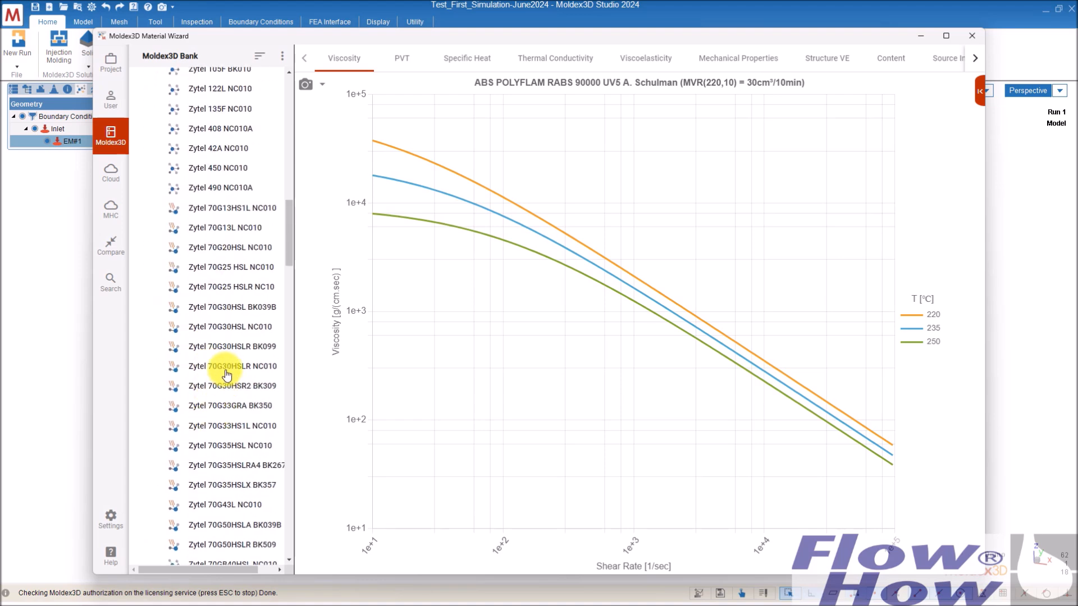
pyautogui.moveTo(233, 386)
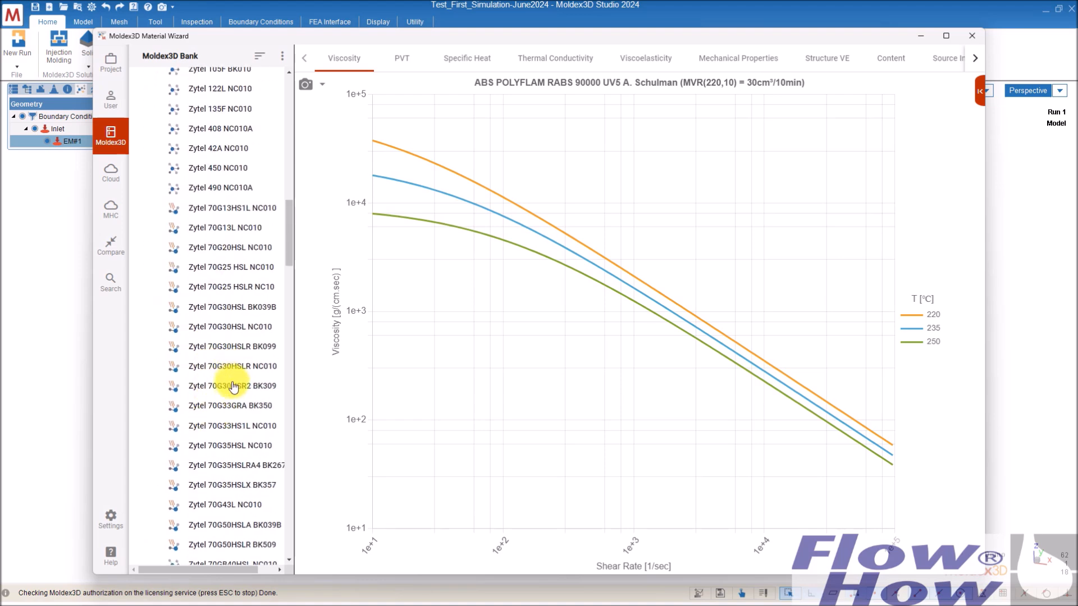
pyautogui.rightClick(233, 386)
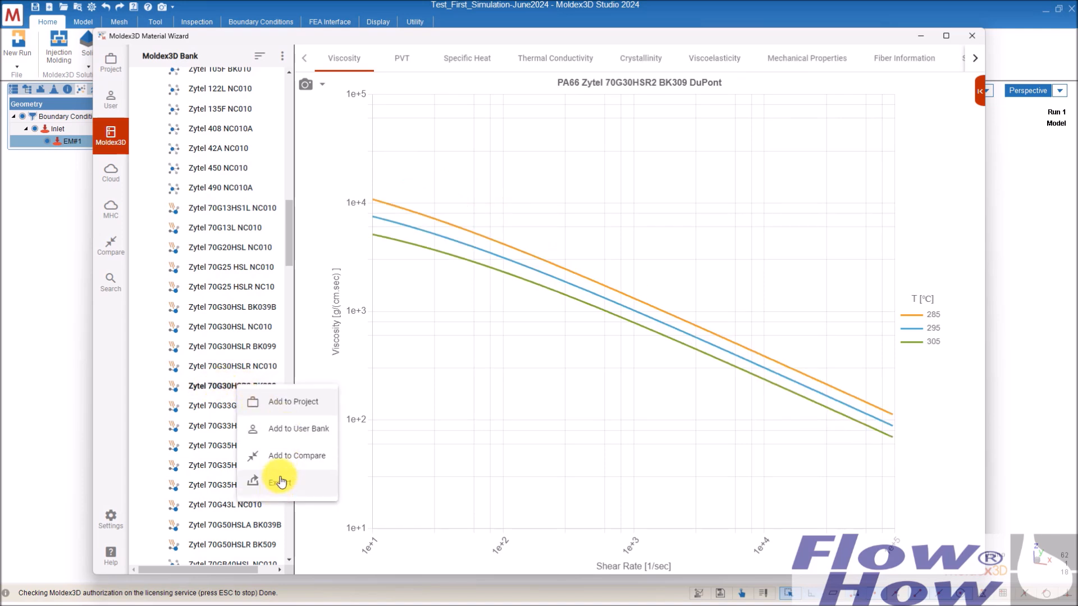
pyautogui.click(293, 402)
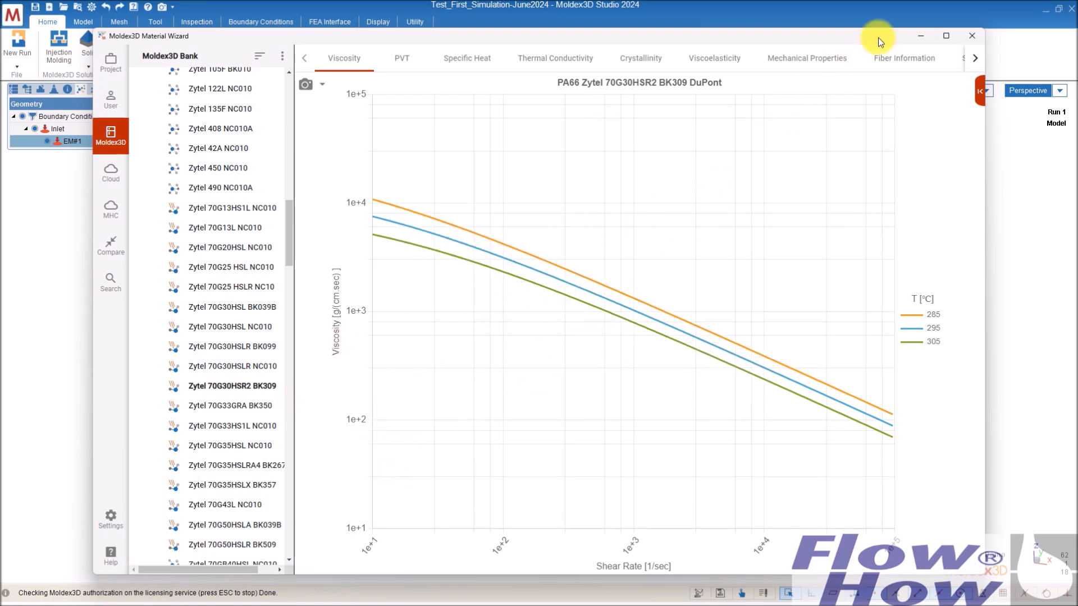
pyautogui.click(970, 35)
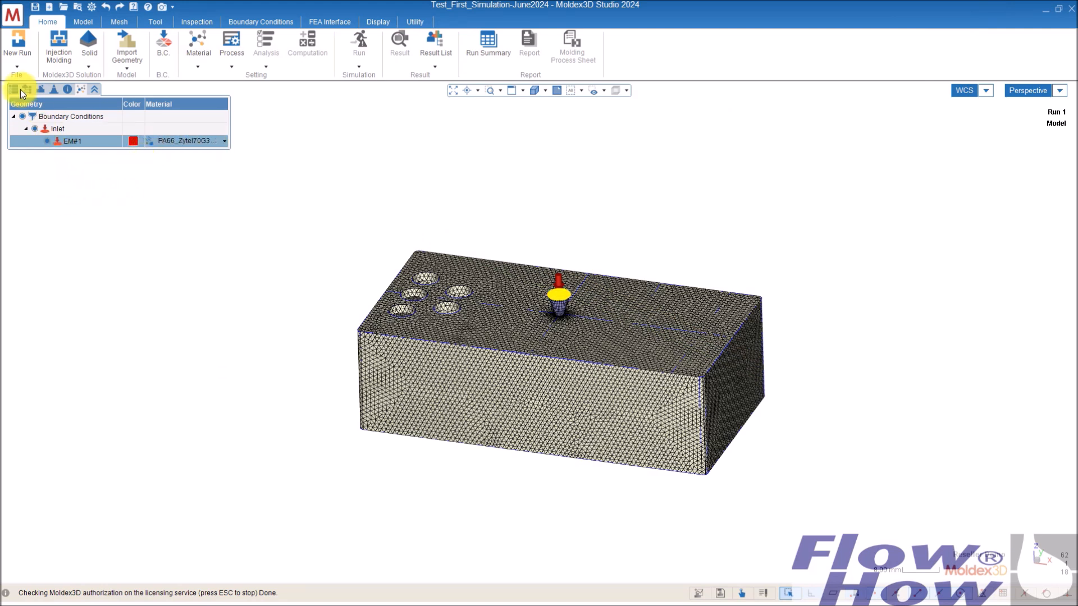
# Step: Back in the project tree, select Model-Part and open the Process Wizard
pyautogui.click(13, 89)
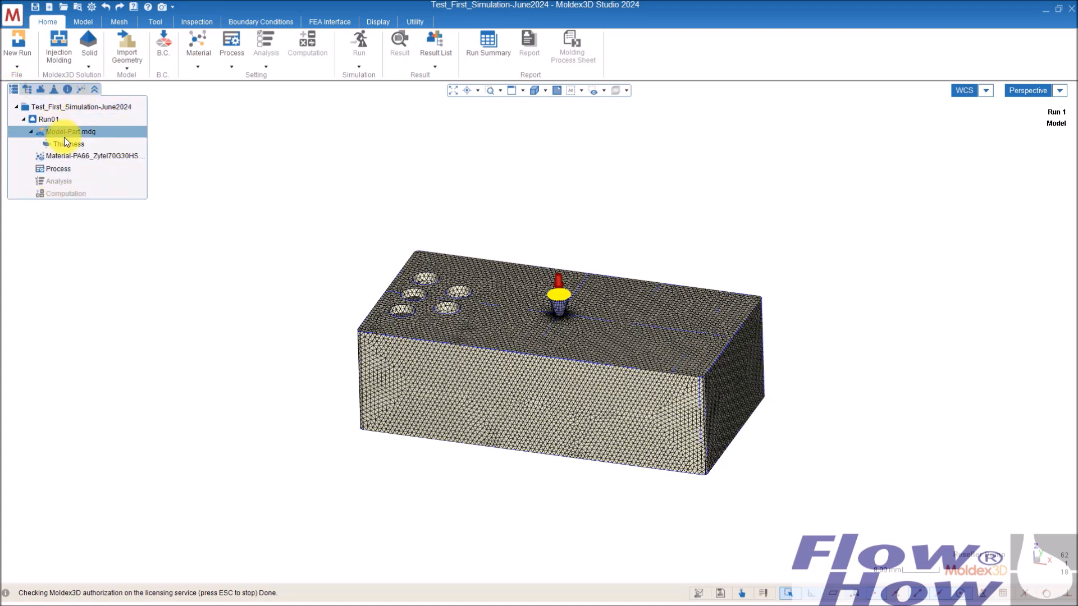
pyautogui.click(59, 169)
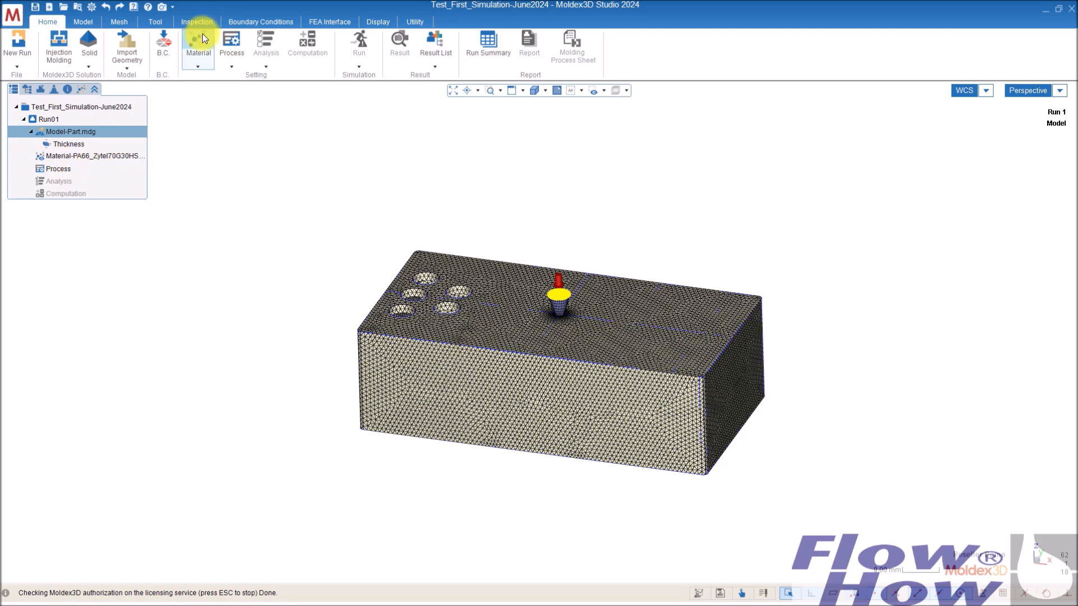
pyautogui.click(58, 169)
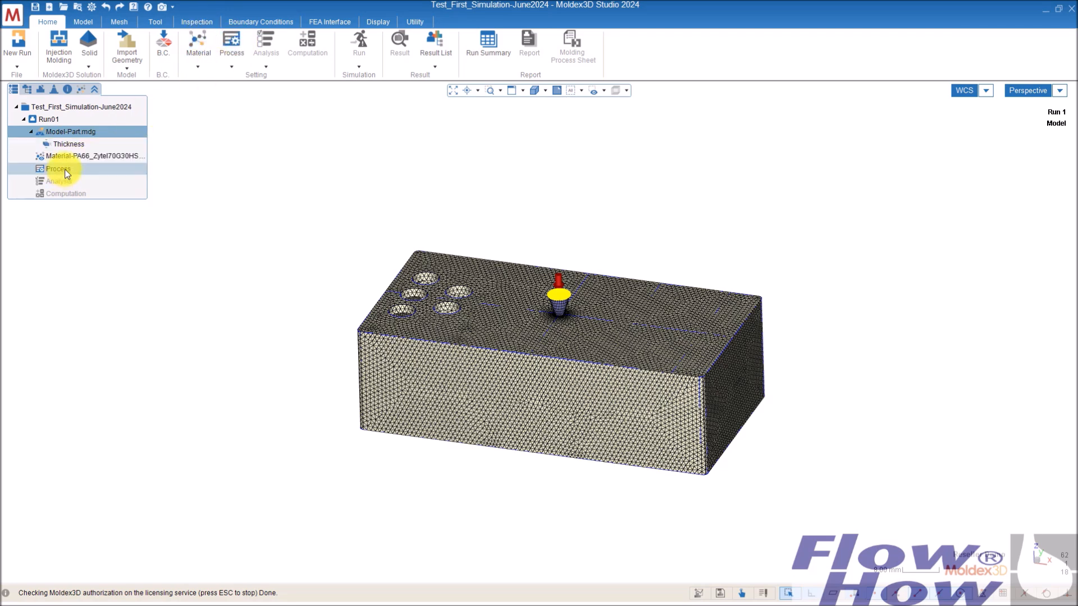
pyautogui.doubleClick(57, 168)
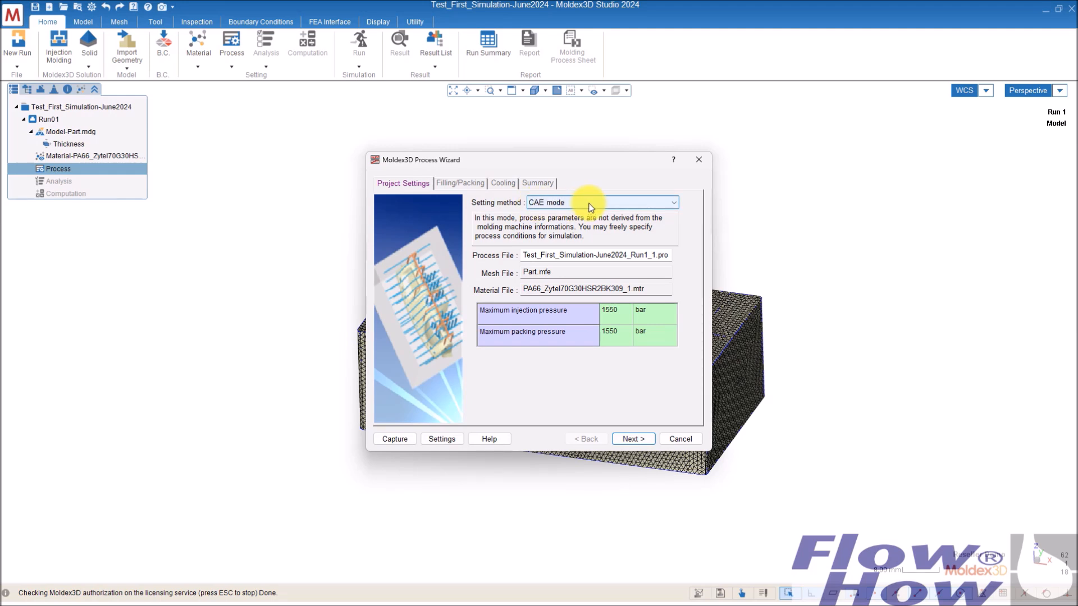
pyautogui.moveTo(653, 206)
pyautogui.write('5')
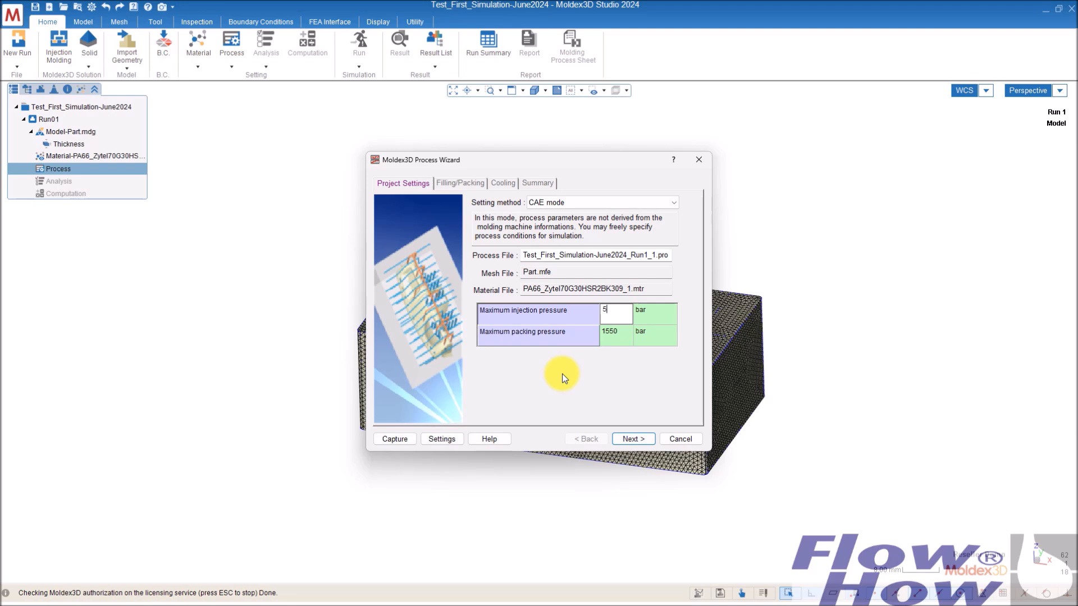
# Step: Cap maximum injection pressure at 5000 bar and packing pressure at 1000 bar
pyautogui.write('000')
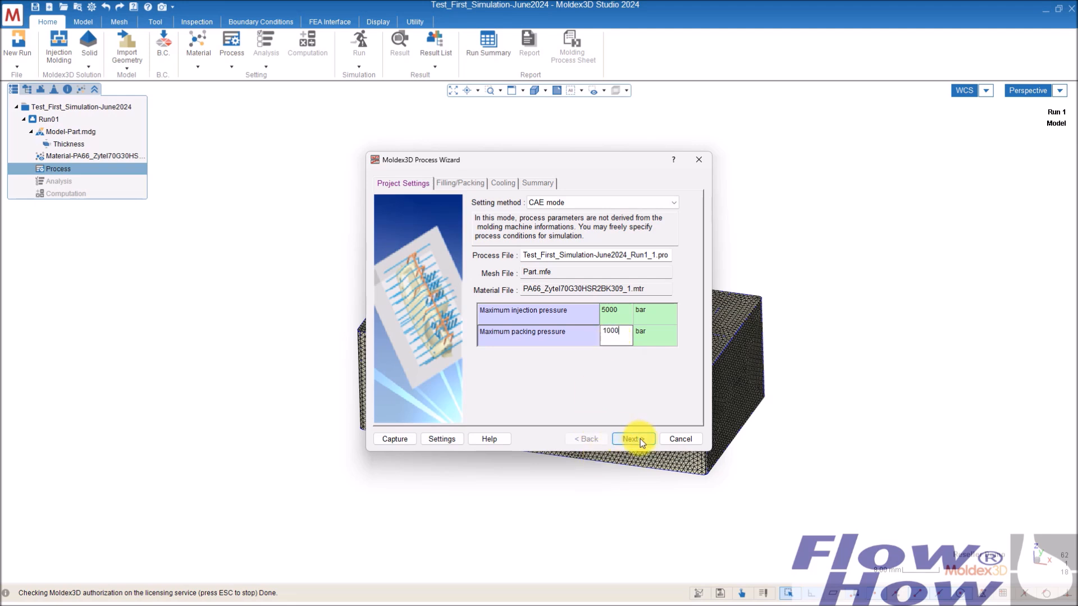
pyautogui.click(630, 438)
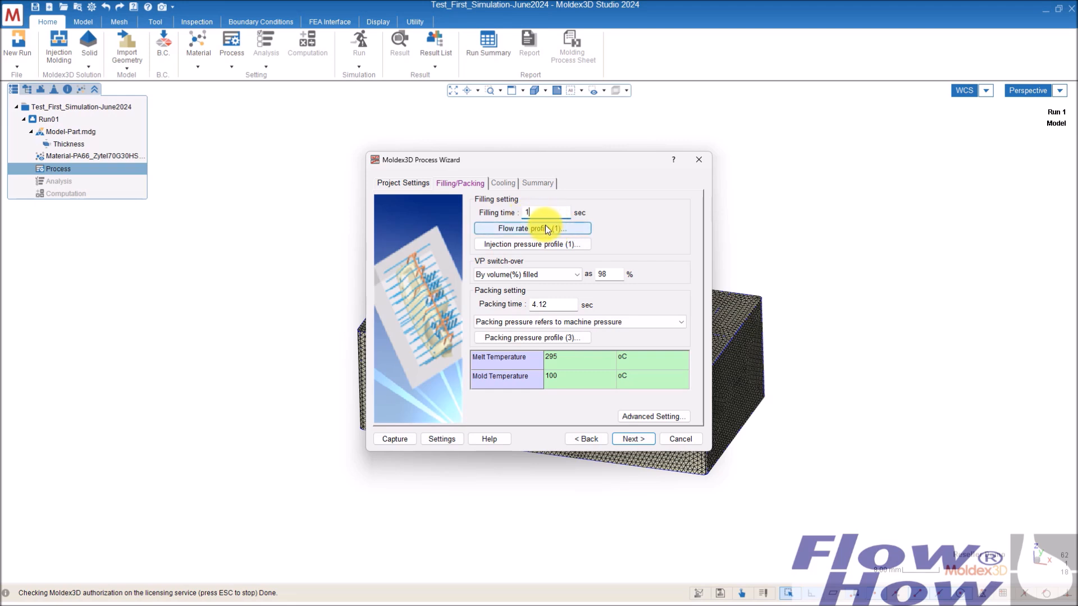
pyautogui.moveTo(540, 257)
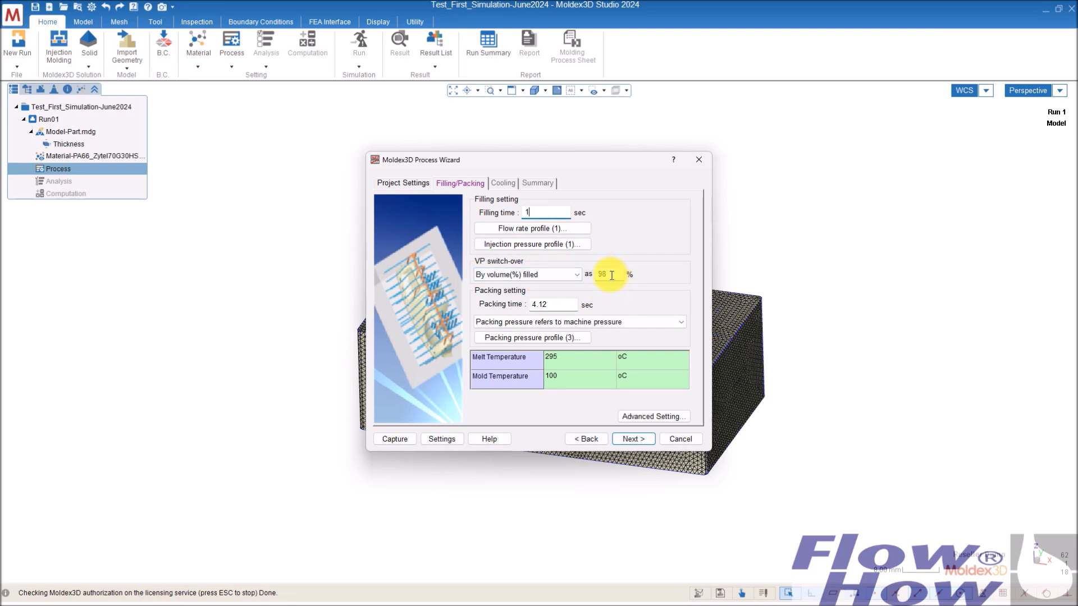
pyautogui.moveTo(503, 306)
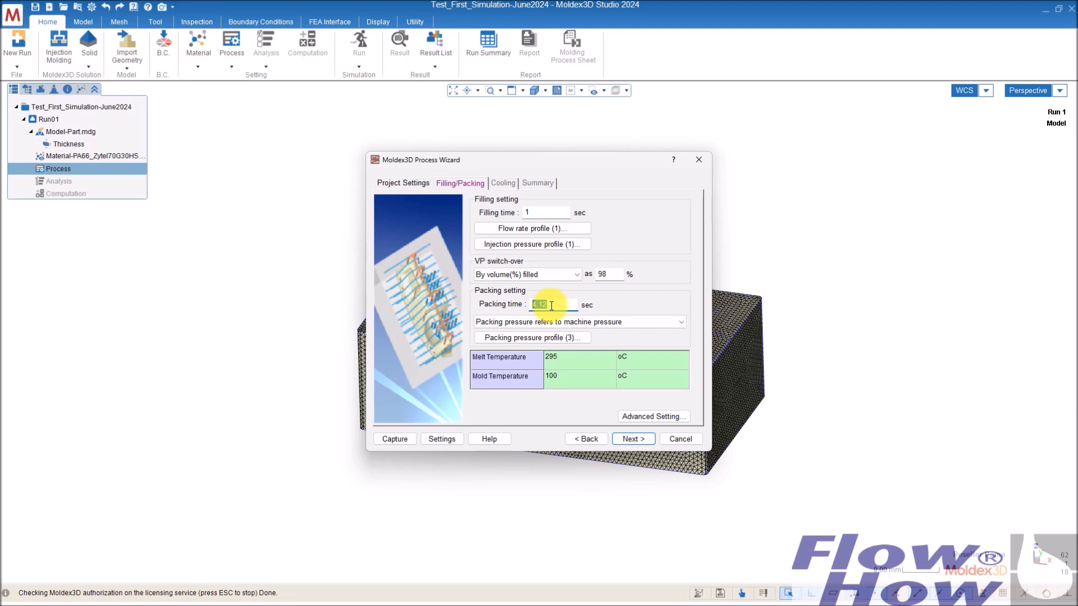
# Step: Enter a 1-second filling time and a 10-second packing time
pyautogui.write('10')
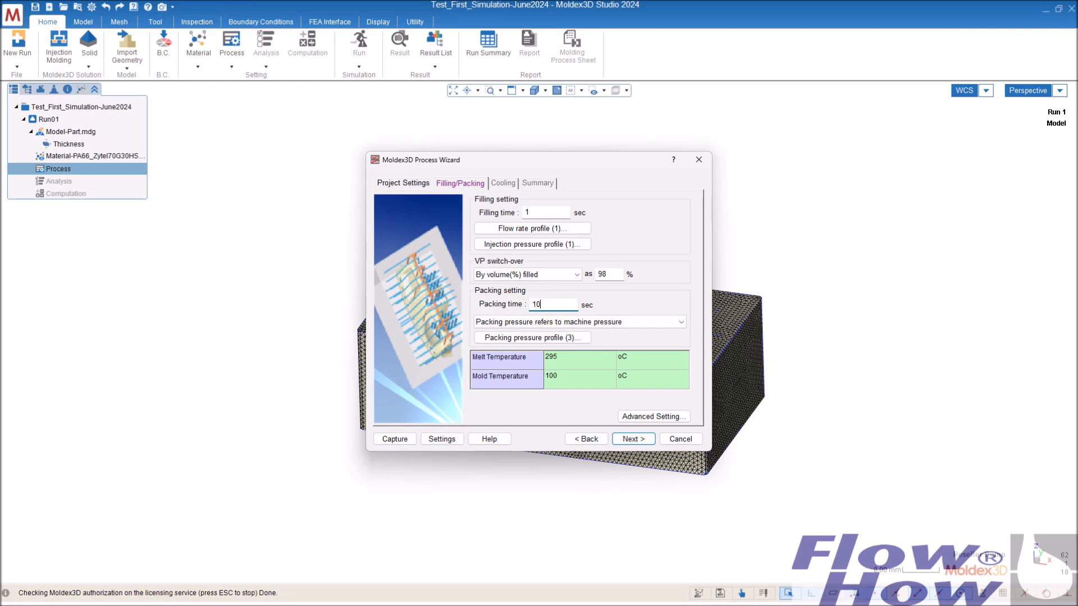
pyautogui.click(532, 337)
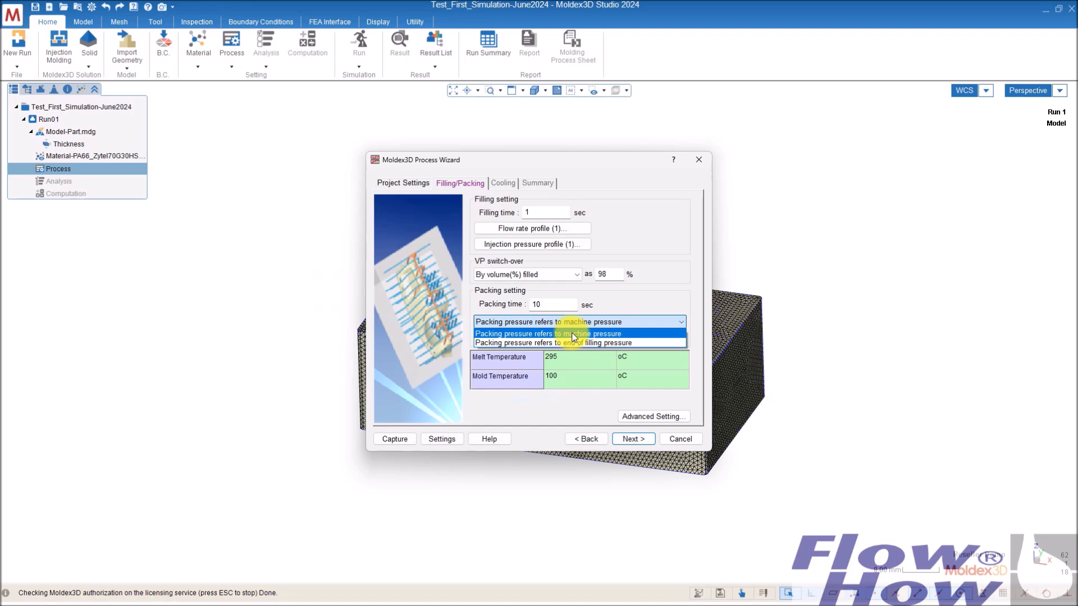
# Step: Keep machine-pressure reference and make the packing profile one bar-based section
pyautogui.click(573, 333)
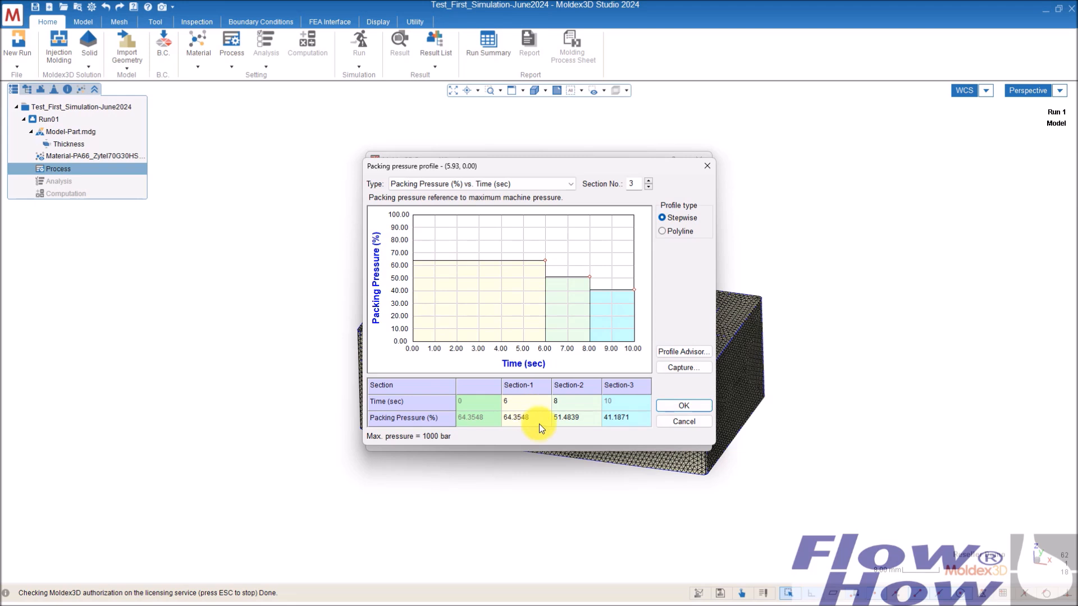
pyautogui.click(646, 187)
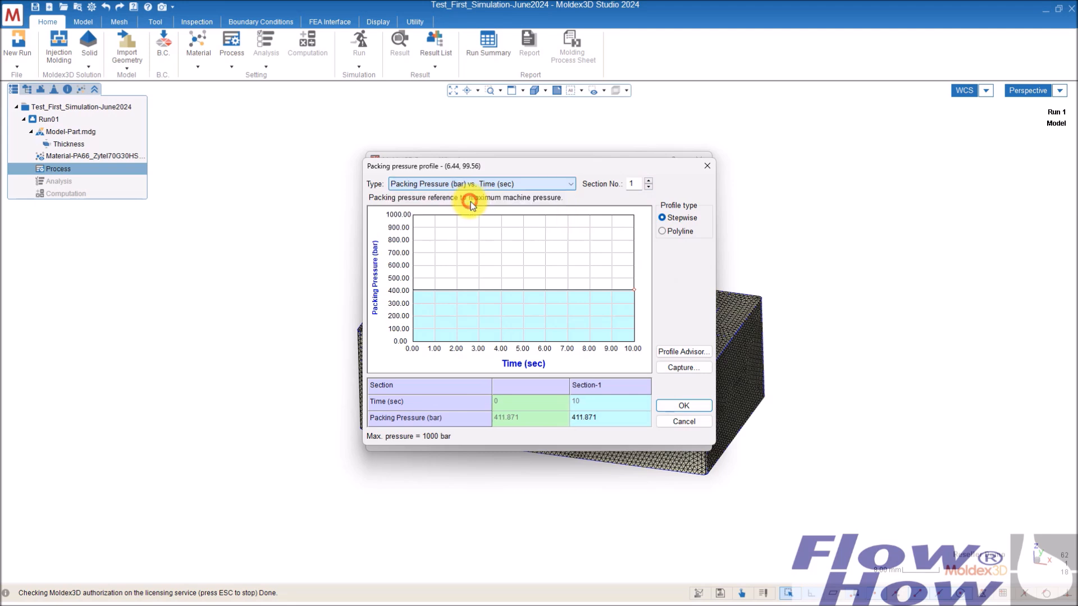
pyautogui.moveTo(600, 404)
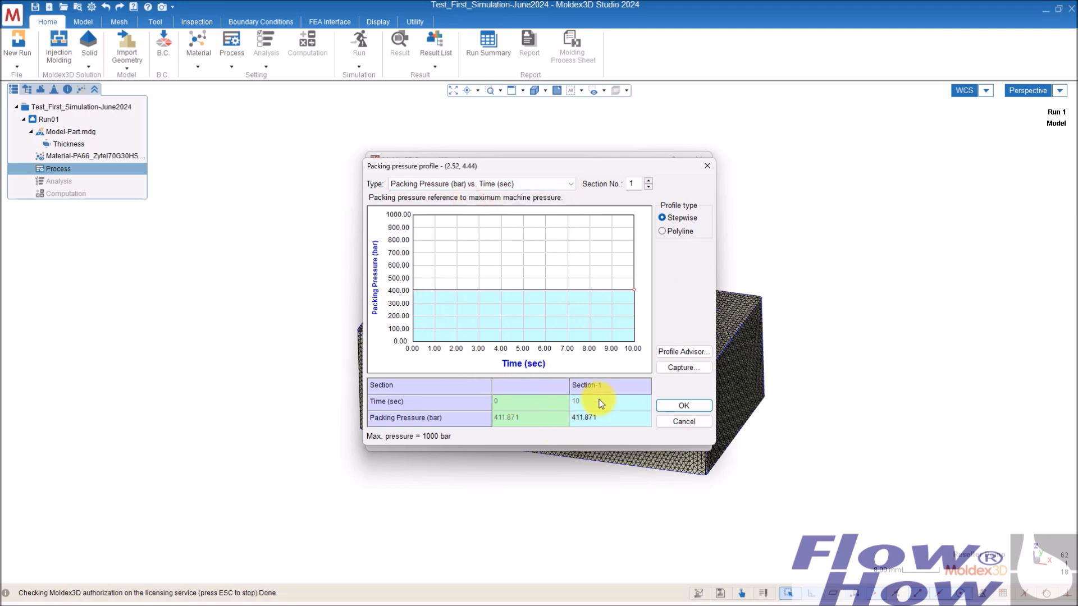
pyautogui.moveTo(550, 397)
pyautogui.write('400')
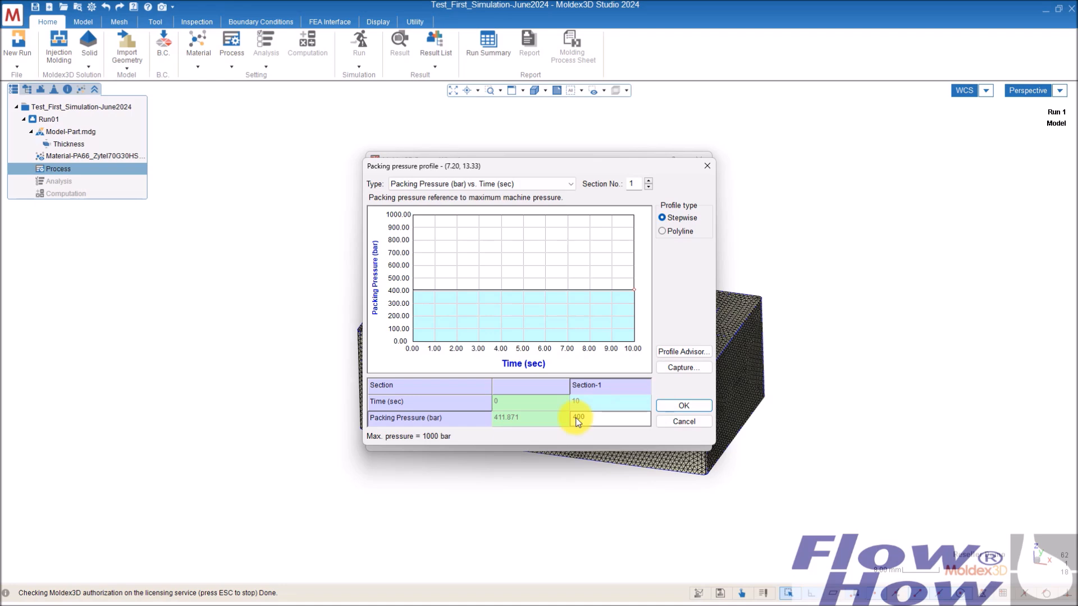
pyautogui.click(682, 404)
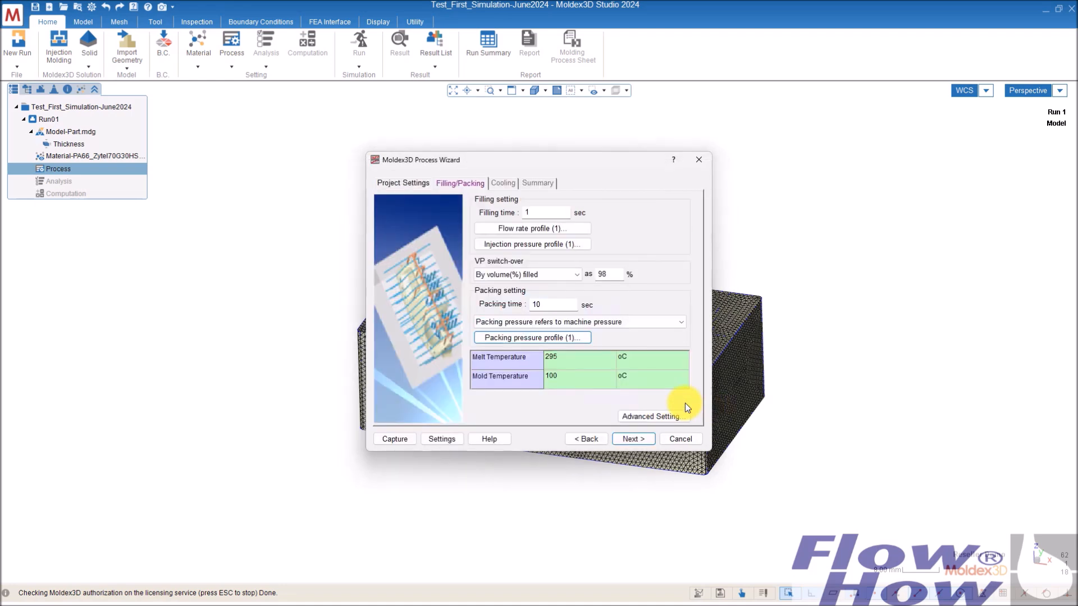
pyautogui.moveTo(567, 367)
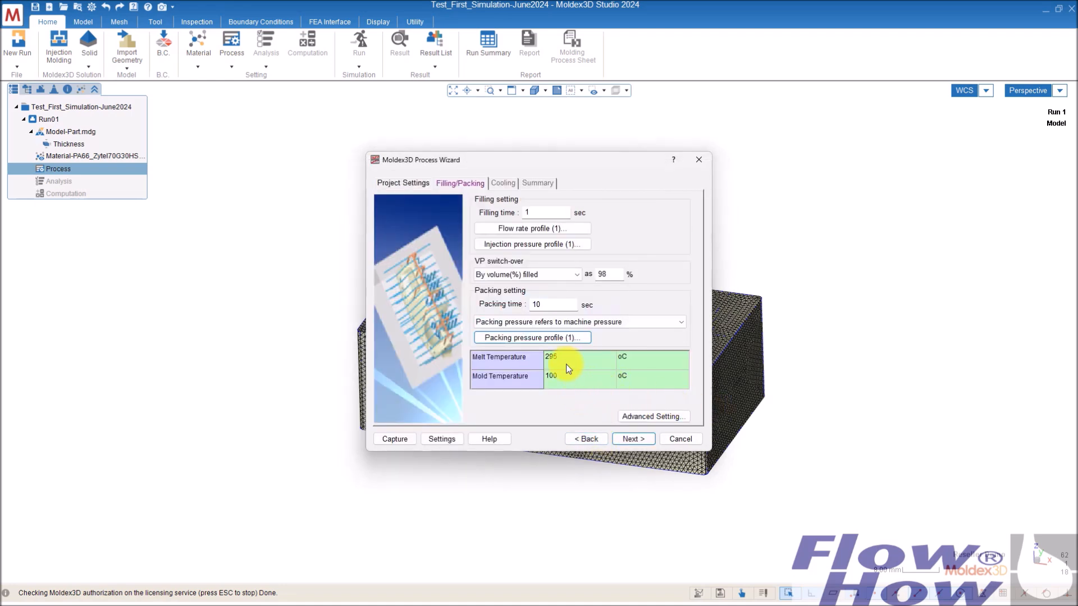
# Step: Keep the 295 °C melt and 100 °C mold temperatures and continue to Cooling
pyautogui.moveTo(419, 160); pyautogui.dragTo(701, 159)
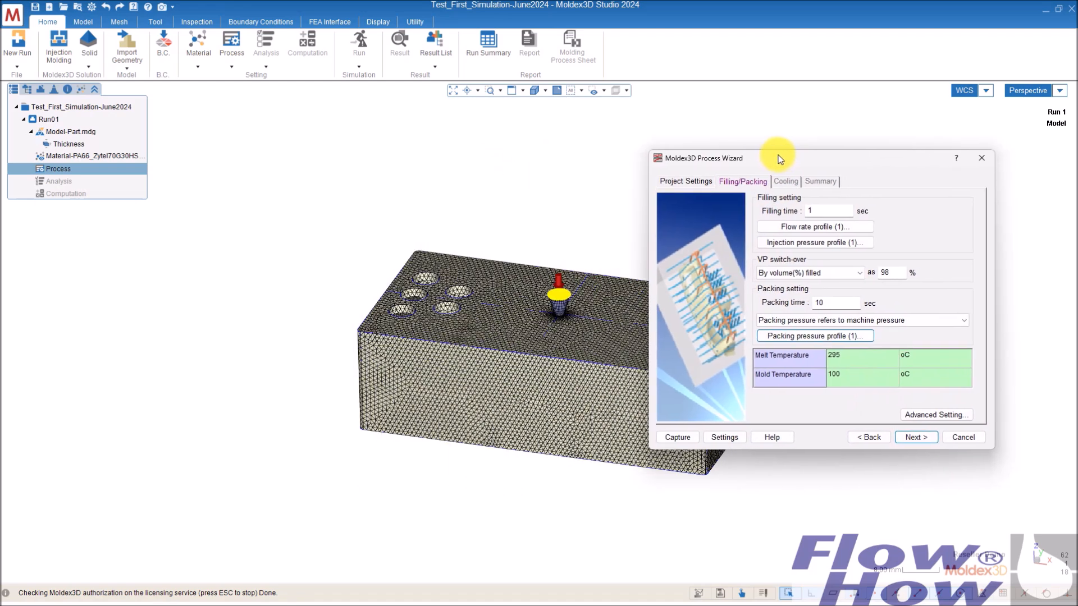
pyautogui.moveTo(827, 199)
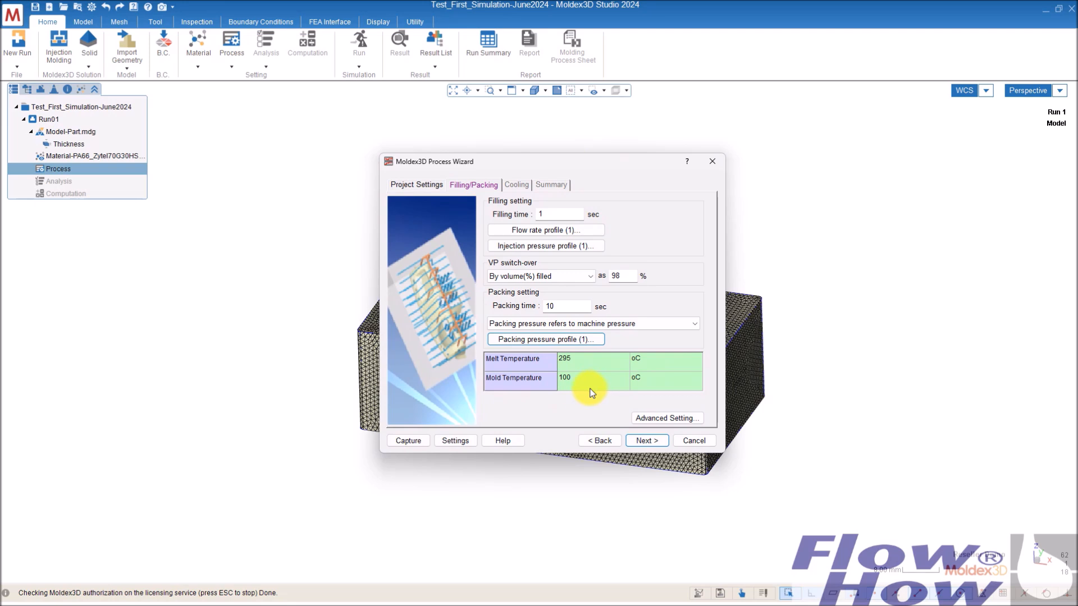
pyautogui.moveTo(581, 390)
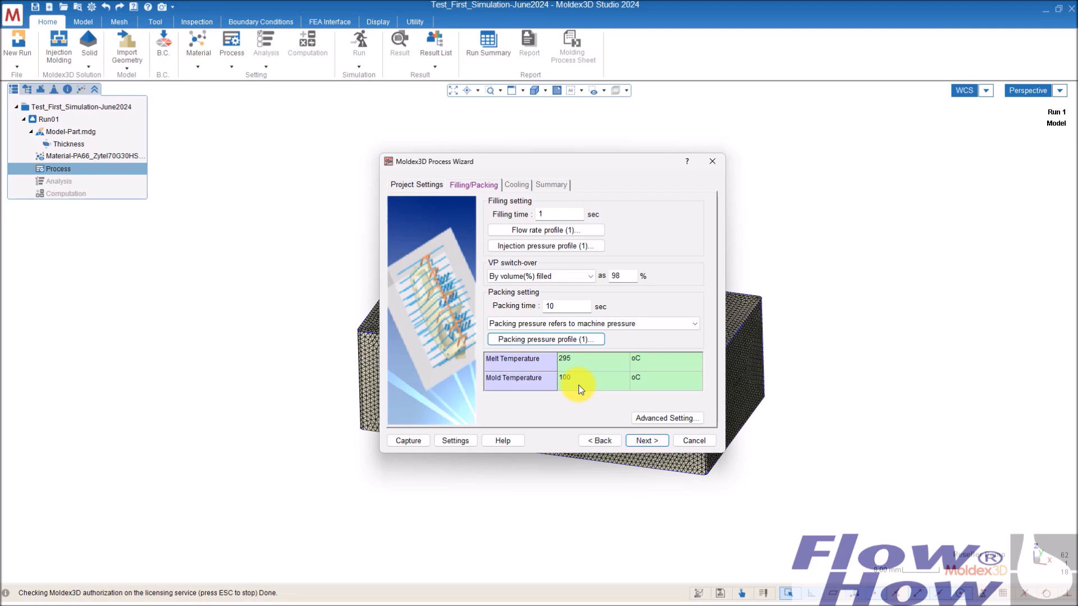
pyautogui.moveTo(585, 388)
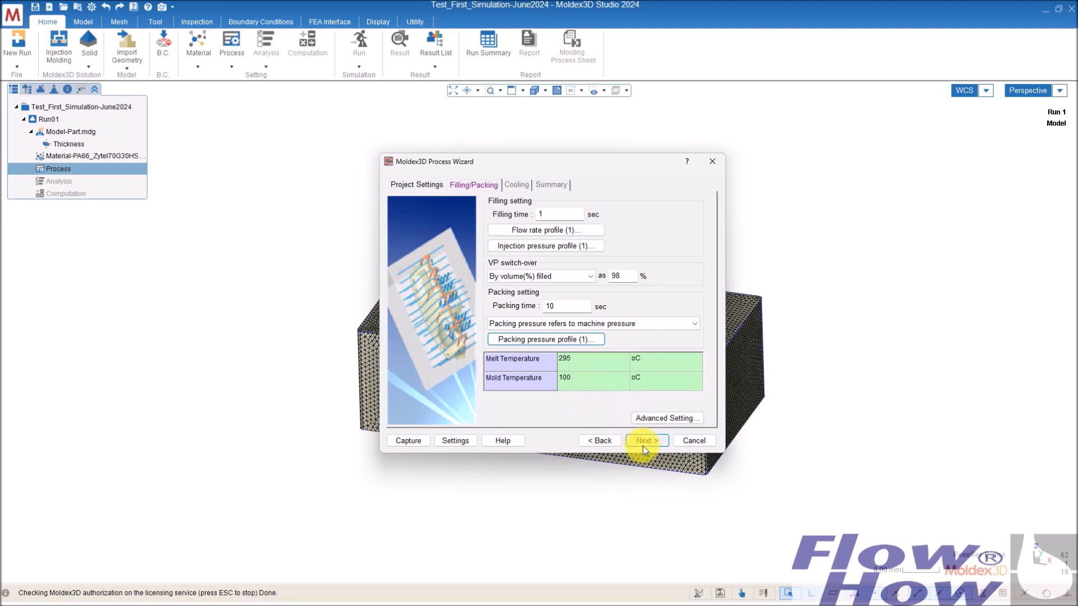
pyautogui.moveTo(557, 256)
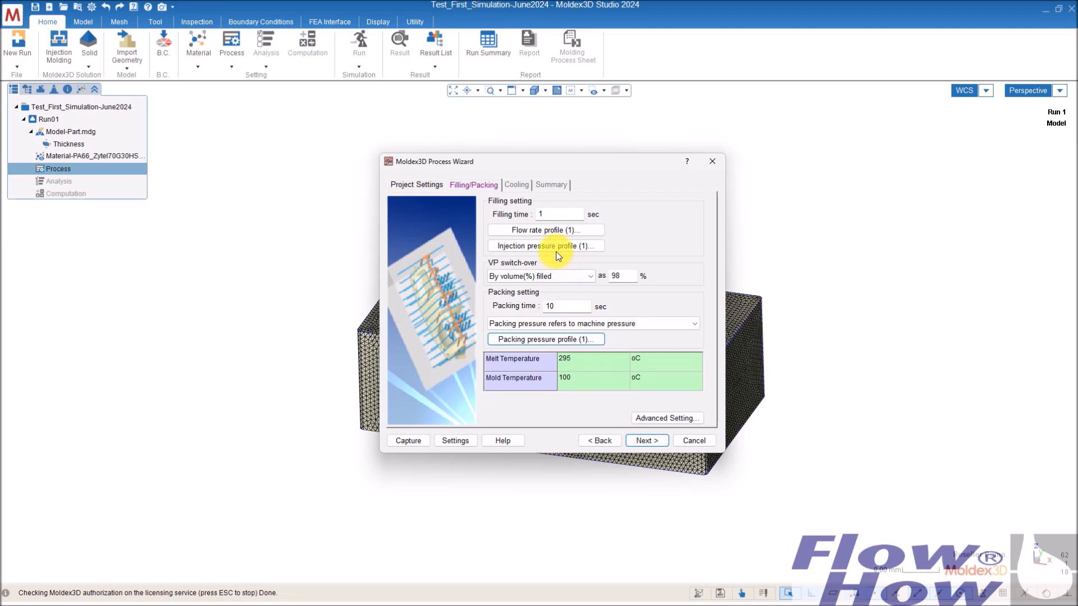
pyautogui.click(515, 184)
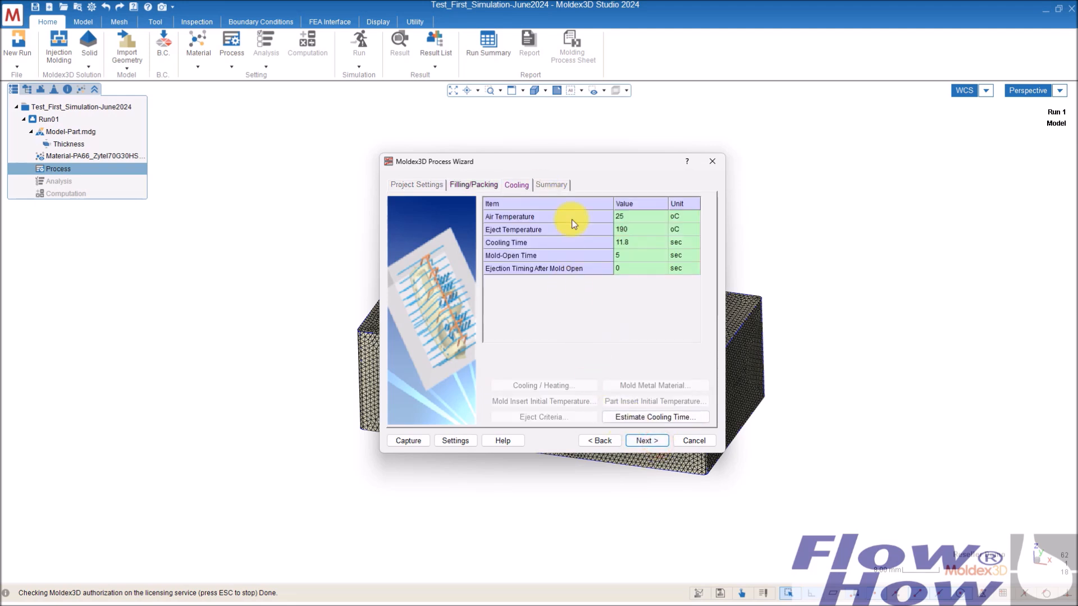
pyautogui.moveTo(625, 251)
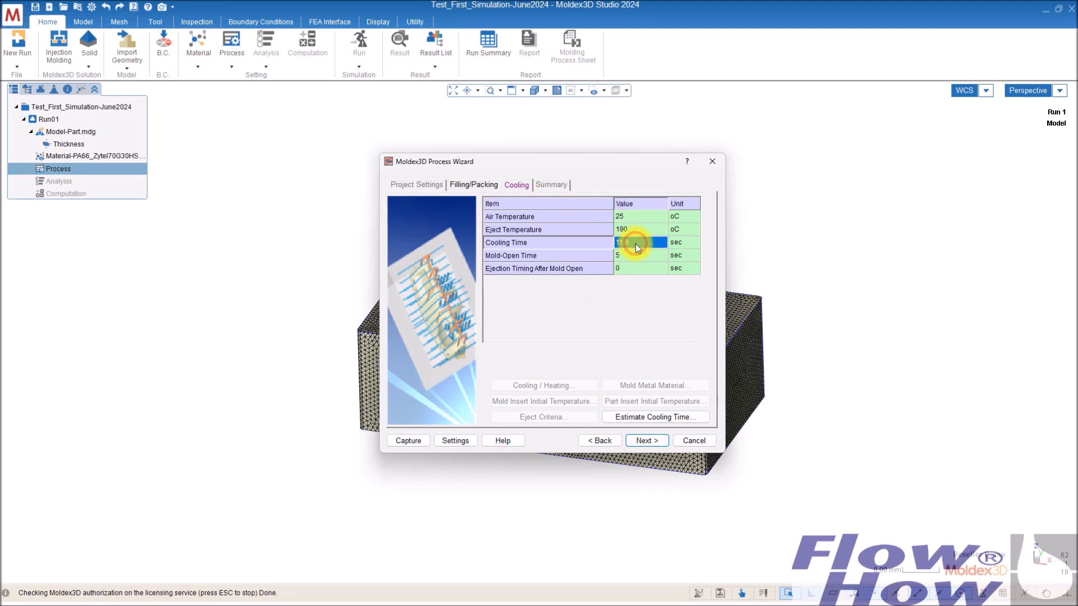
# Step: Change the cooling time from 11.8 to 10 s and finish the Process Wizard
pyautogui.write('11.8')
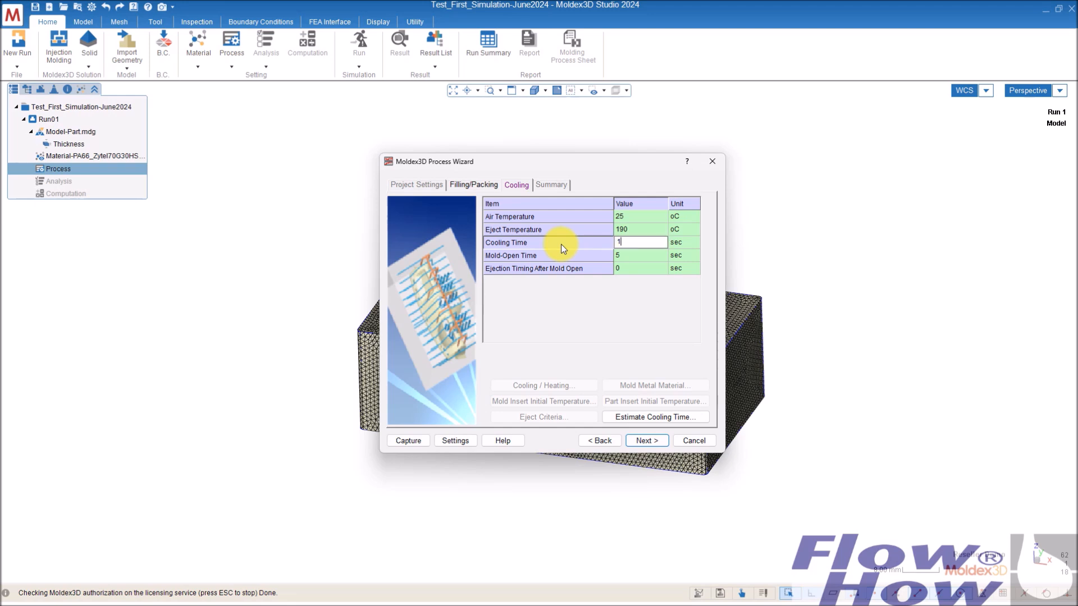
pyautogui.write('0')
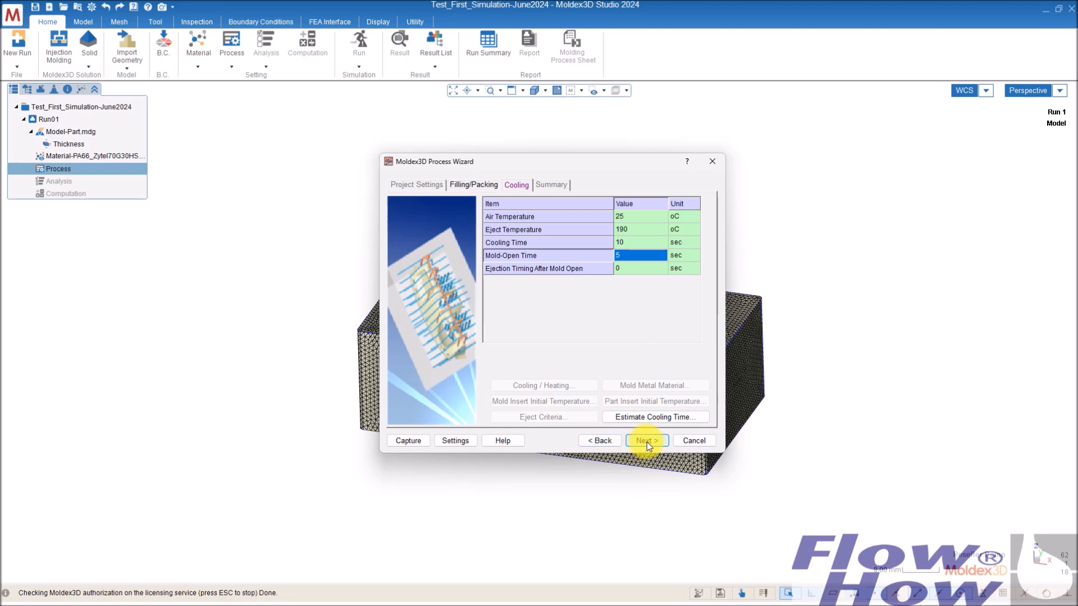
pyautogui.click(645, 440)
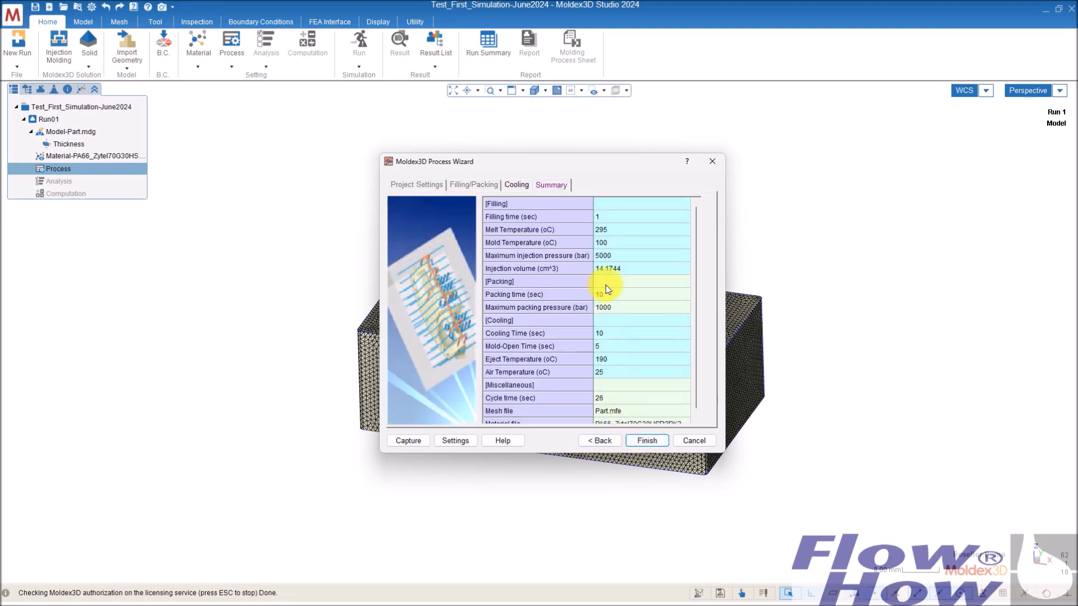
pyautogui.moveTo(646, 441)
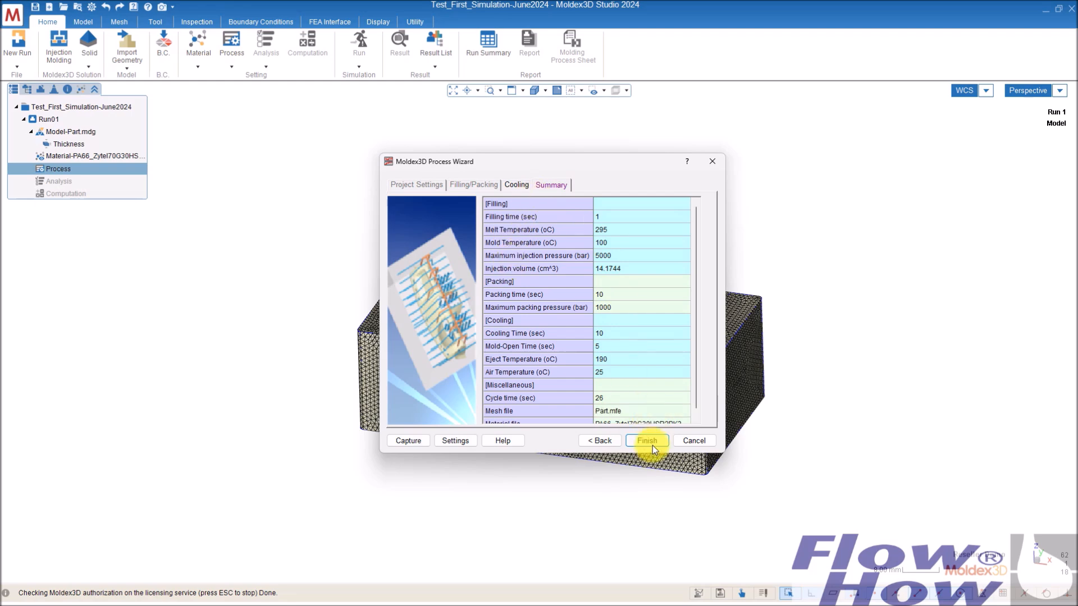
pyautogui.click(645, 440)
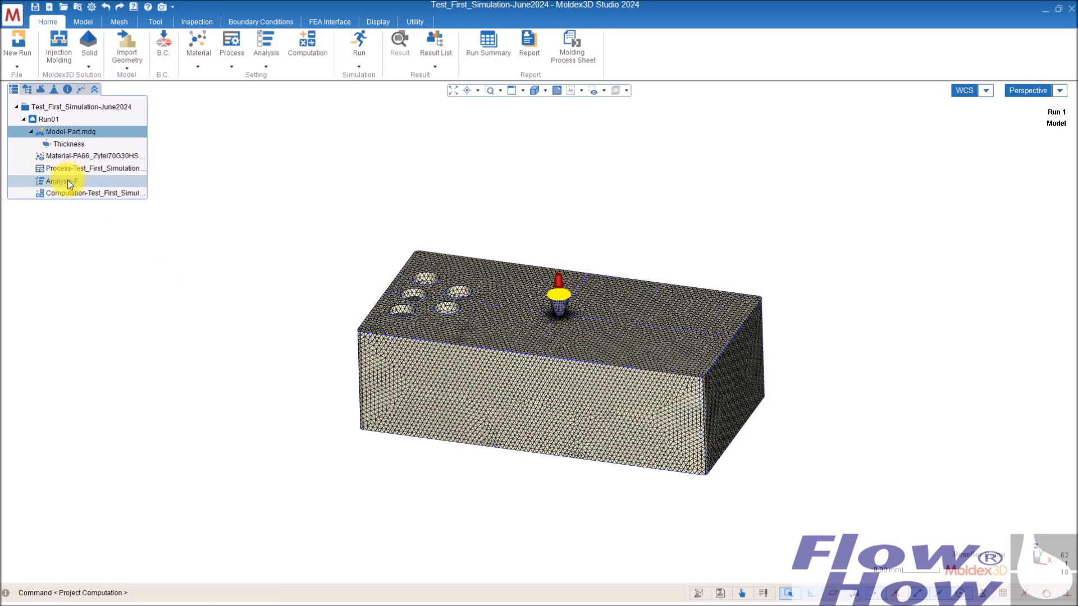
# Step: Set Run01's analysis sequence to Injection Analysis F P W
pyautogui.doubleClick(61, 181)
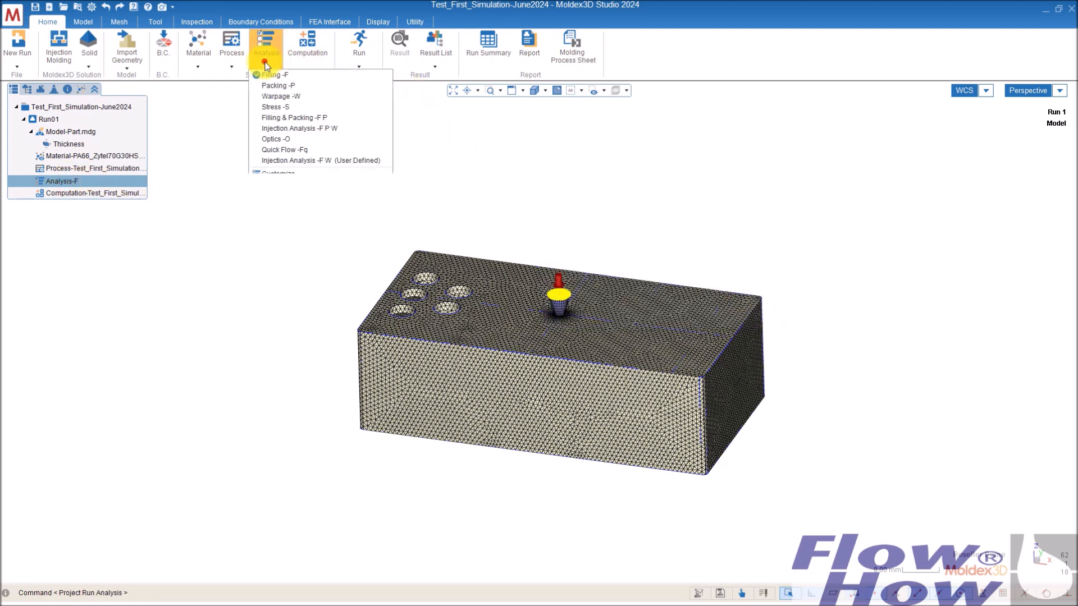
pyautogui.moveTo(306, 165)
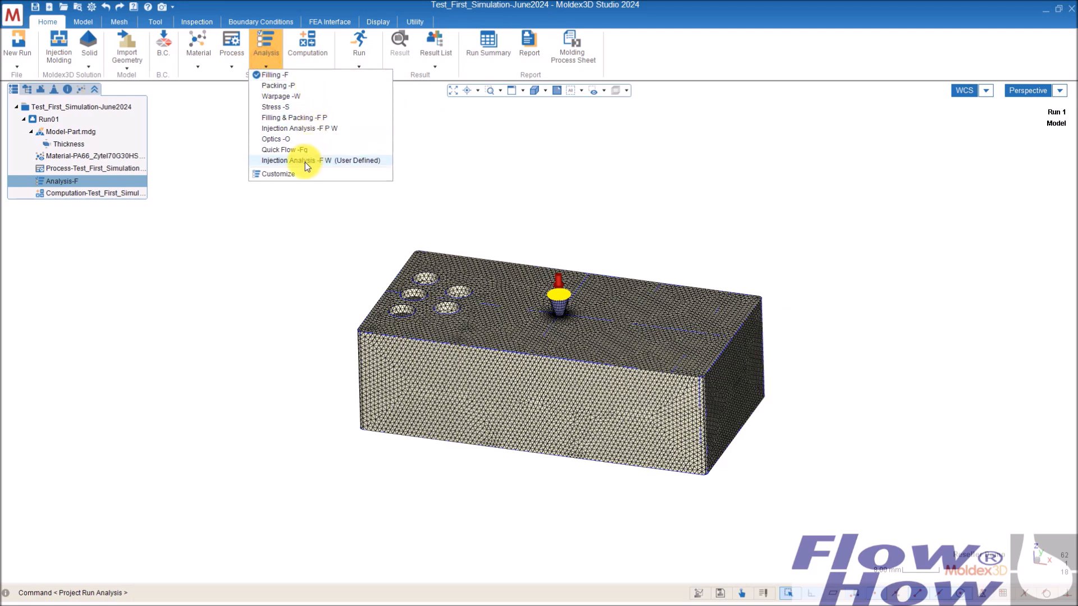
pyautogui.moveTo(310, 128)
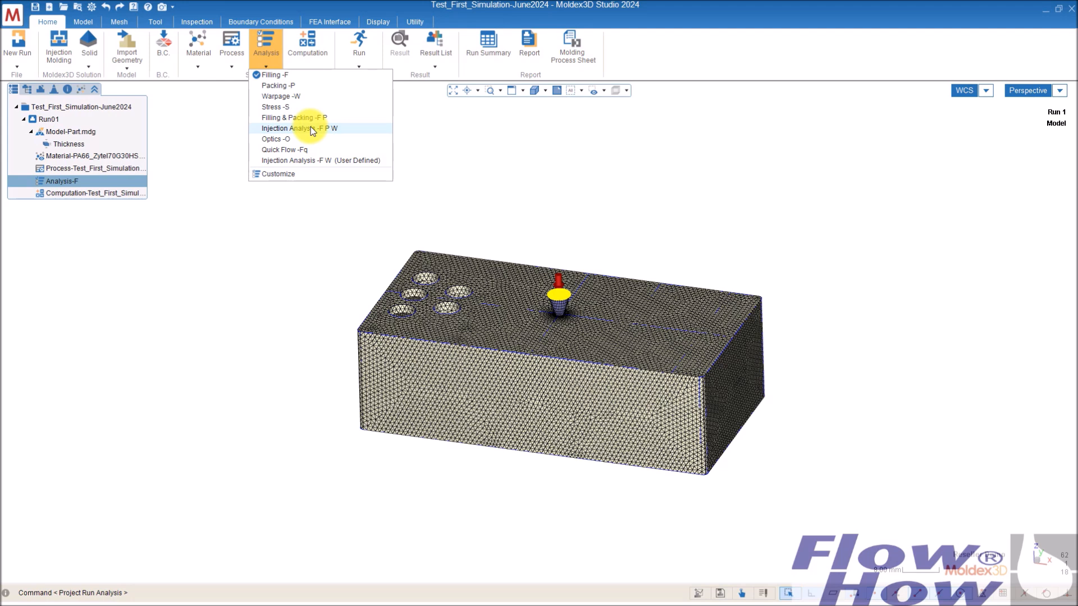
pyautogui.click(299, 129)
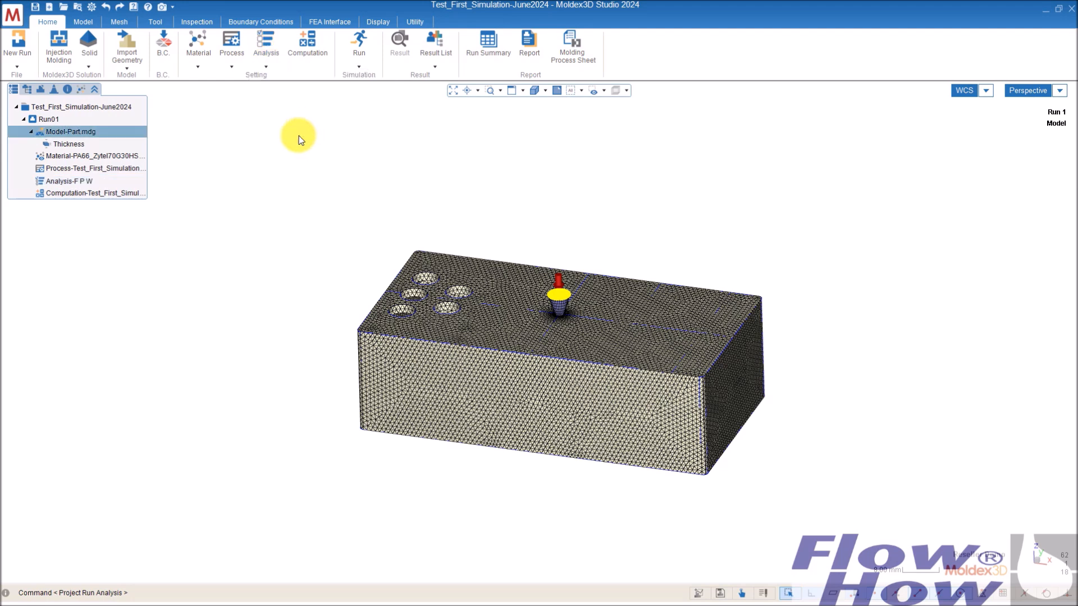
pyautogui.moveTo(88, 217)
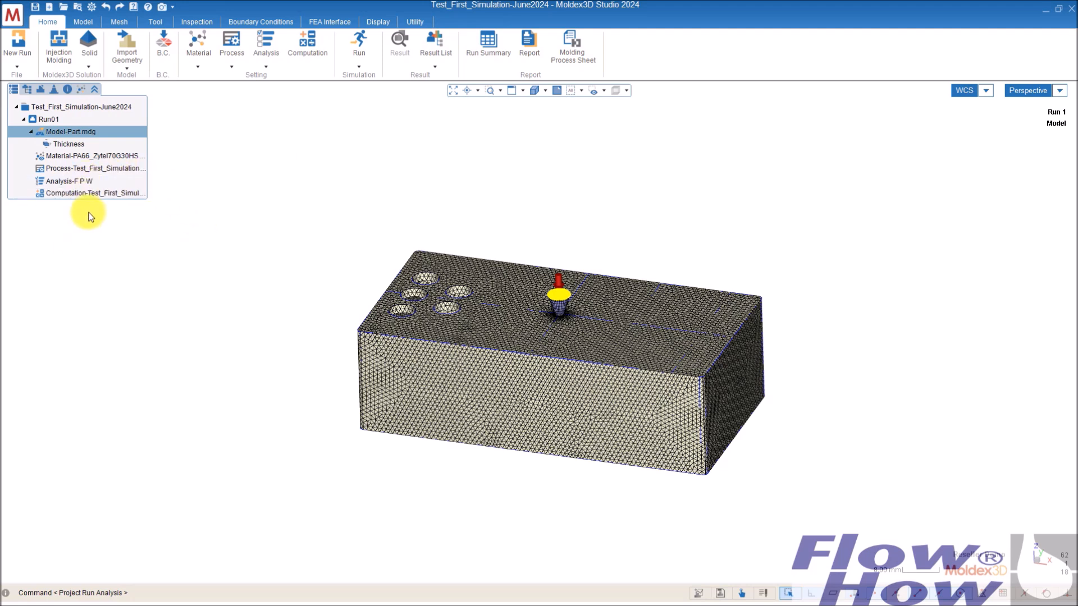
pyautogui.moveTo(89, 193)
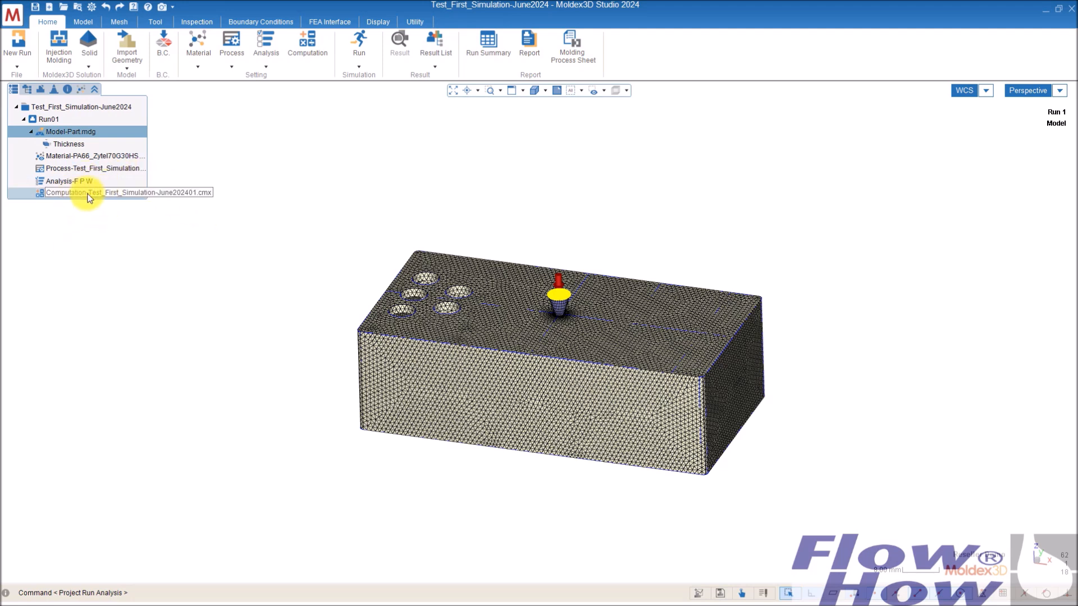
pyautogui.moveTo(101, 199)
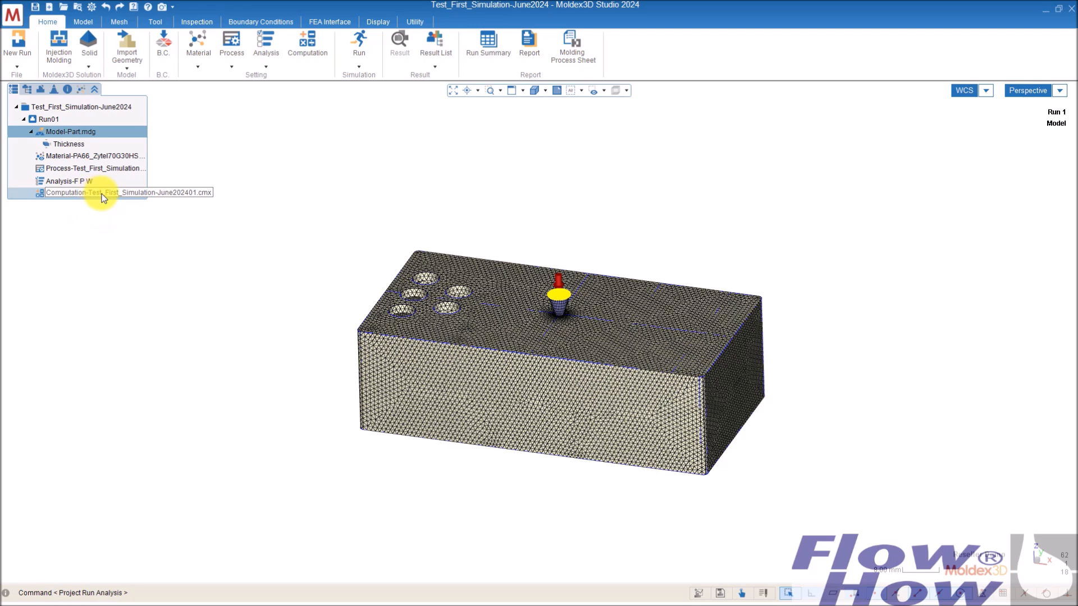
# Step: Review the filling (9 steps) and packing (19 steps) output time steps
pyautogui.doubleClick(96, 192)
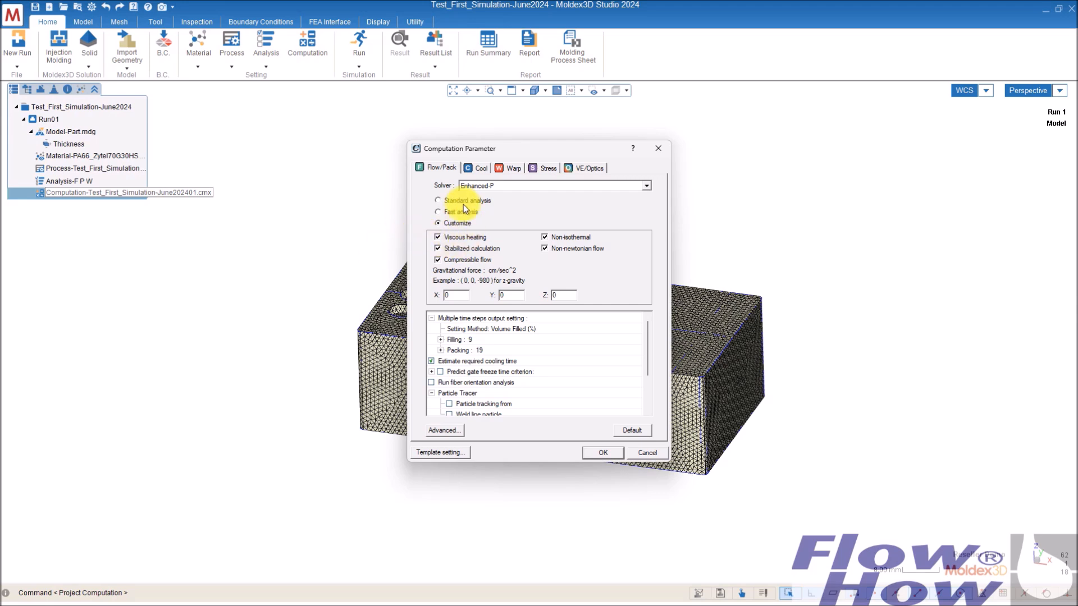
pyautogui.moveTo(567, 240)
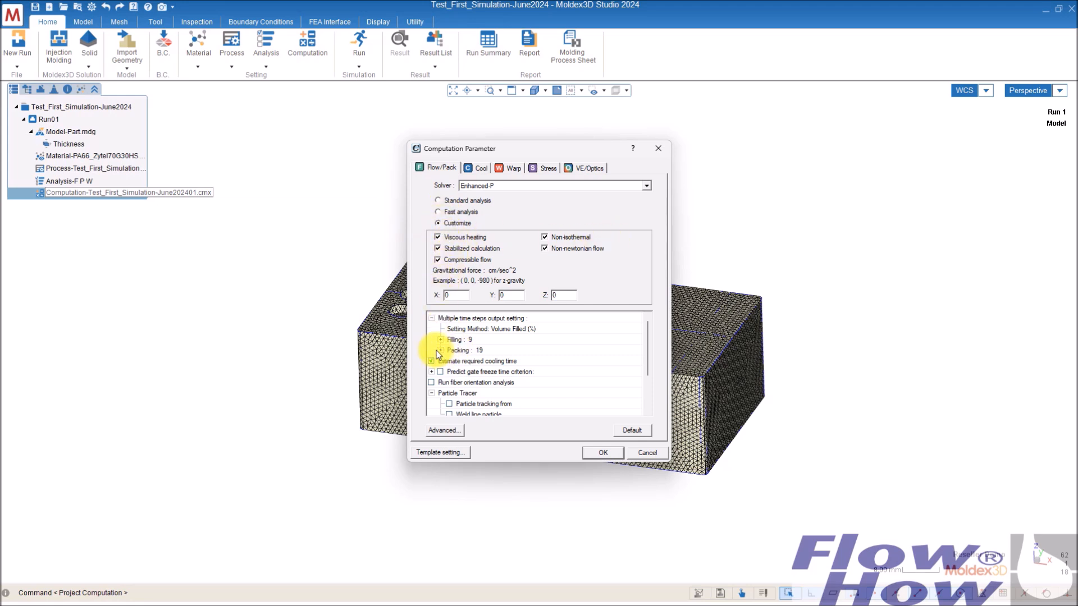
pyautogui.click(487, 339)
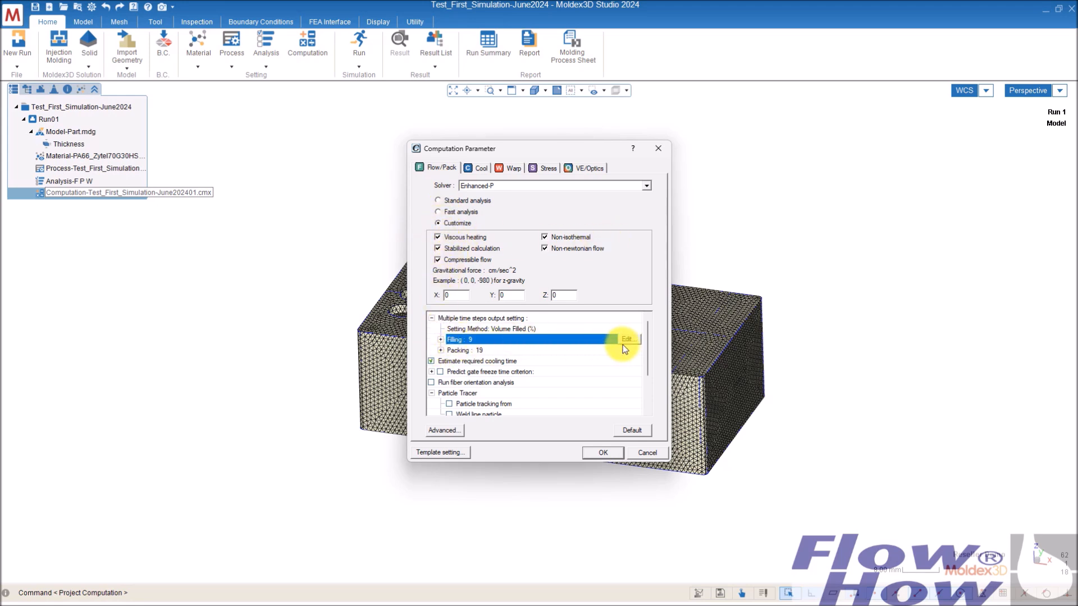
pyautogui.click(625, 339)
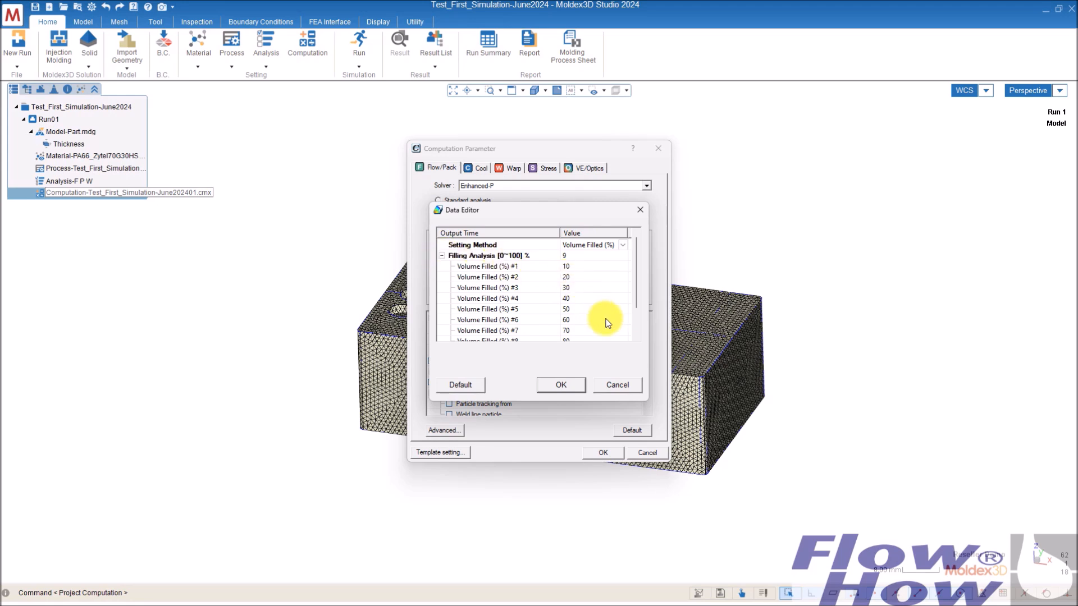
pyautogui.scroll(-3)
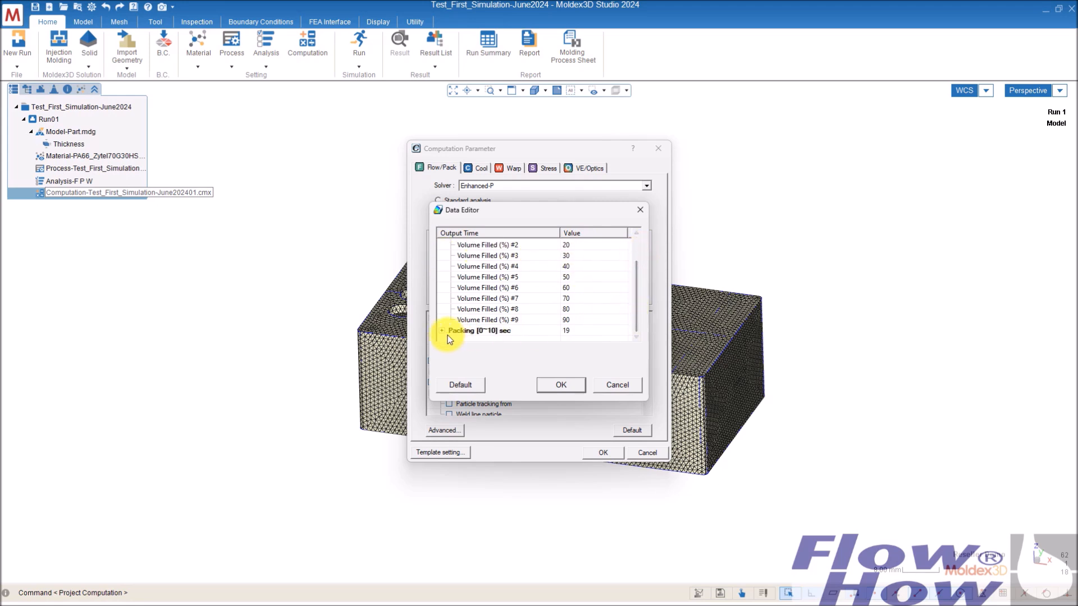
pyautogui.scroll(-3)
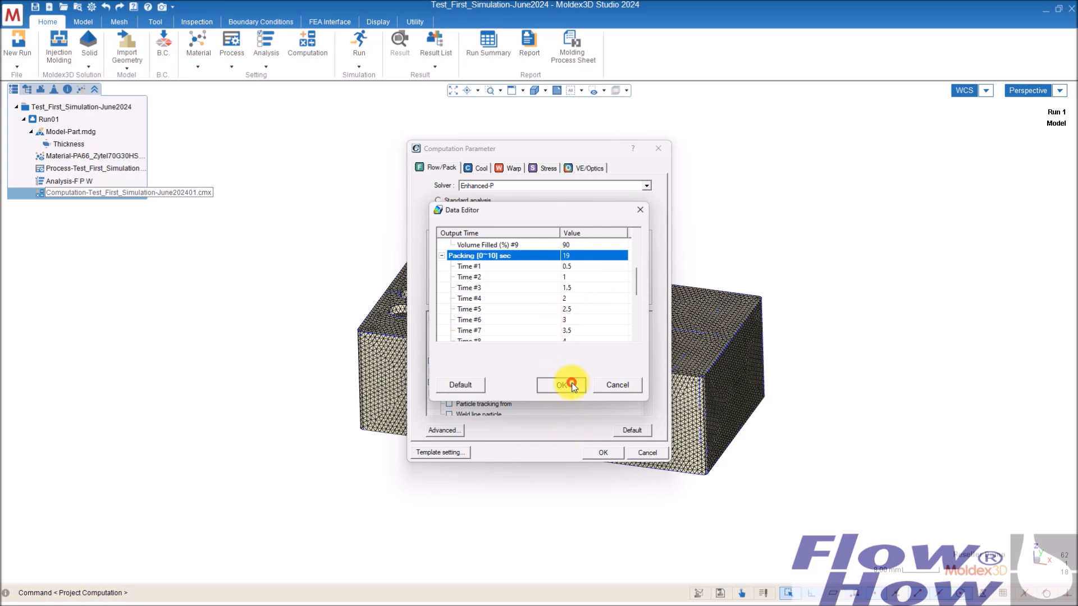
pyautogui.click(563, 384)
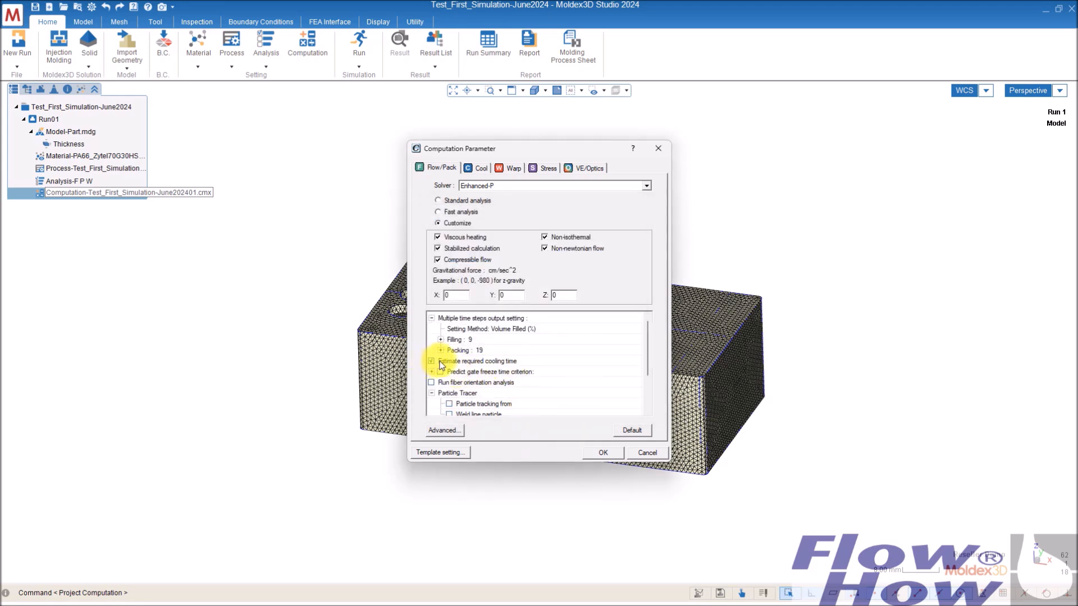
# Step: Enable fiber orientation analysis and include the fiber effect in warpage analysis
pyautogui.click(431, 361)
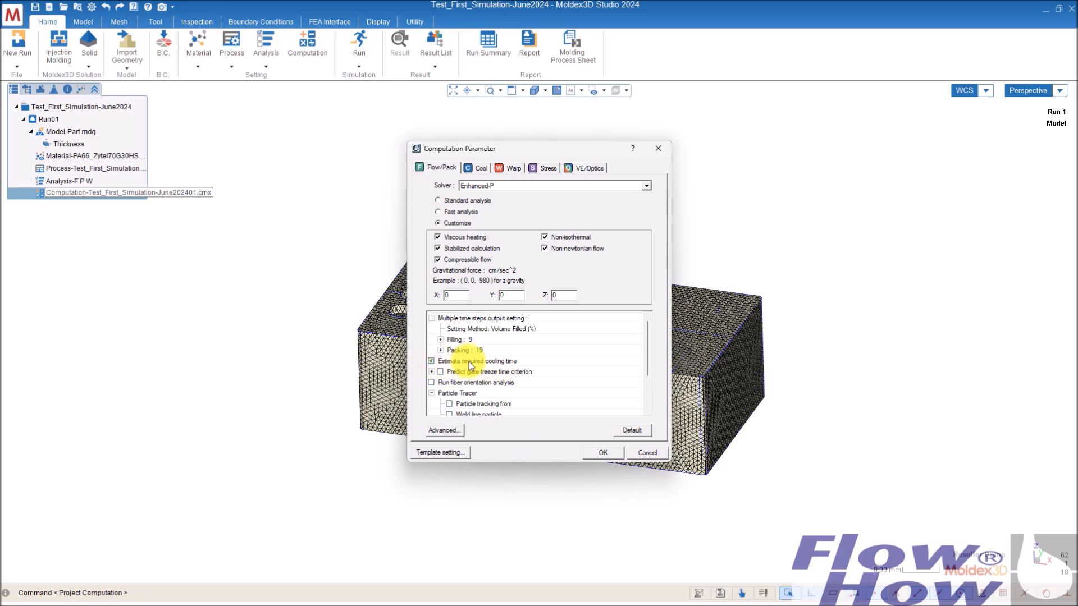
pyautogui.moveTo(523, 364)
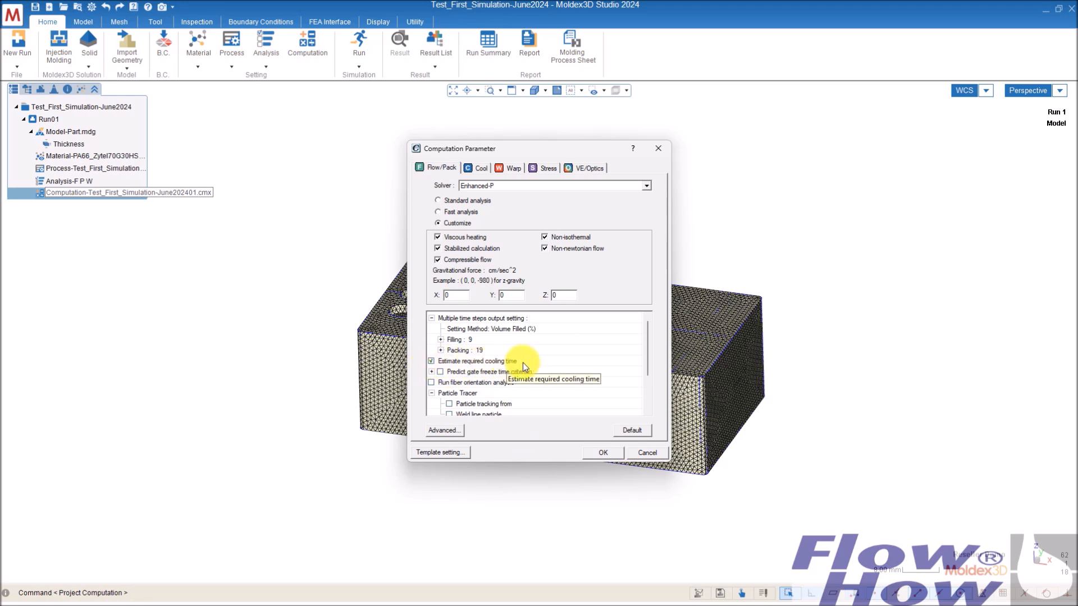
pyautogui.moveTo(647, 361)
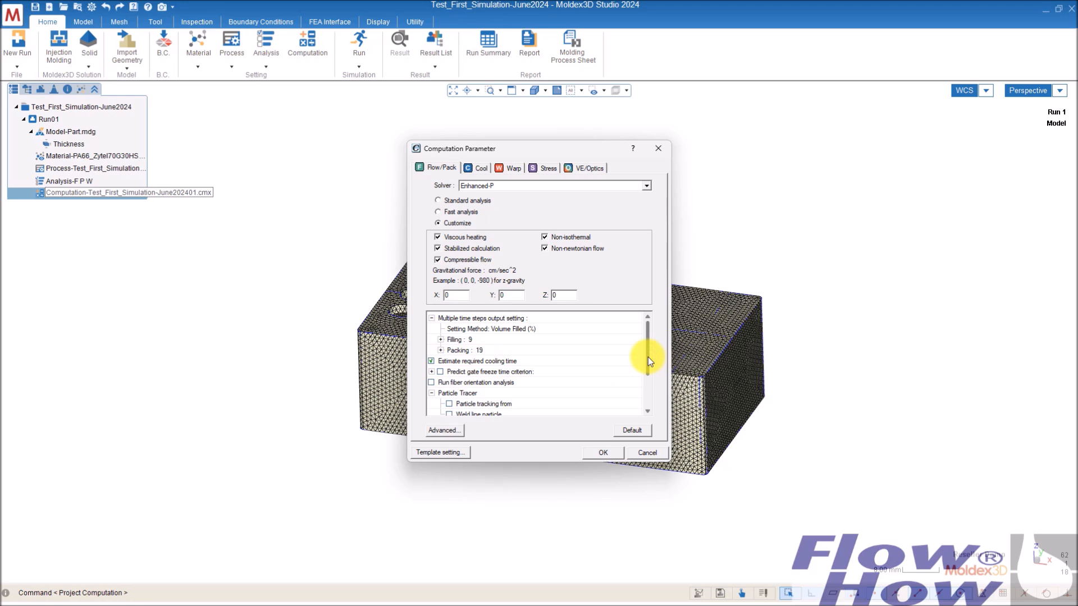
pyautogui.scroll(-3)
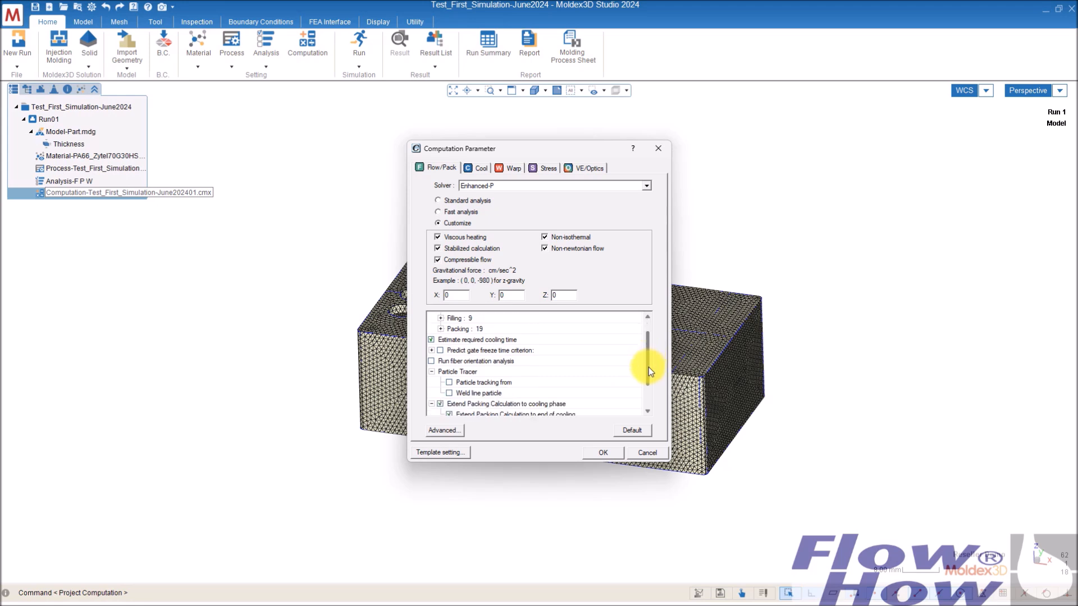
pyautogui.scroll(-3)
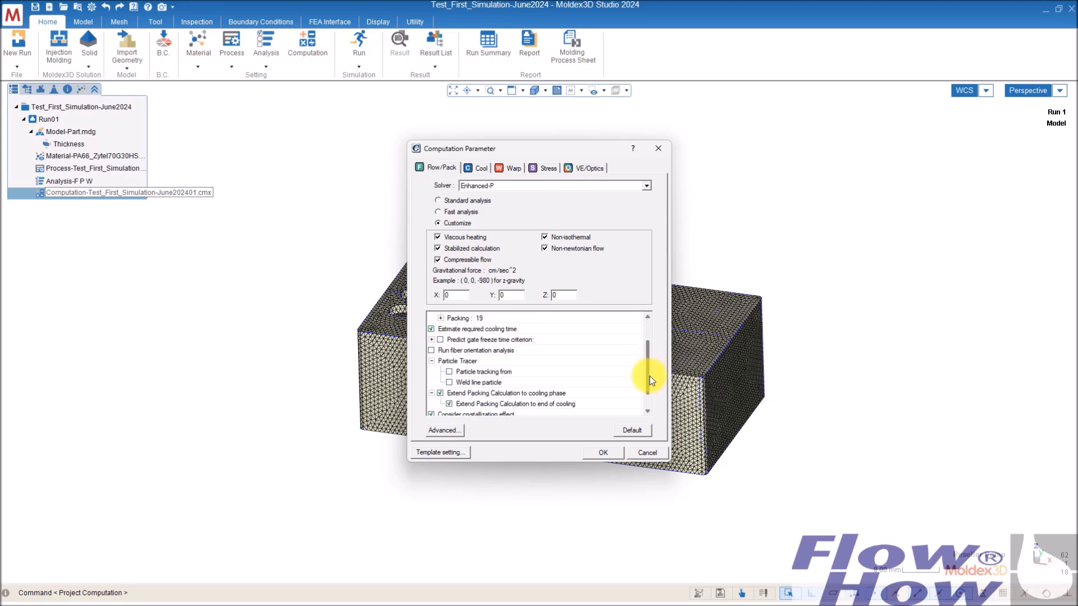
pyautogui.click(431, 349)
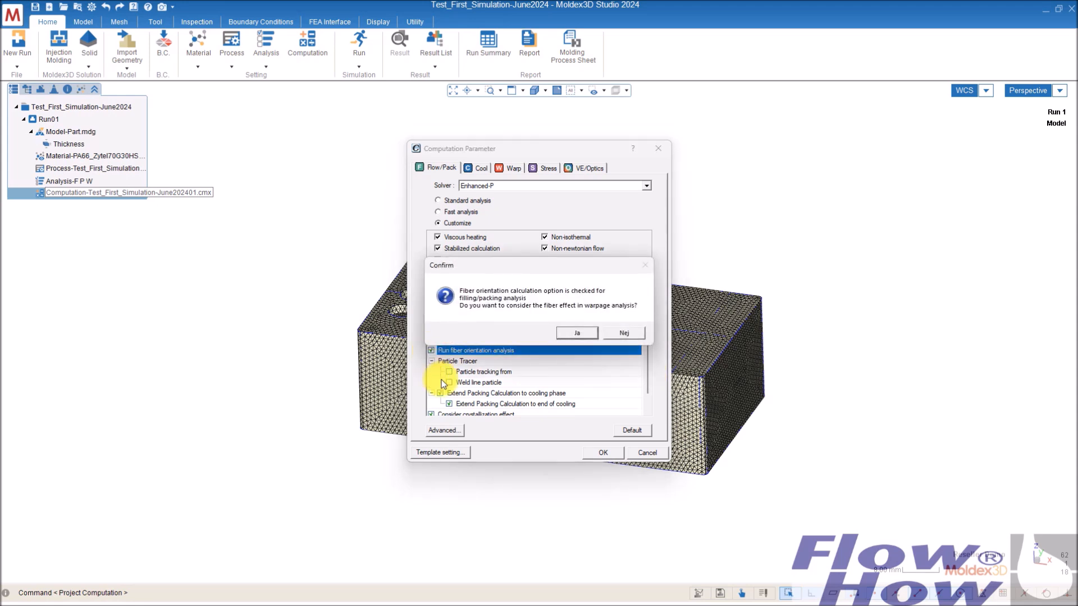
pyautogui.click(575, 333)
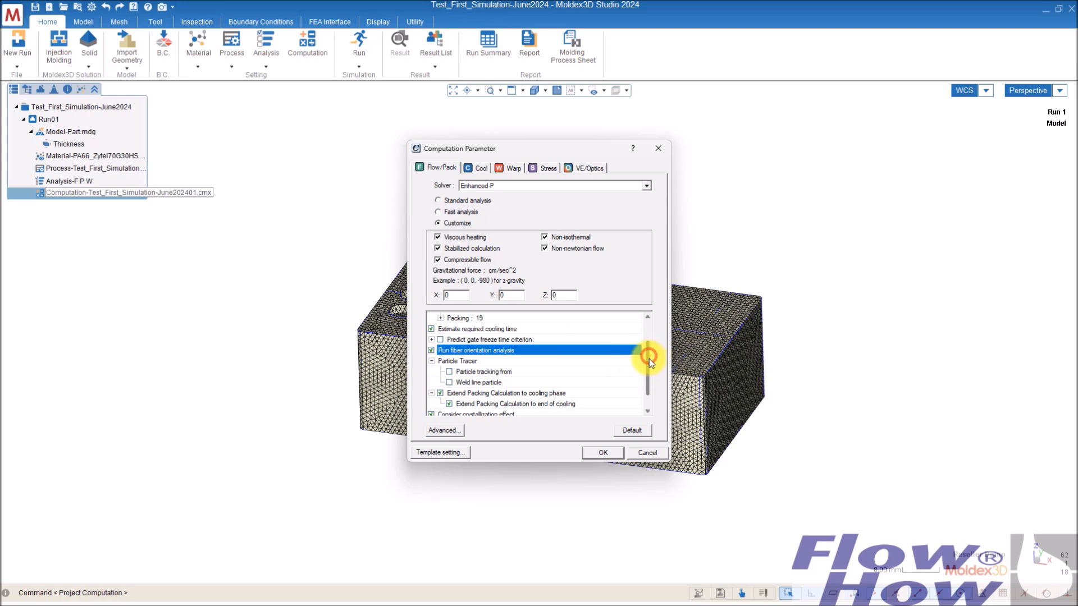
pyautogui.scroll(-3)
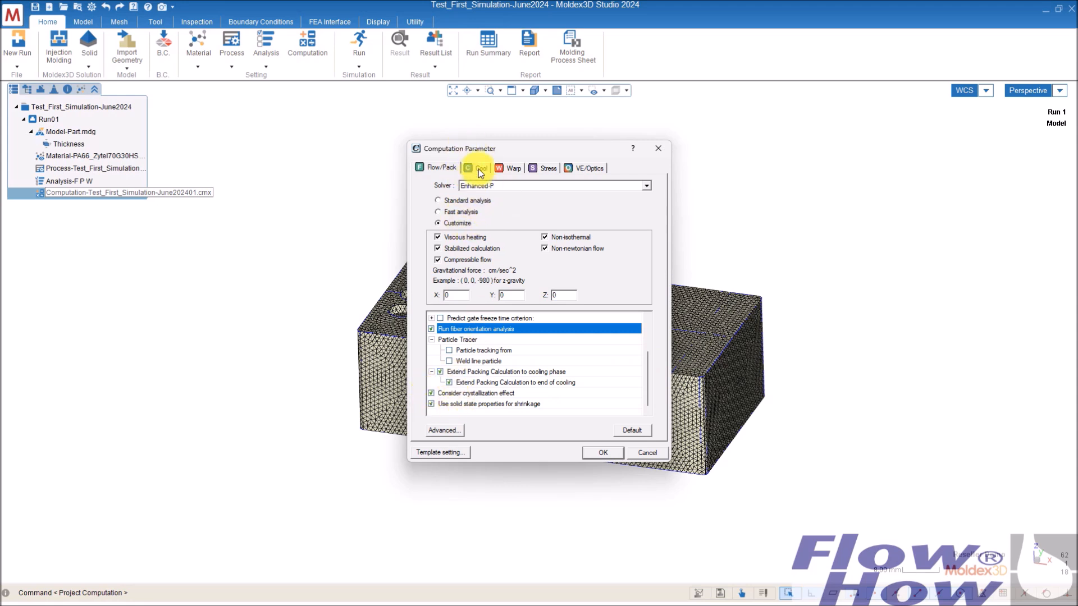
# Step: Review the Cool and Warp settings (Mori-Tanaka fiber model) and accept the parameters
pyautogui.click(481, 168)
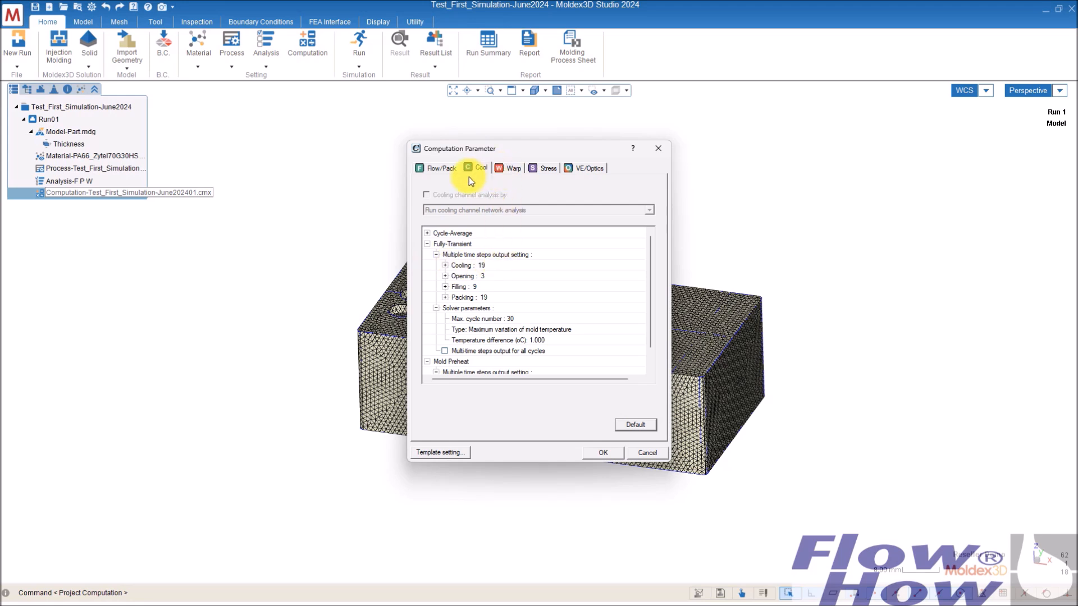
pyautogui.moveTo(512, 168)
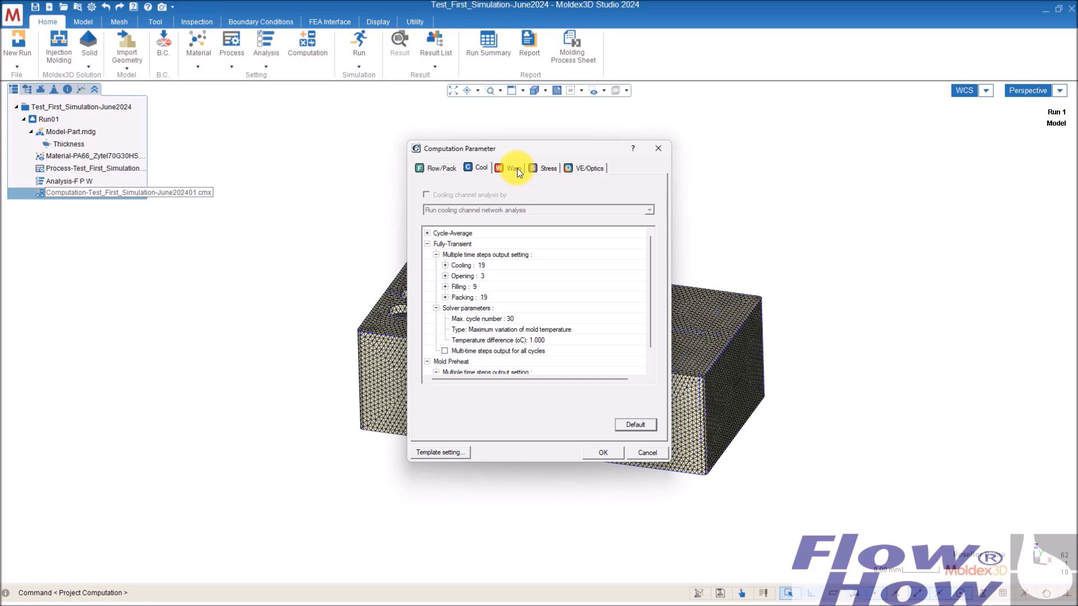
pyautogui.click(510, 168)
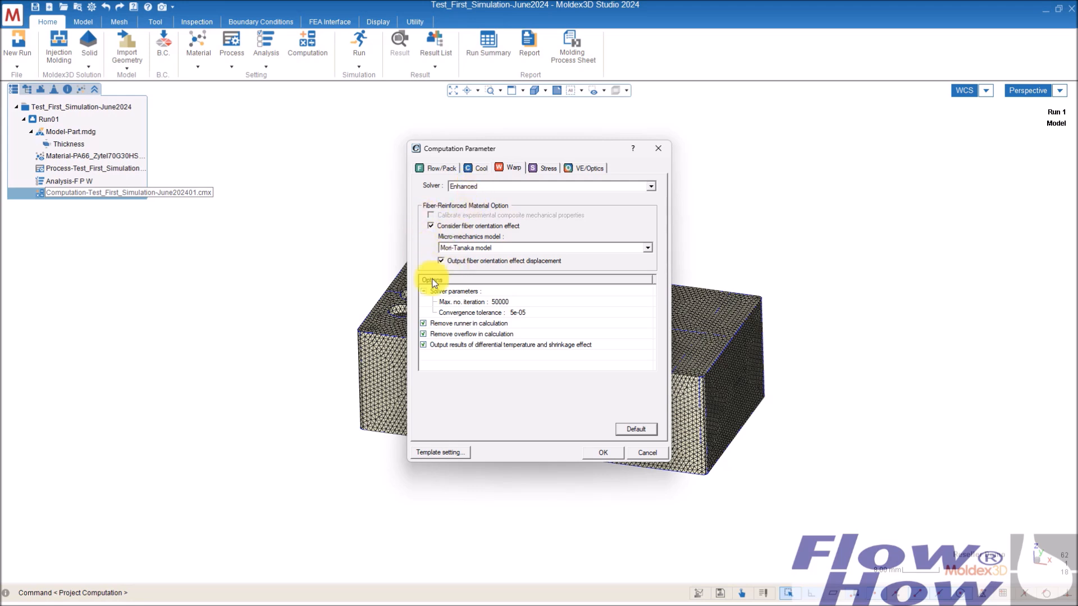
pyautogui.moveTo(594, 457)
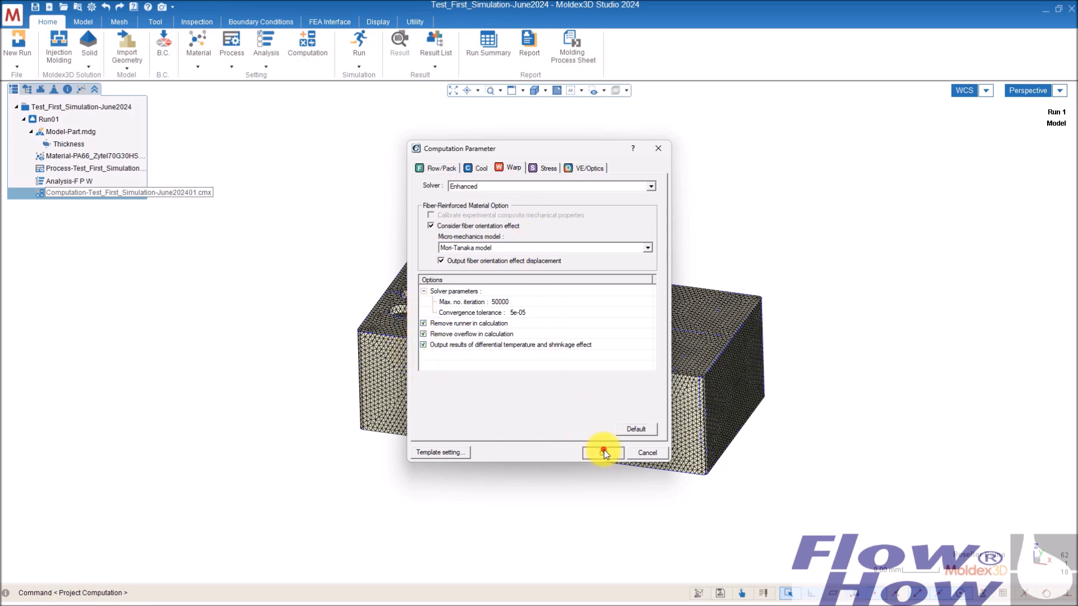
pyautogui.click(601, 452)
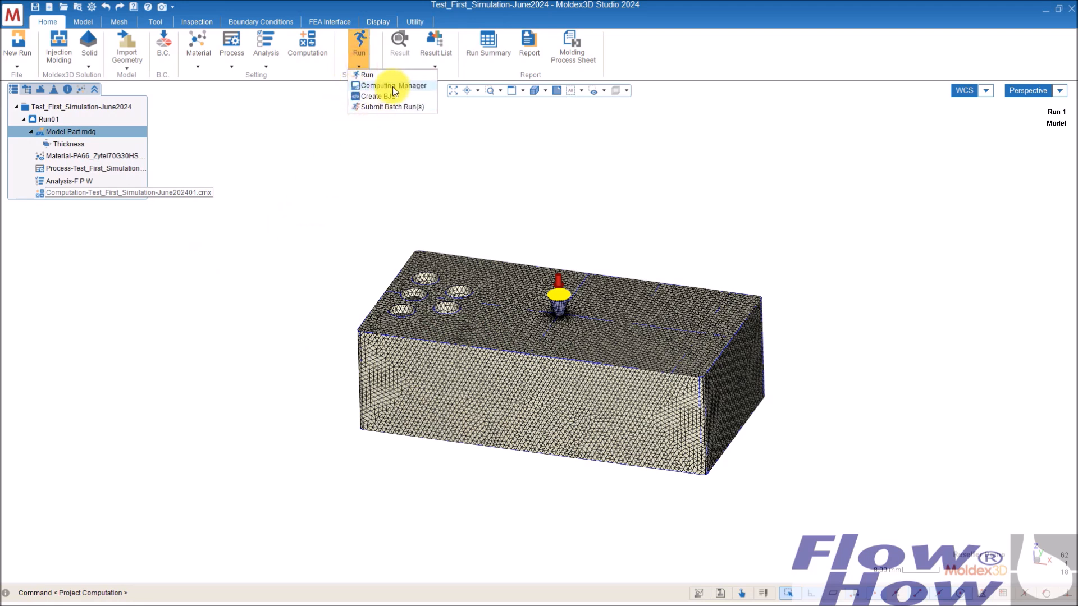
pyautogui.moveTo(289, 242)
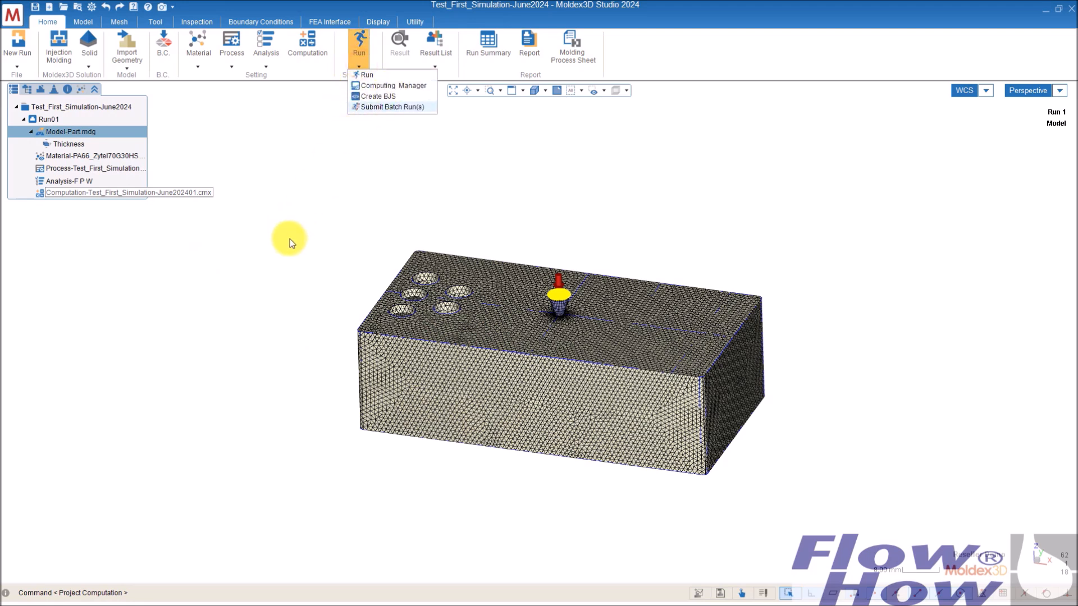
pyautogui.click(287, 245)
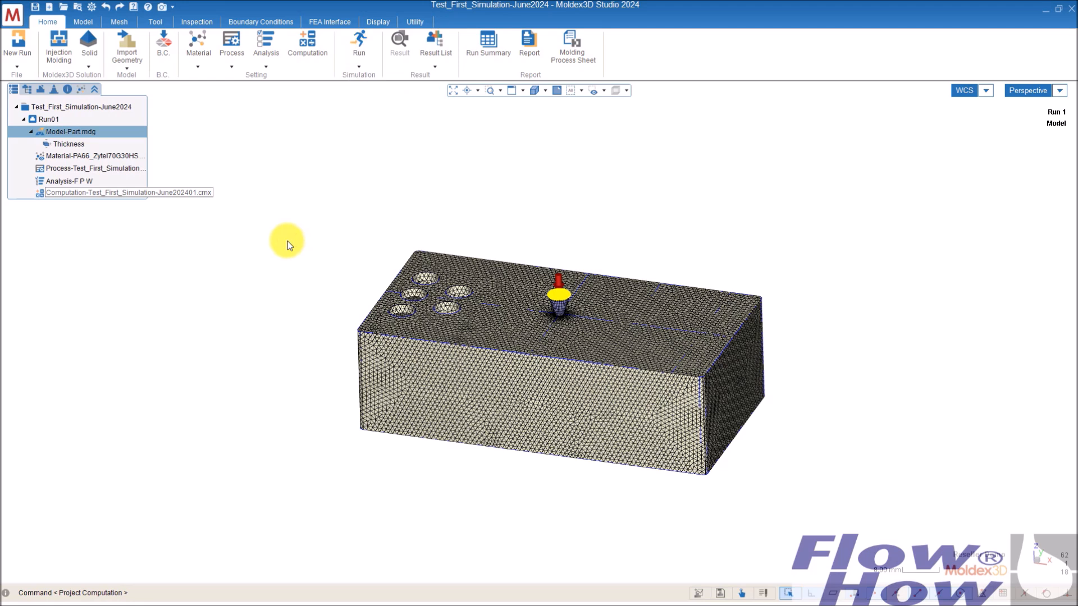
pyautogui.moveTo(284, 244)
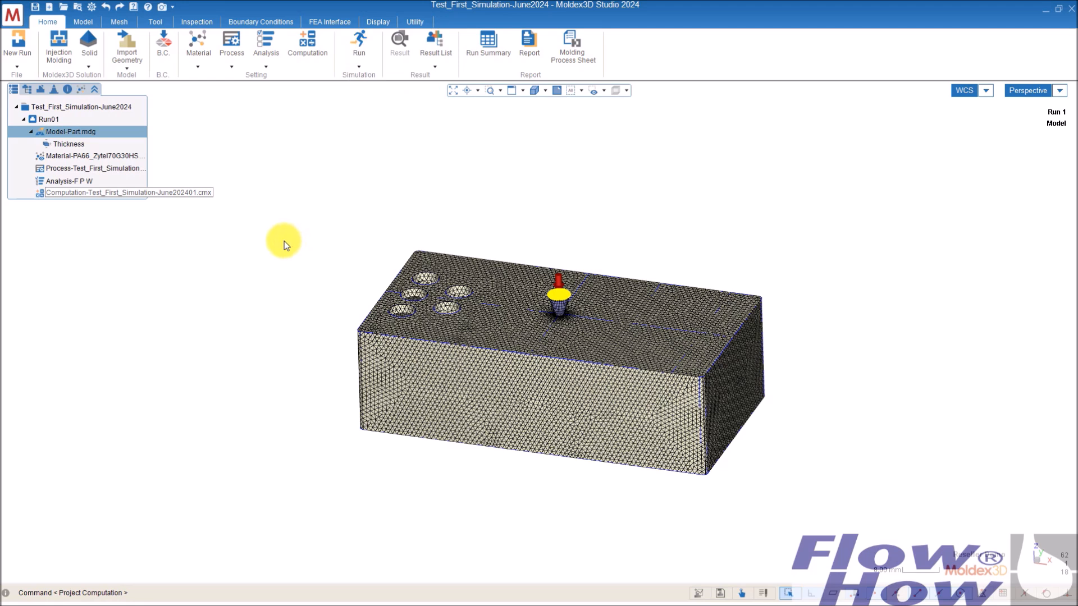